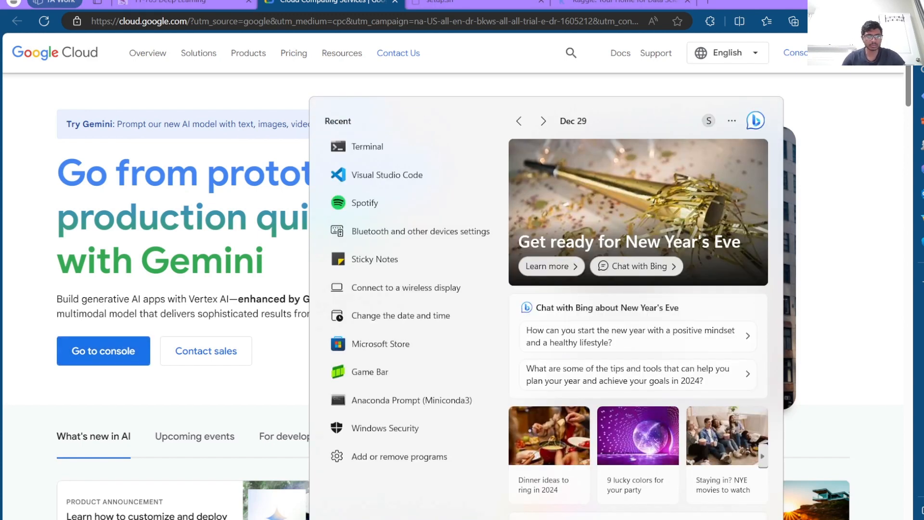
Generate a 4096-bit RSA key with ssh-keygen, saved as .ssh/id_rsa_IDL with no passphrase
text(terminal)
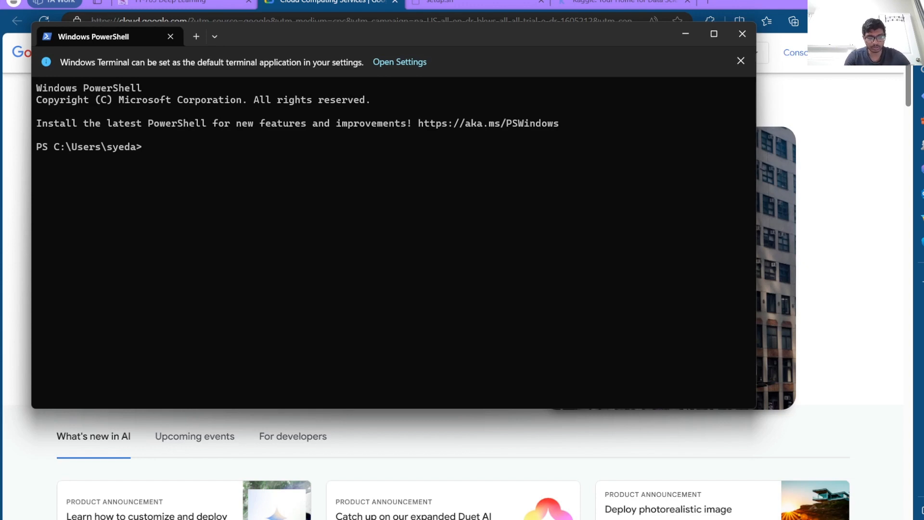
text(ssh-)
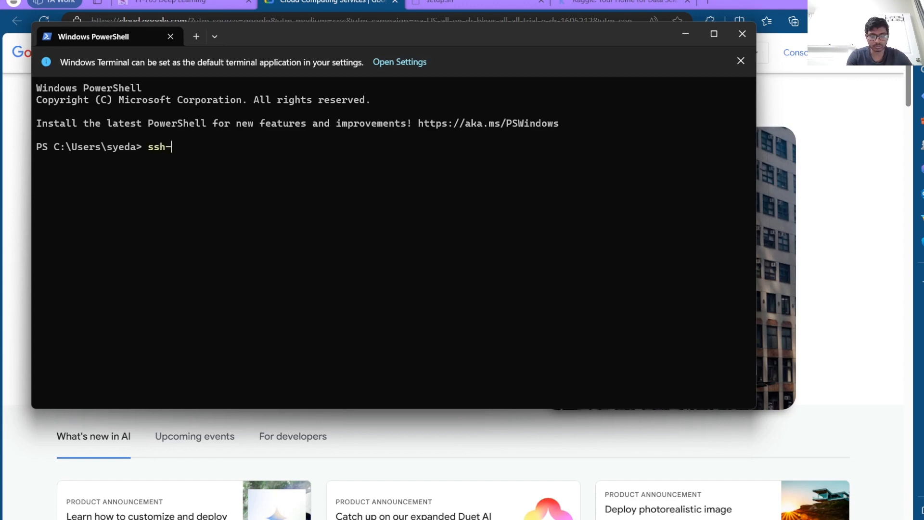
text(keygen)
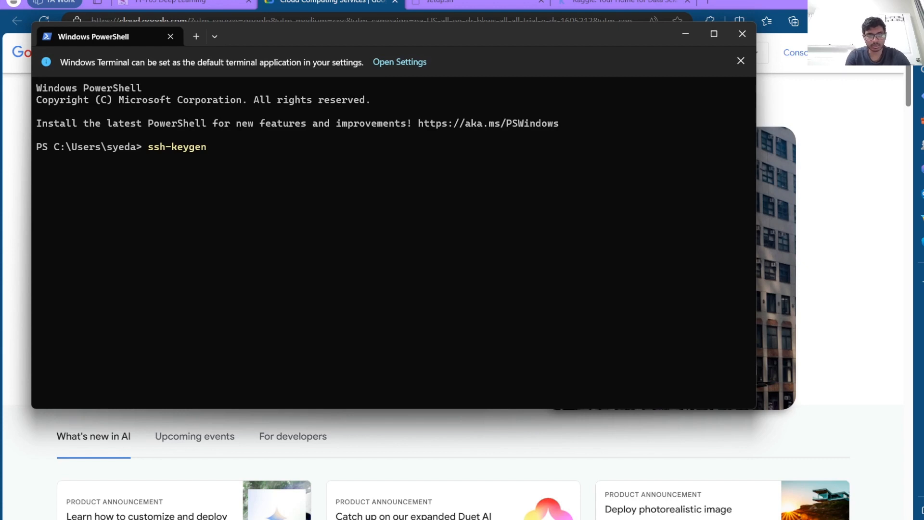
text(-t rsa)
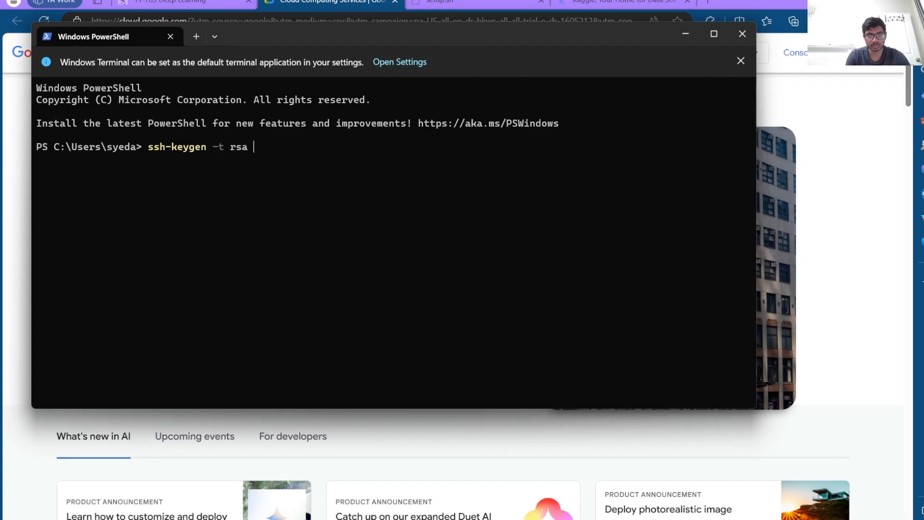
text(-b 4096)
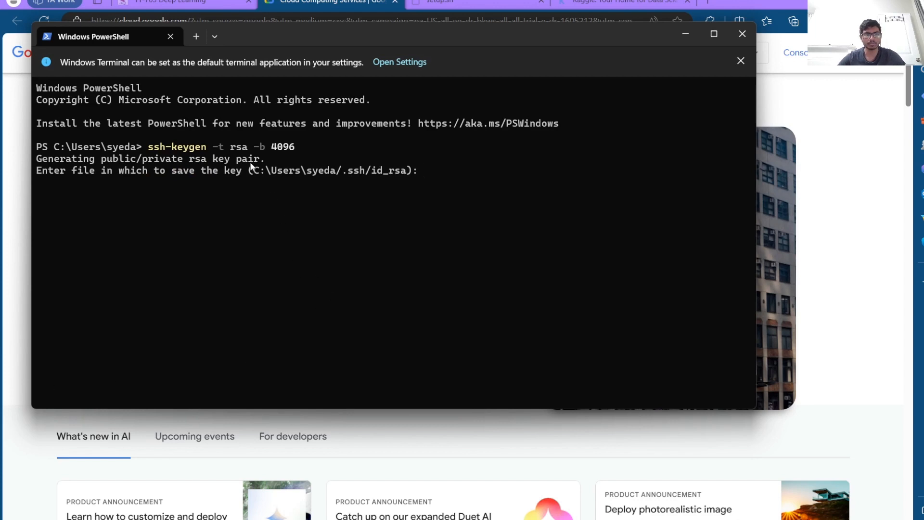
mouse_move(91, 186)
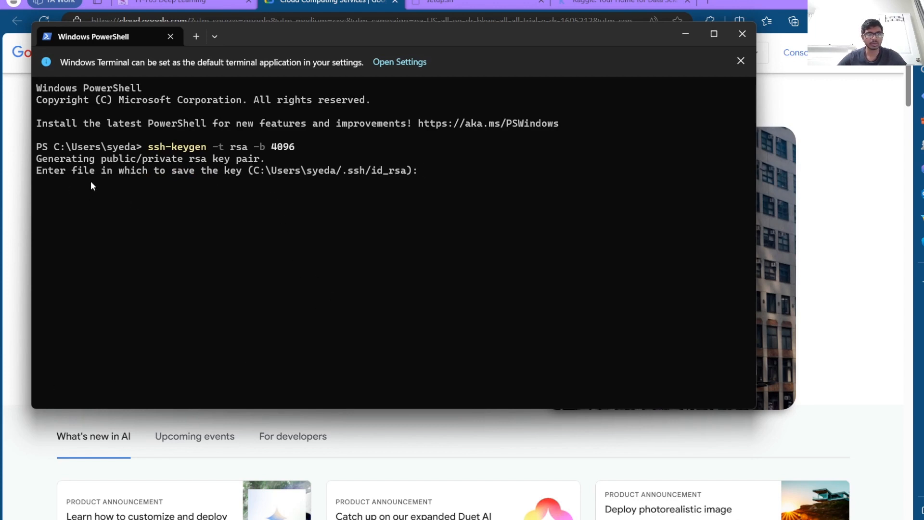
mouse_move(255, 178)
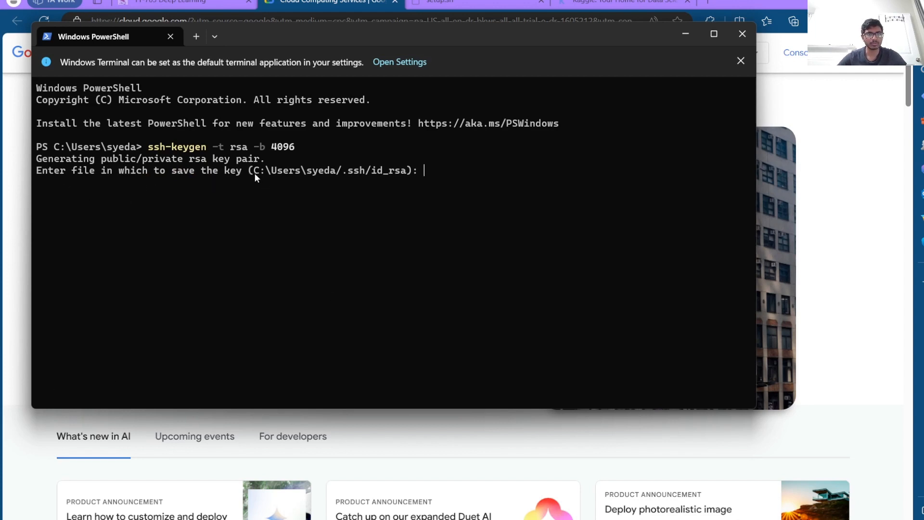
double_click(330, 170)
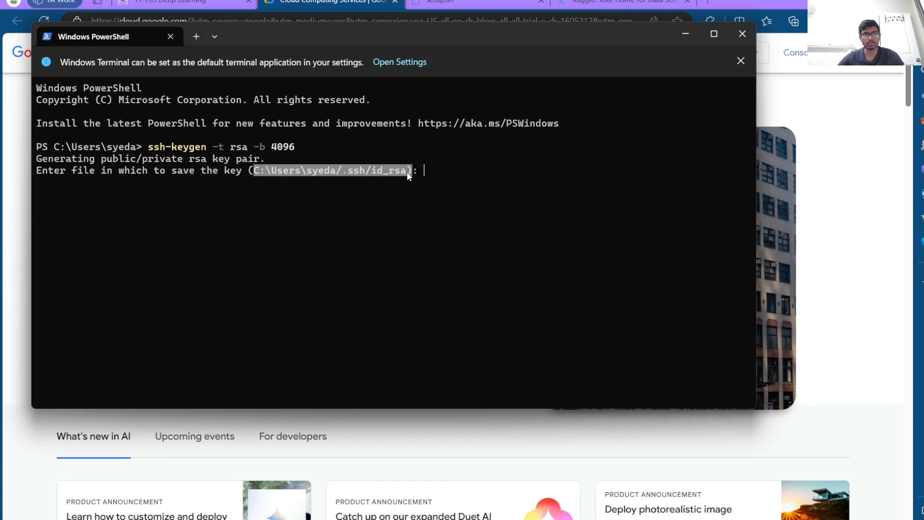
text(C:\Users\syeda/.ssh/id_rsa_)
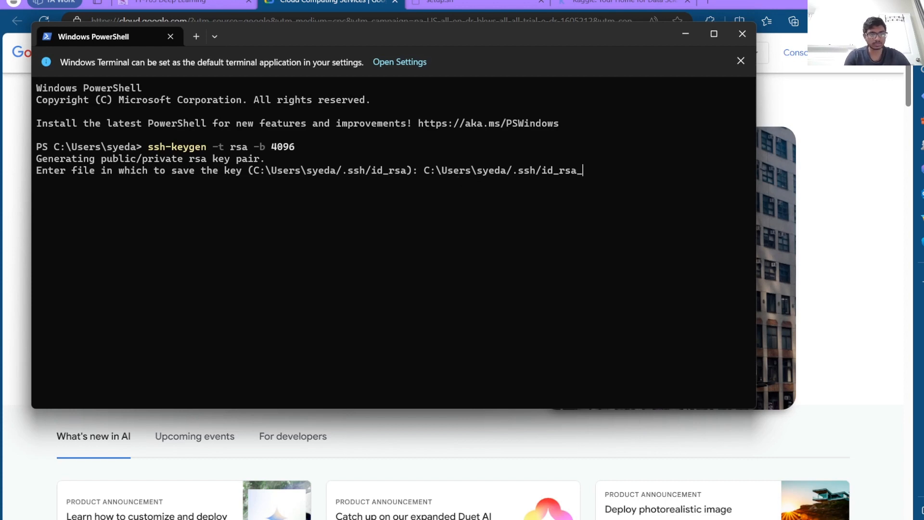
text(IDL)
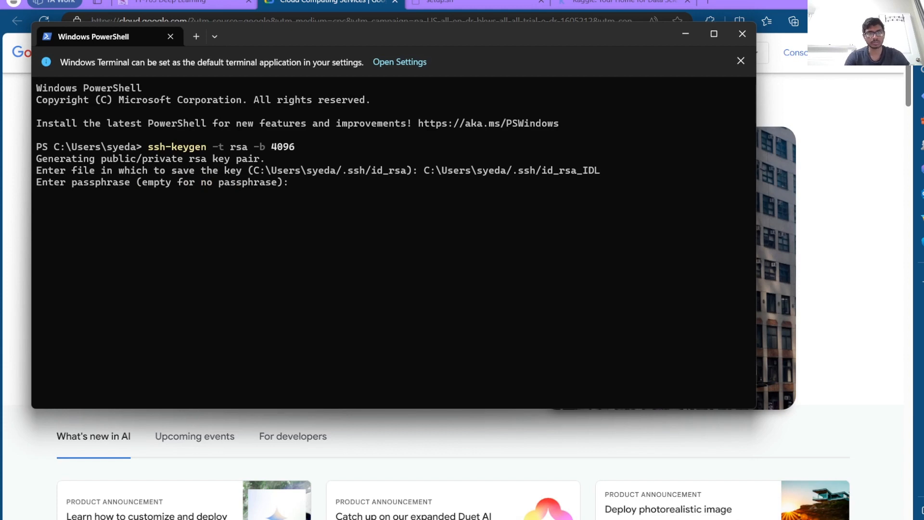
key(Return)
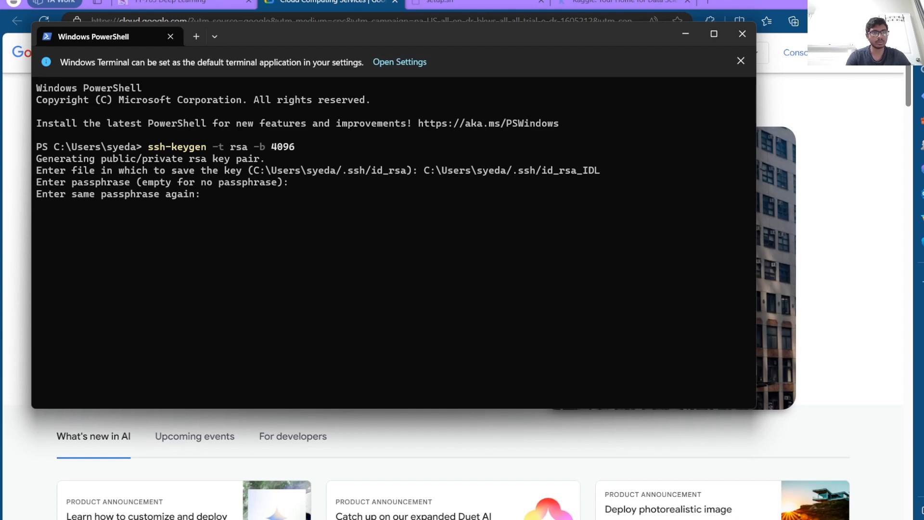
key(Return)
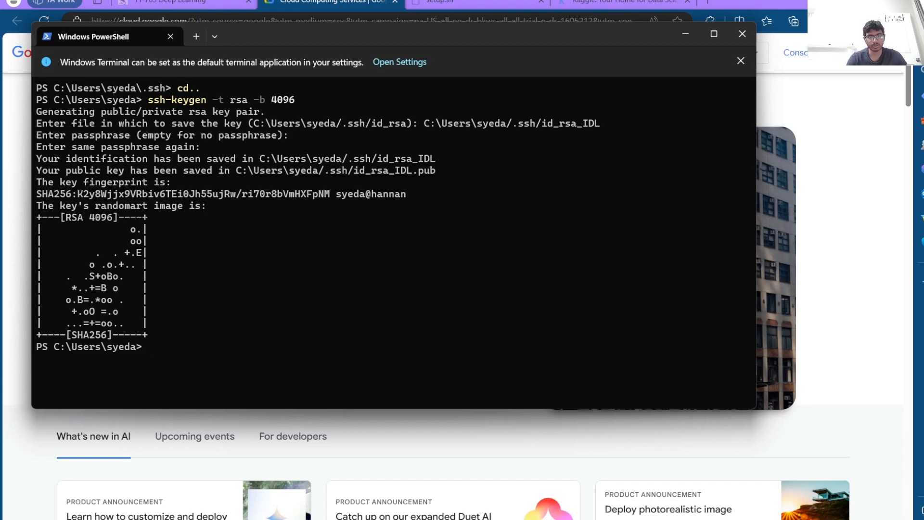
List the home folder and change into the .ssh directory
text(ls)
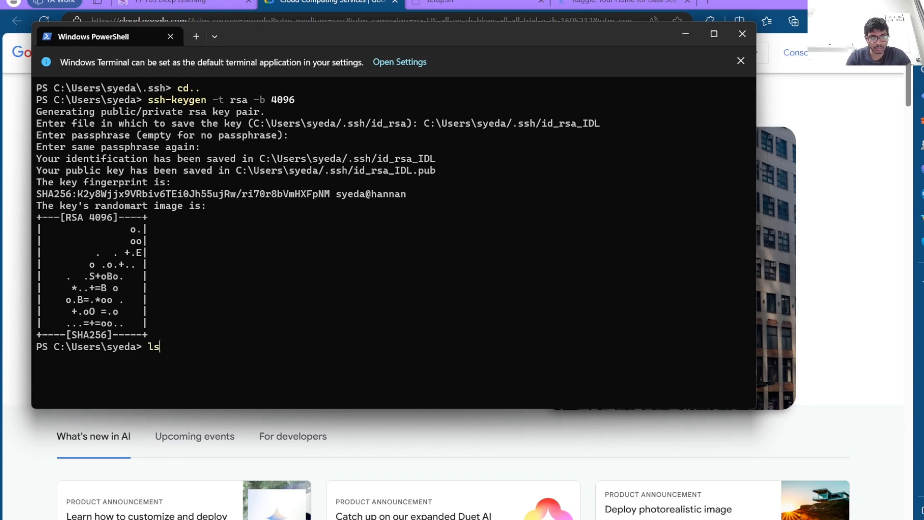
key(Return)
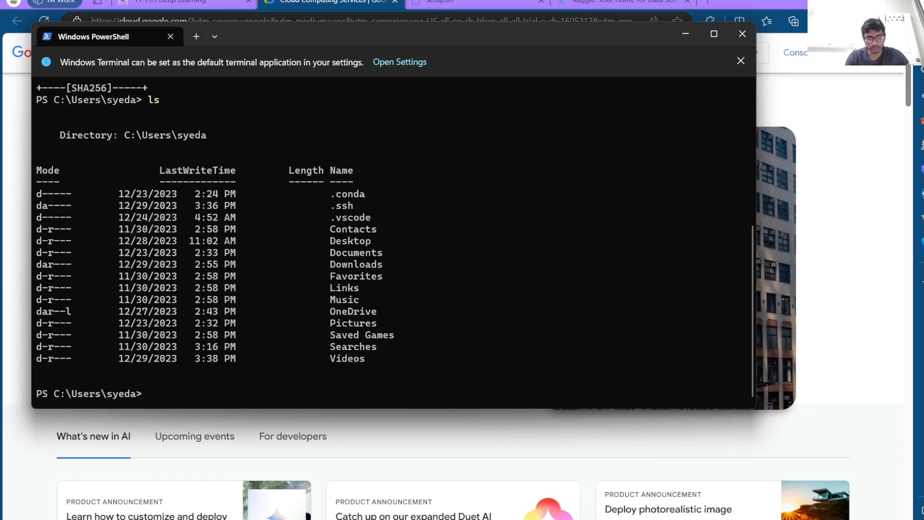
text(cd .ssh)
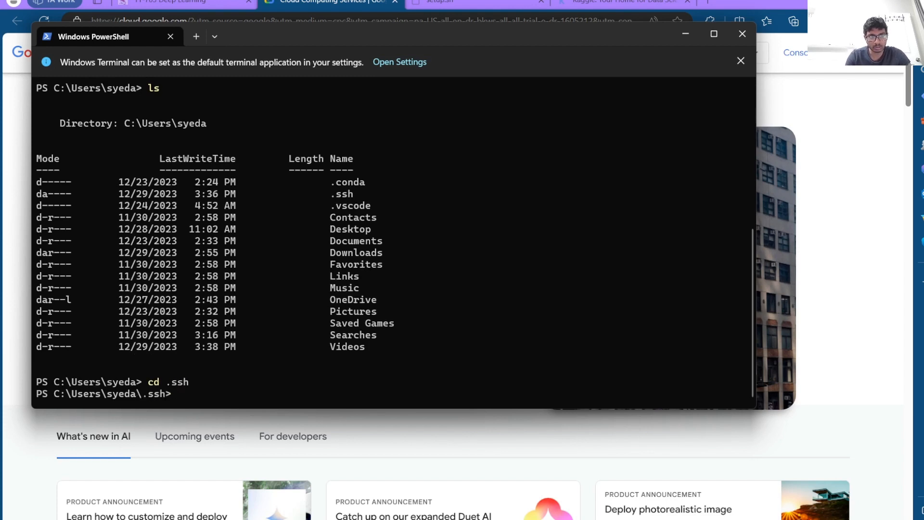
text(ls)
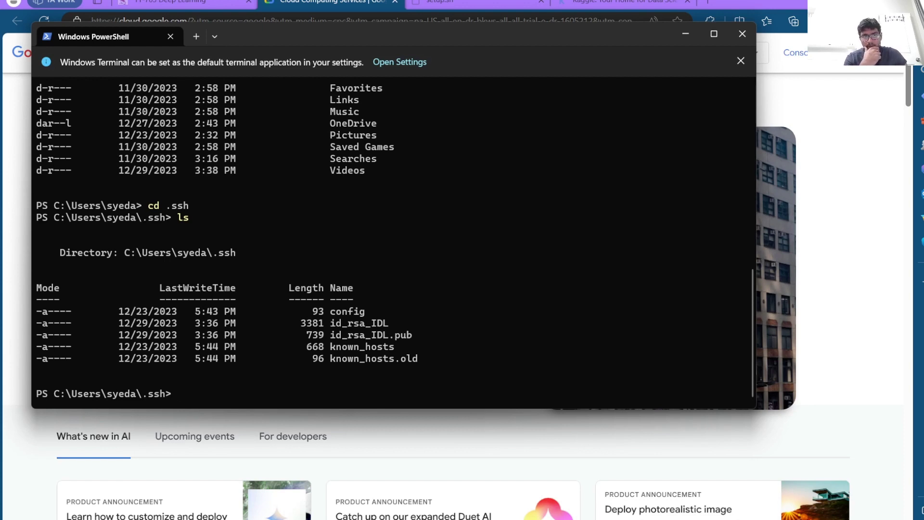
Display the contents of the id_rsa_IDL.pub public key with cat
text(cat i)
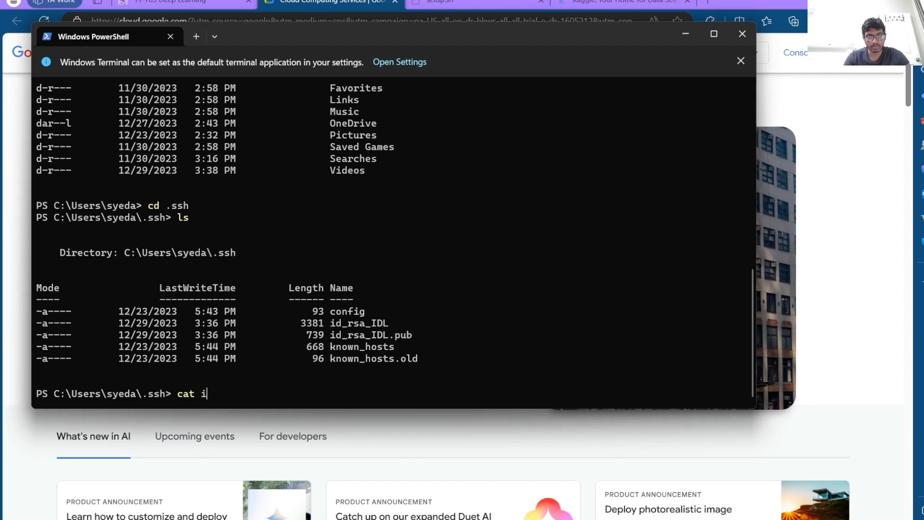
text(d_rsa)
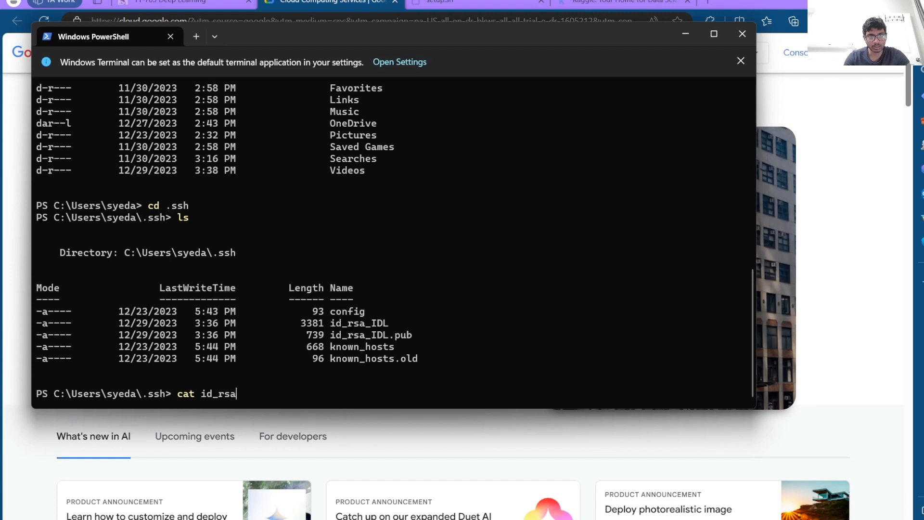
text(_IDL)
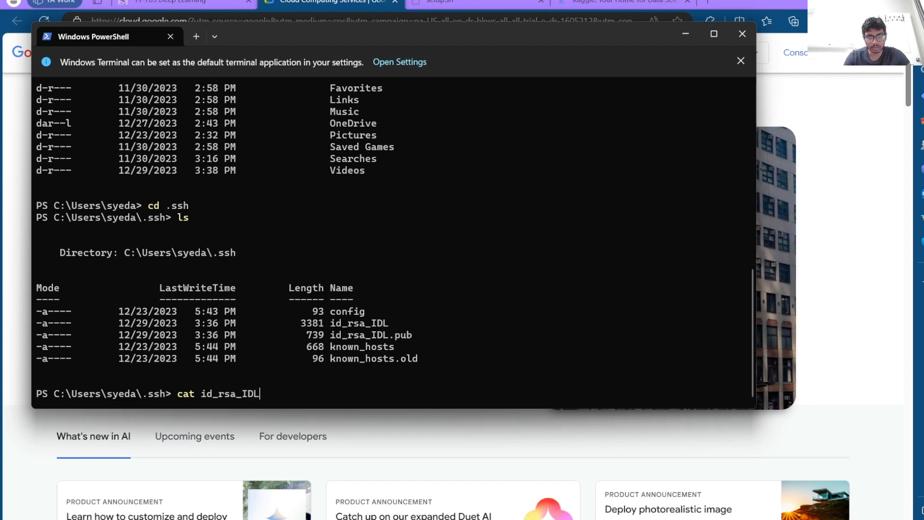
text(.pu)
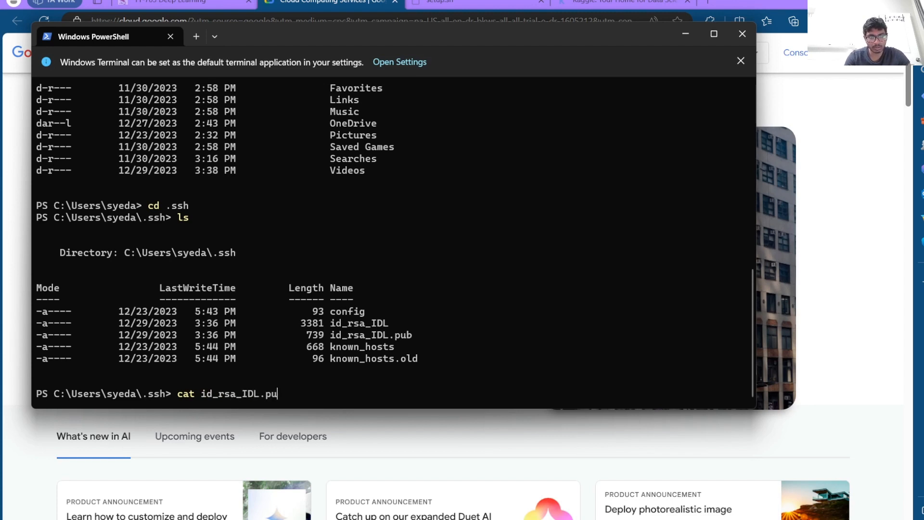
key(Return)
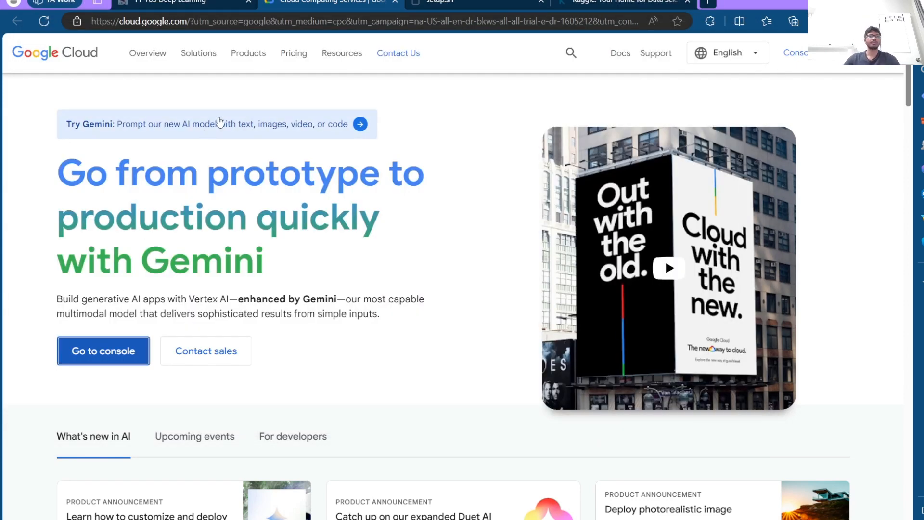
mouse_move(227, 121)
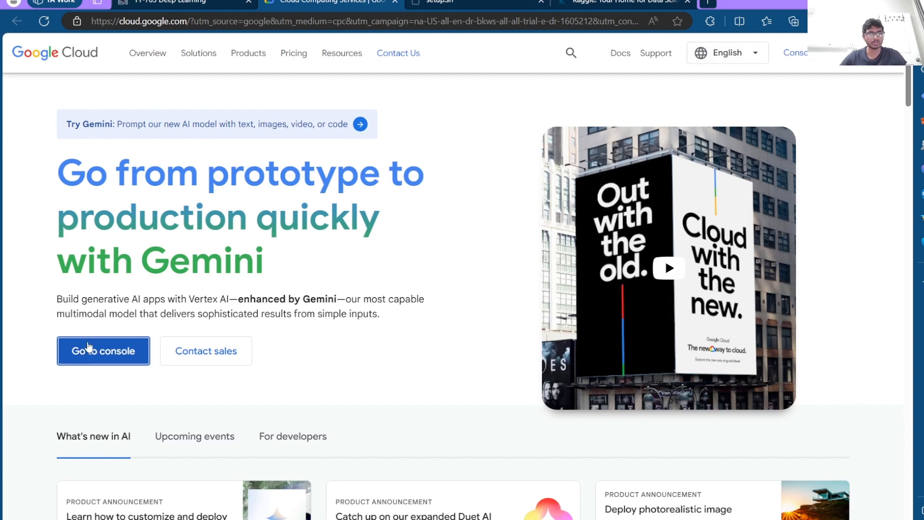
Go from the Google Cloud homepage to the console
click(103, 351)
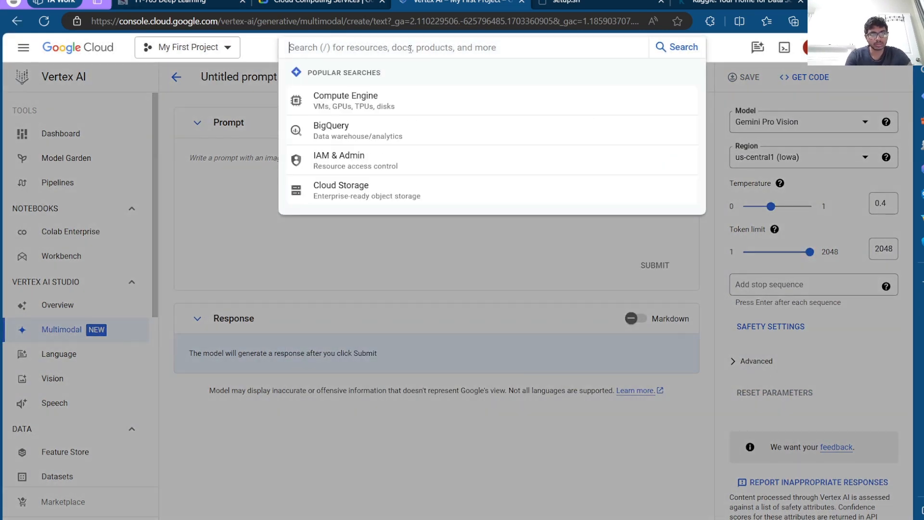
Open Compute Engine SSH Keys and paste the public key as a new project-wide key
text(ssh)
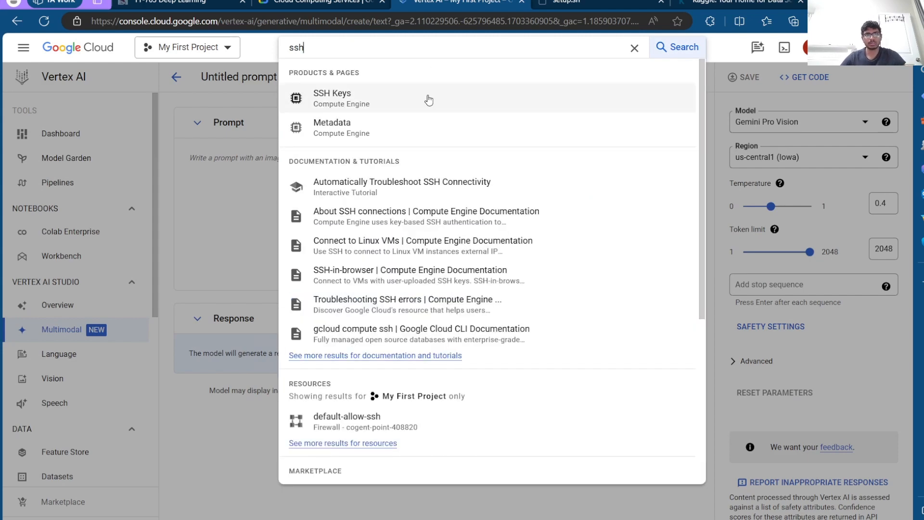
click(332, 97)
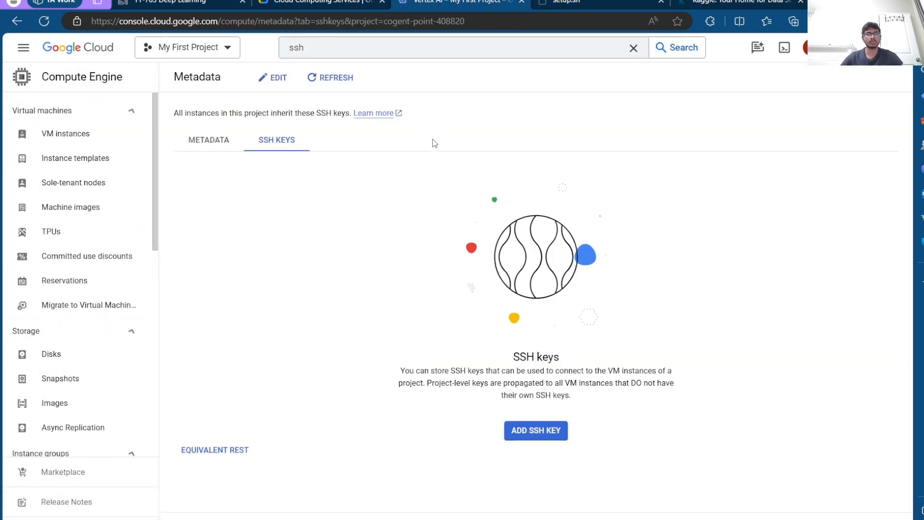
click(535, 431)
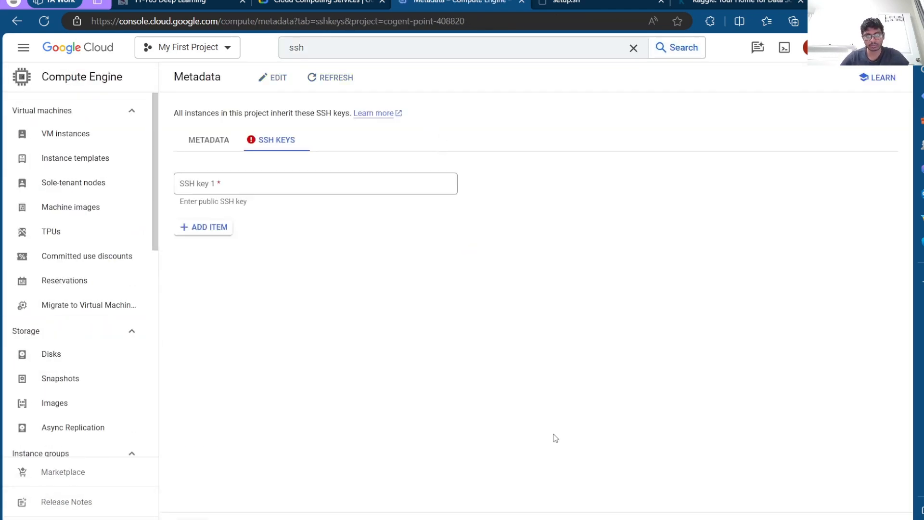
click(315, 183)
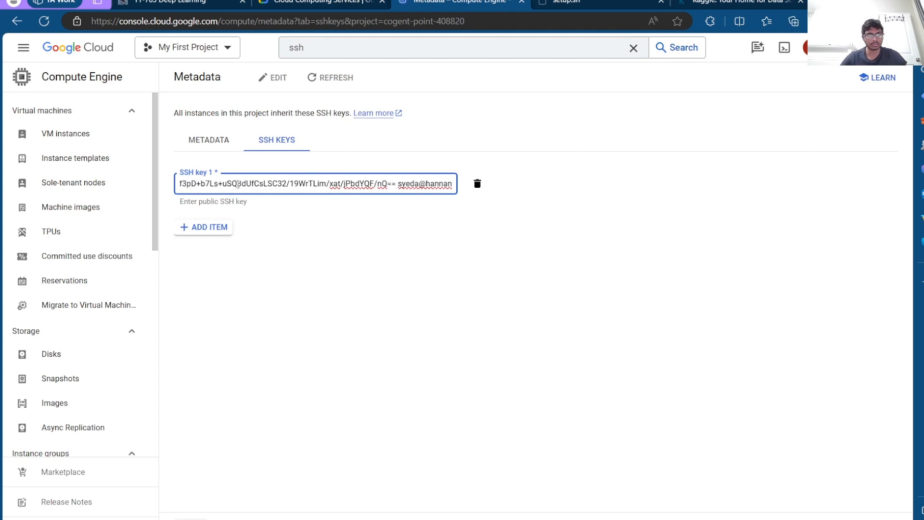
mouse_move(351, 197)
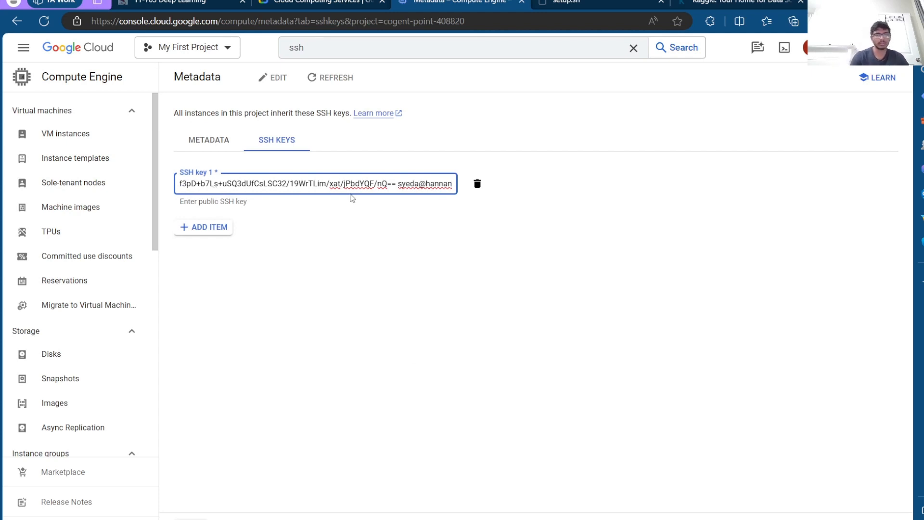
text(qgf)
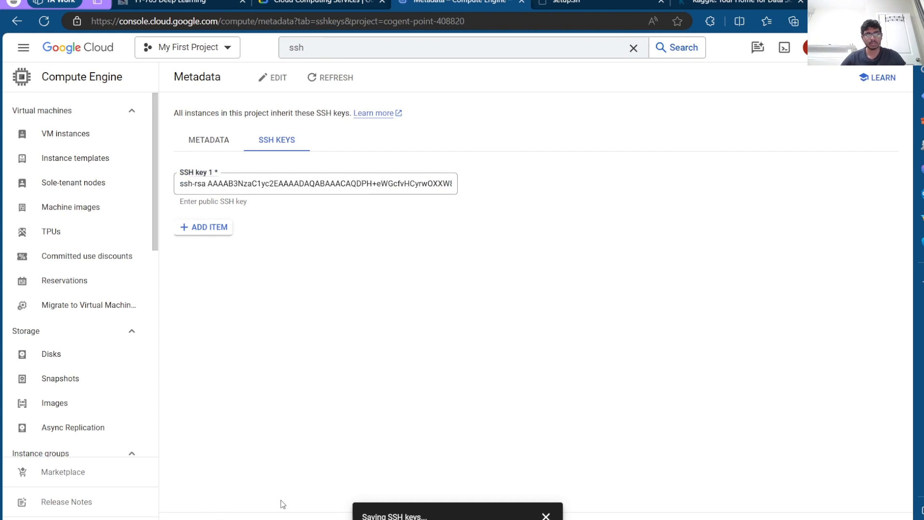
mouse_move(320, 434)
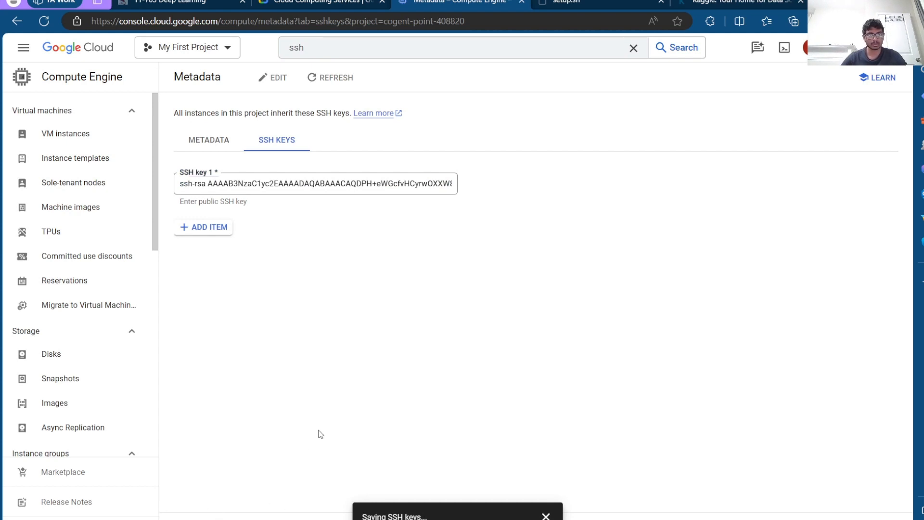
mouse_move(266, 365)
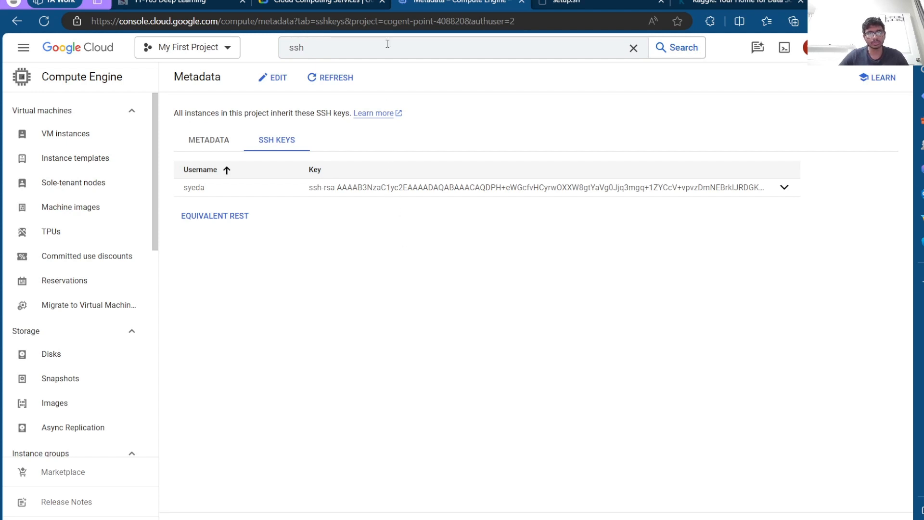
Search 'compute' and open the Compute Engine VM instances page
click(386, 47)
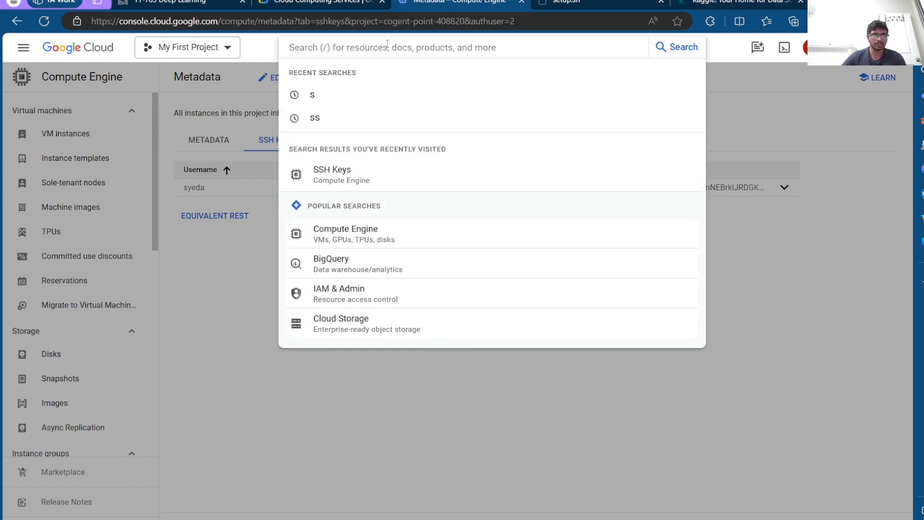
mouse_move(345, 234)
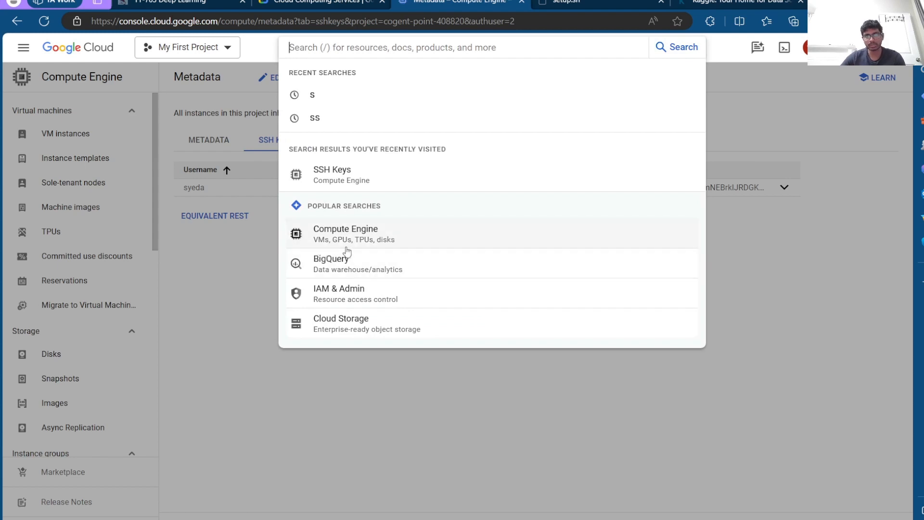
mouse_move(360, 203)
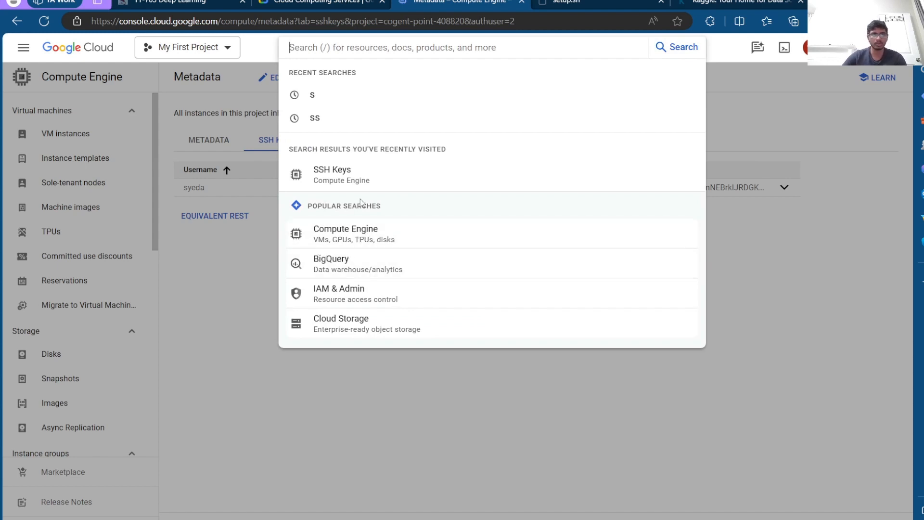
text(compute)
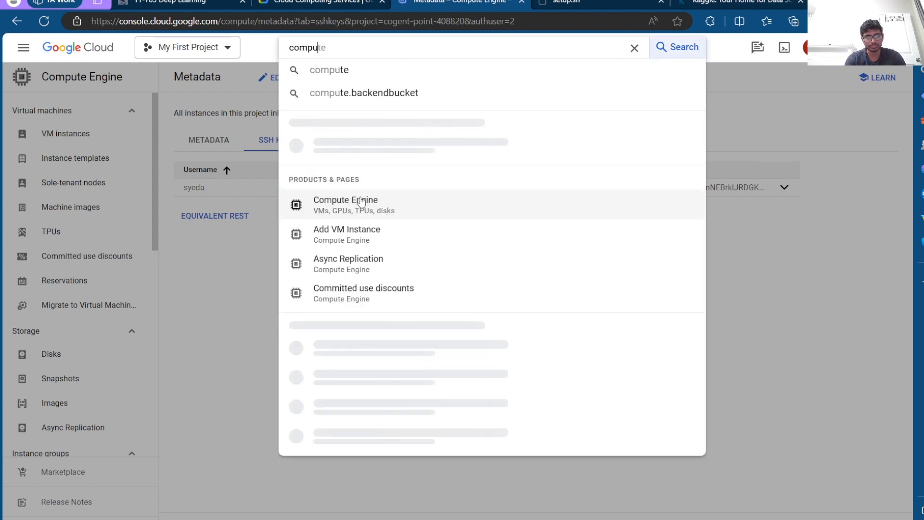
click(363, 92)
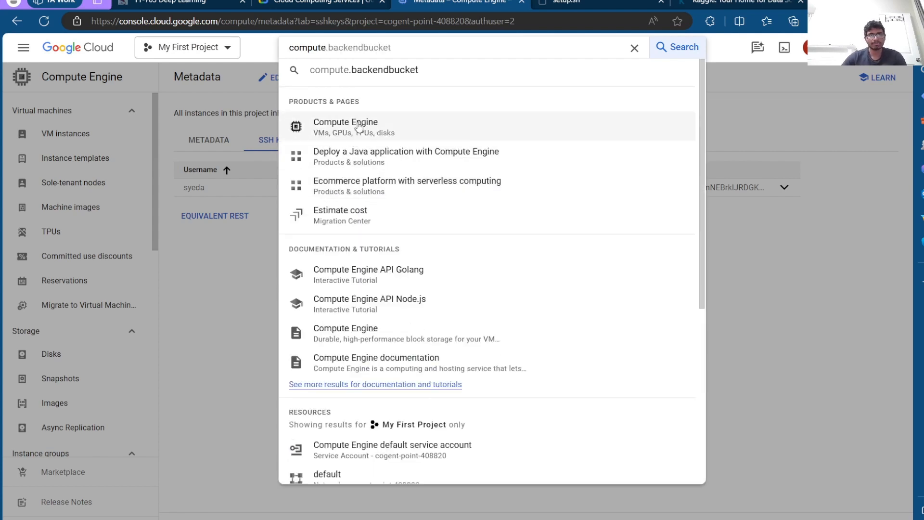
click(346, 126)
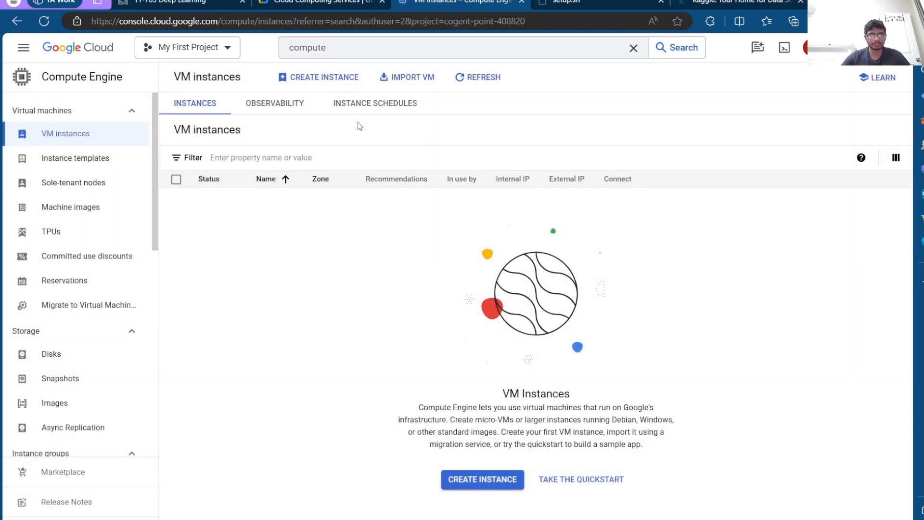
mouse_move(735, 501)
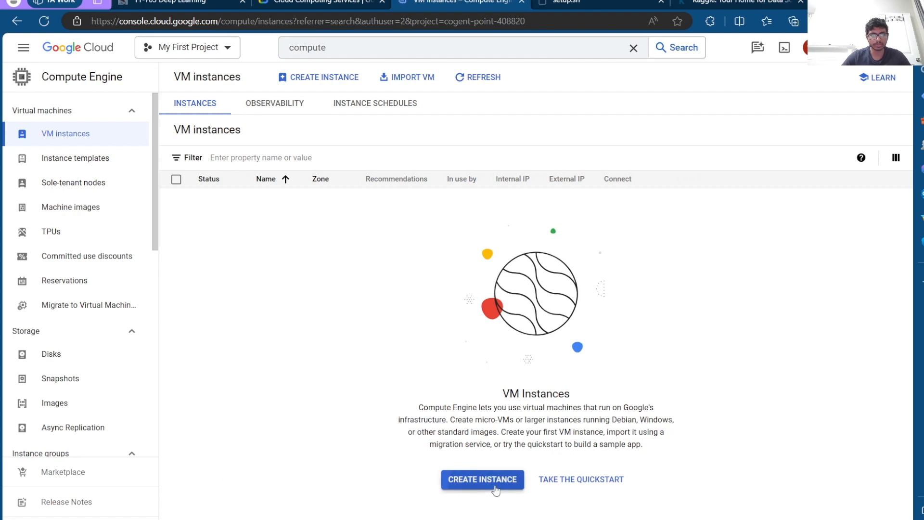
Start a new VM instance in region us-west4 (Las Vegas), zone us-west4-b
click(483, 479)
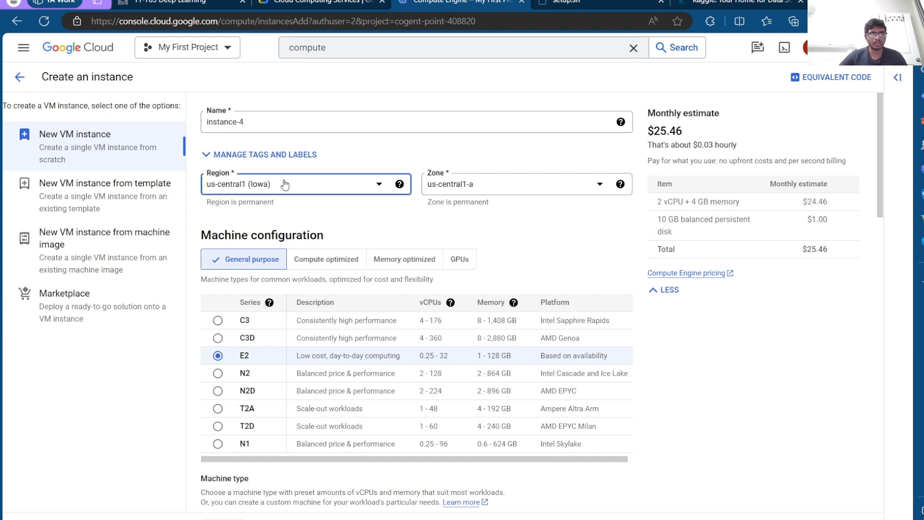
click(305, 183)
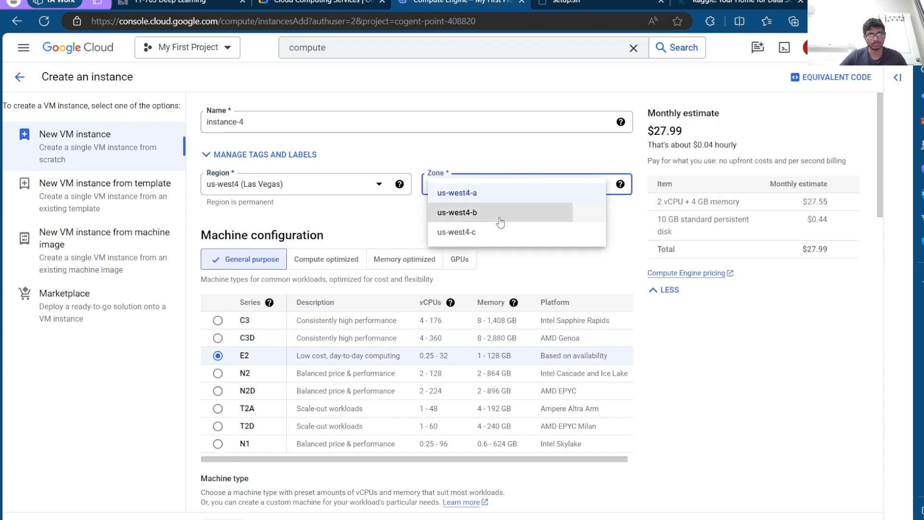
click(456, 212)
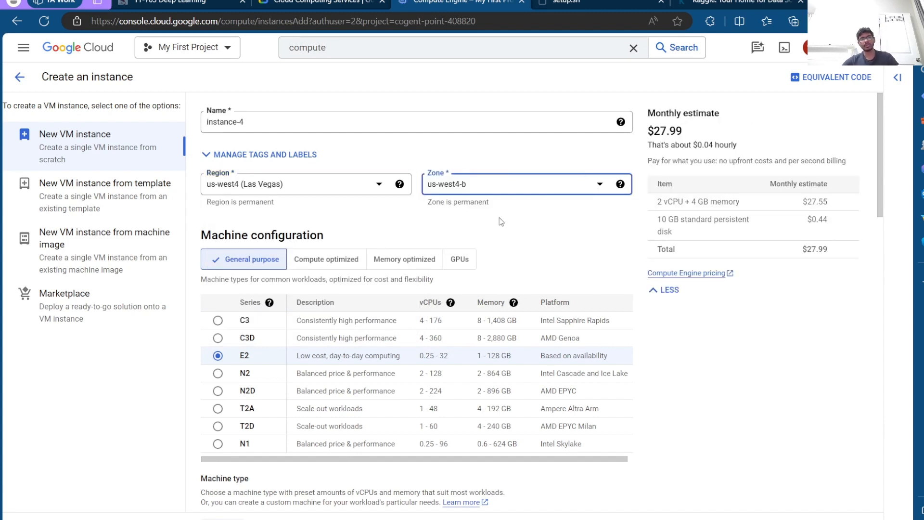
mouse_move(486, 192)
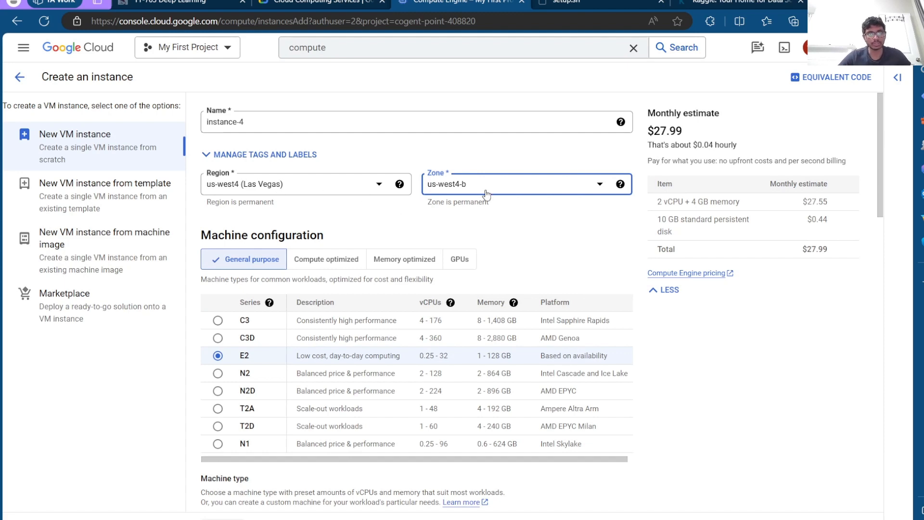
mouse_move(478, 220)
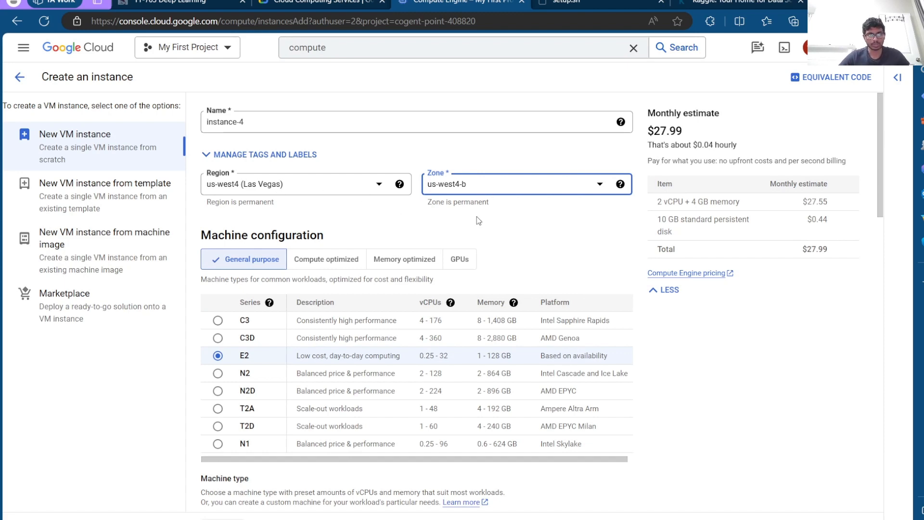
scroll(down, 3)
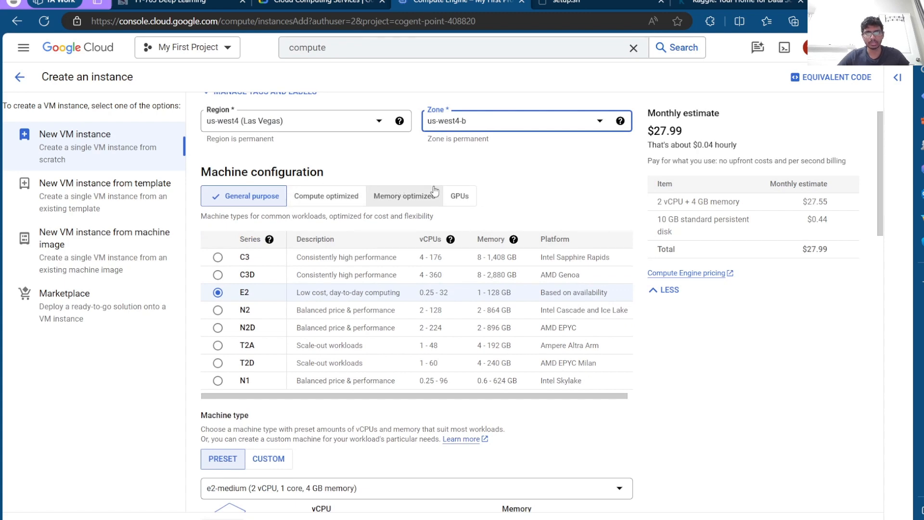
Give the instance one NVIDIA T4 GPU and an n1-highmem-4 machine type
click(459, 196)
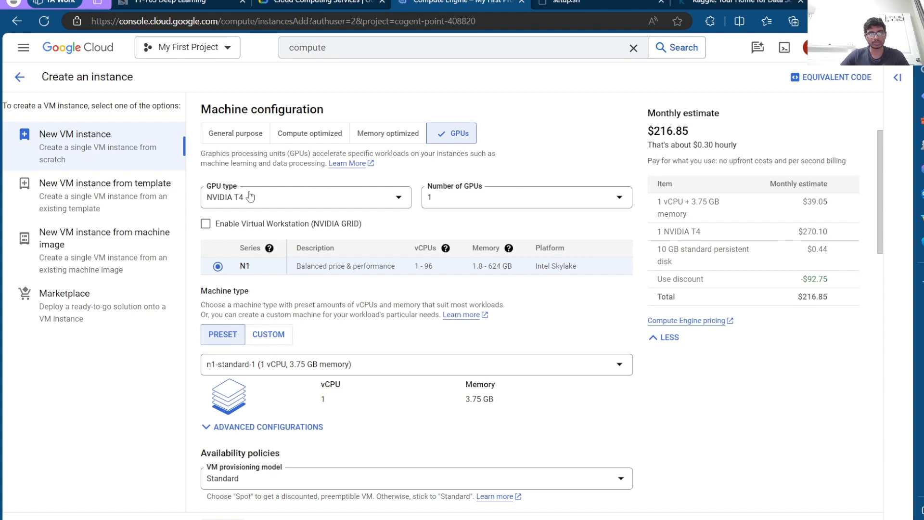
click(305, 196)
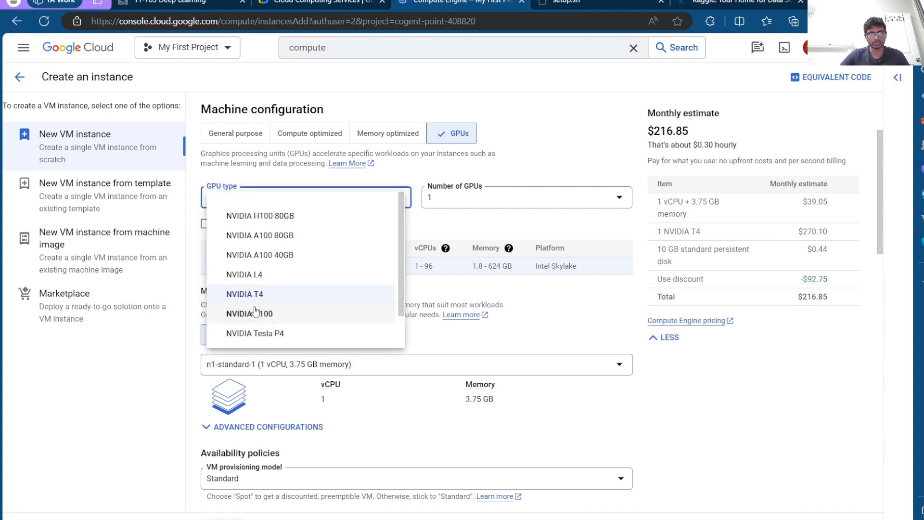
mouse_move(244, 322)
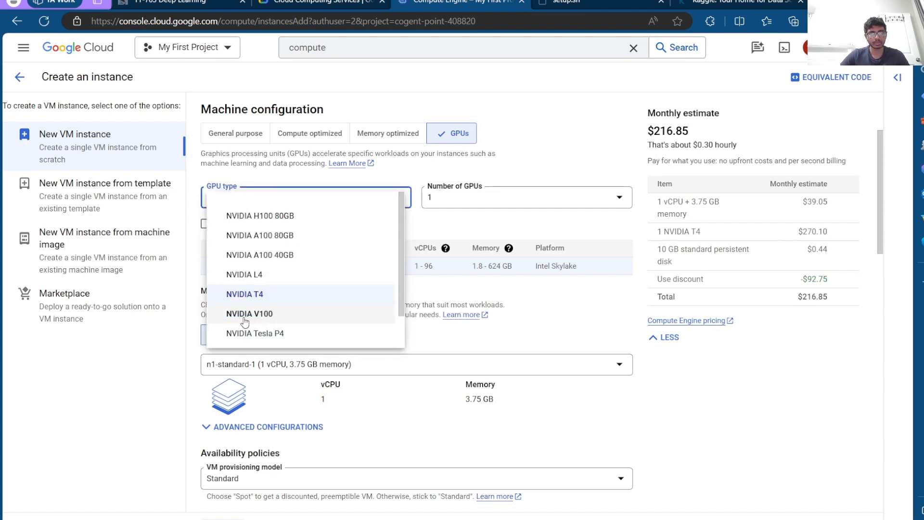
click(250, 313)
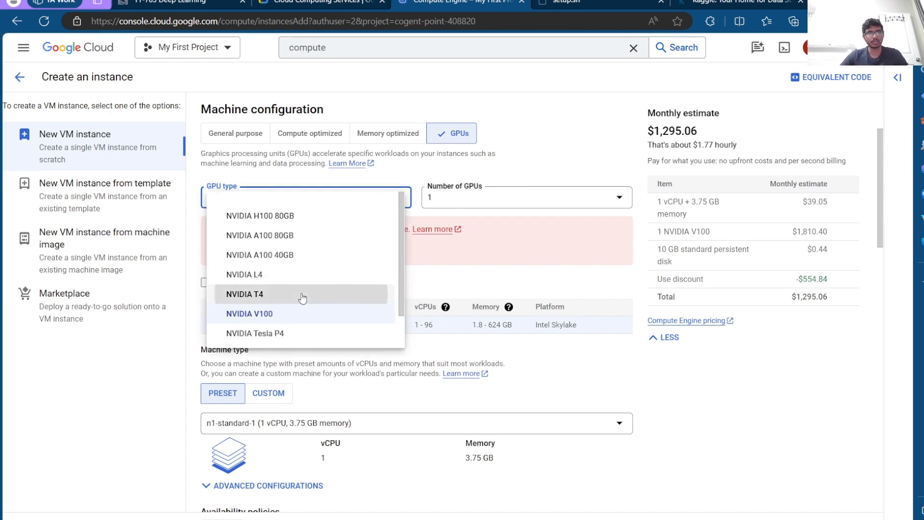
click(245, 294)
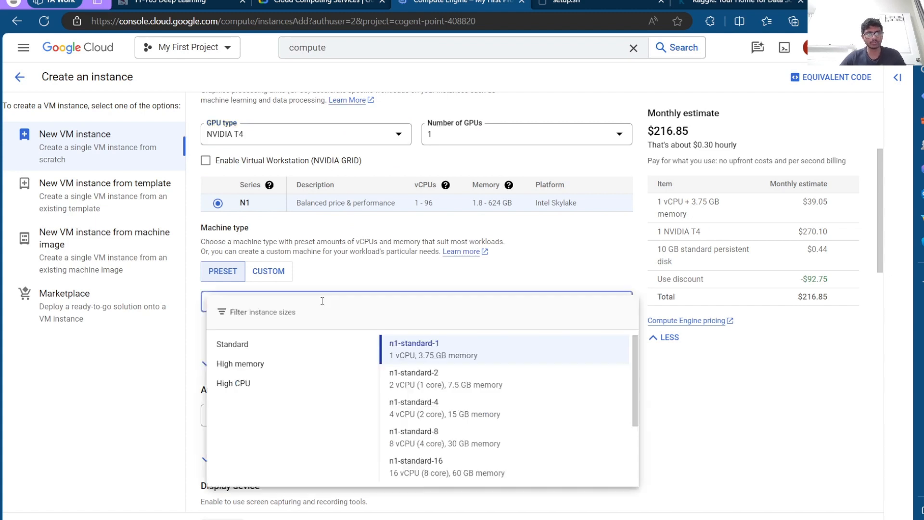
click(240, 363)
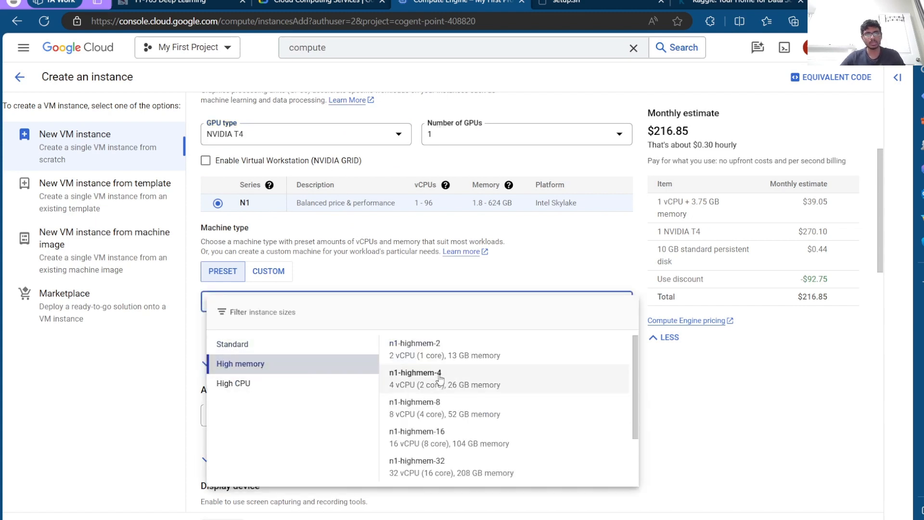
mouse_move(448, 389)
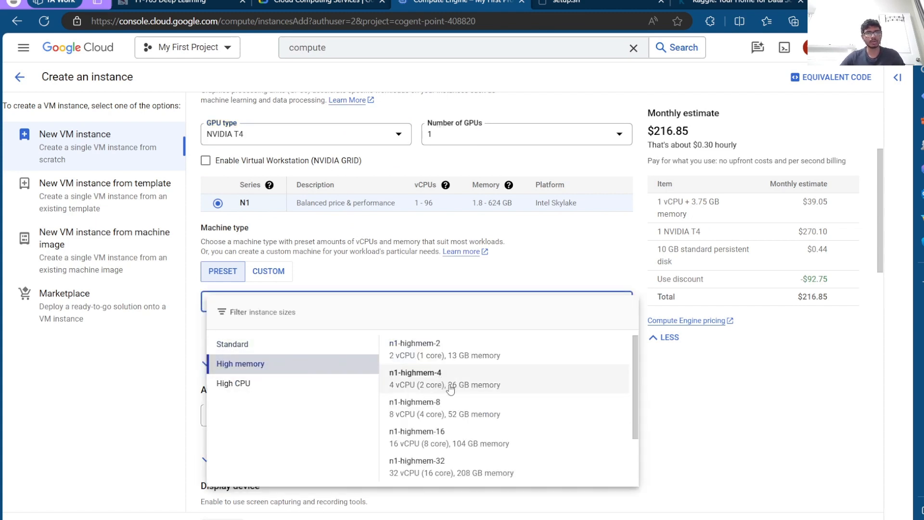
mouse_move(471, 389)
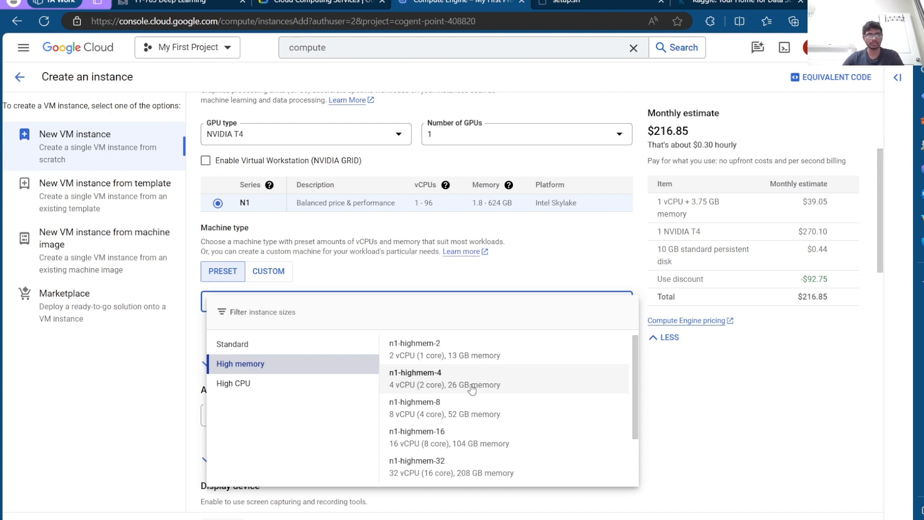
click(415, 379)
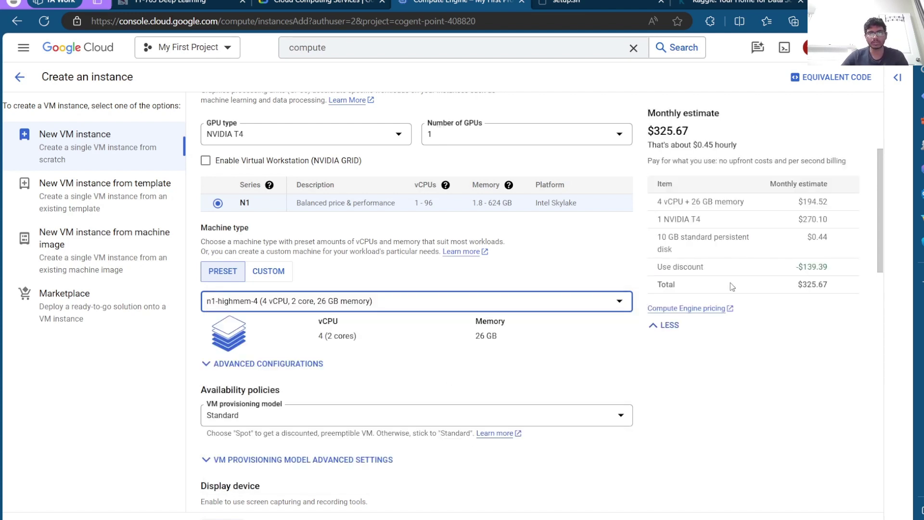
mouse_move(780, 274)
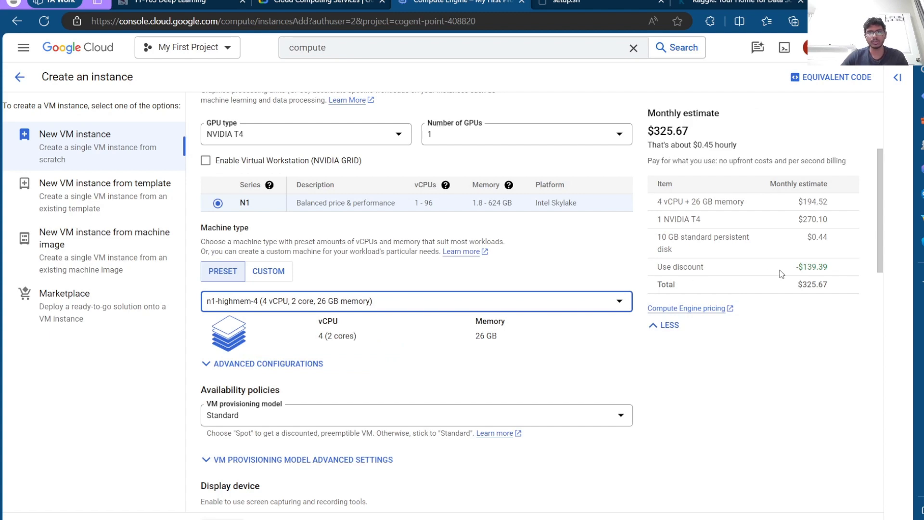
mouse_move(477, 388)
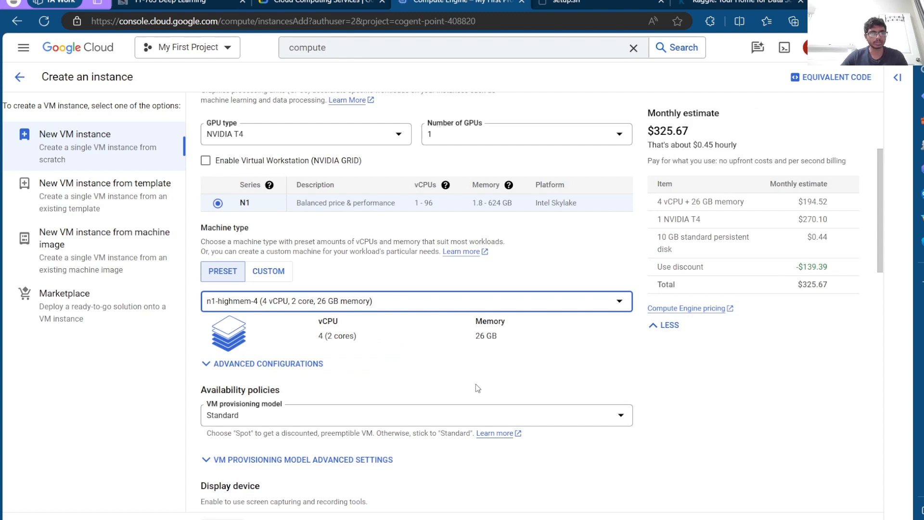
Set the boot disk to 80 GB with the Debian GNU/Linux 10 (buster) image
scroll(down, 3)
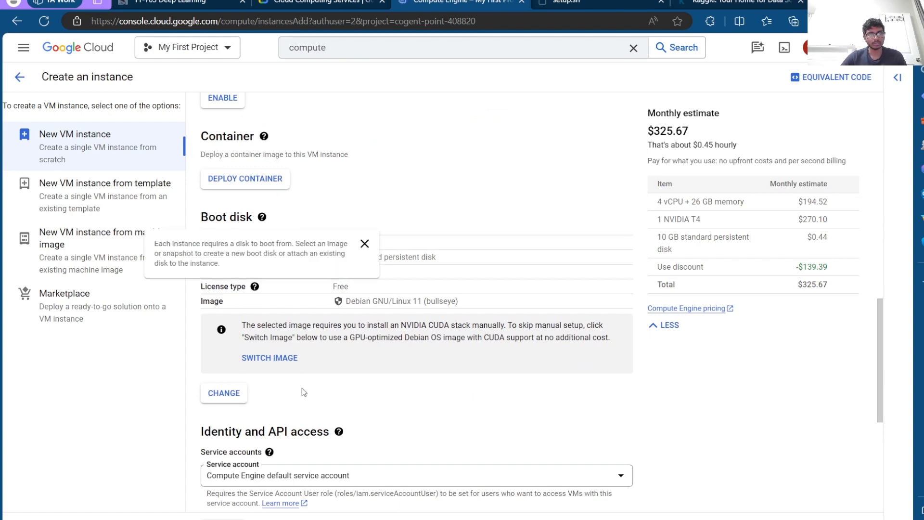
click(223, 393)
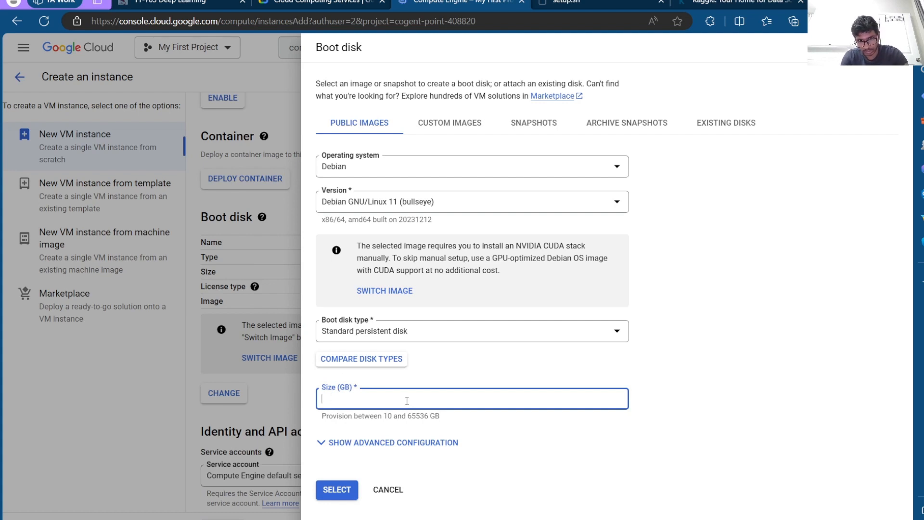
text(80)
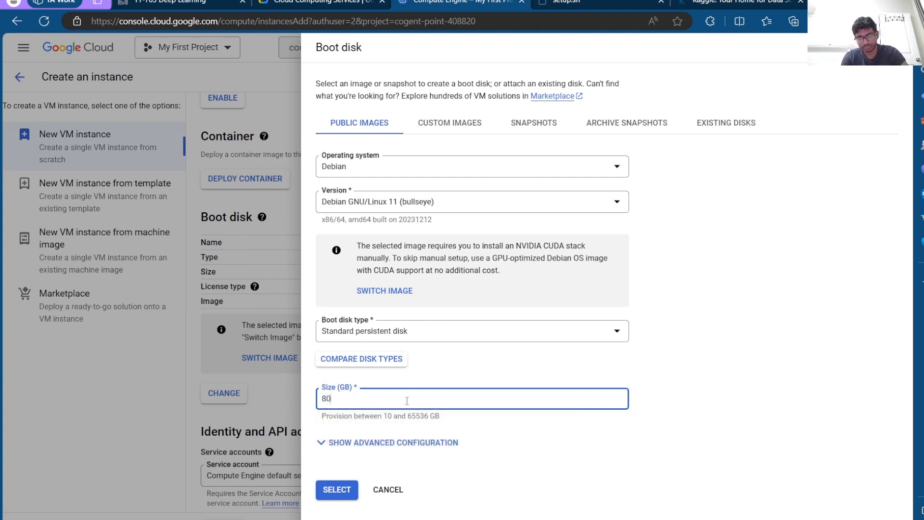
mouse_move(414, 383)
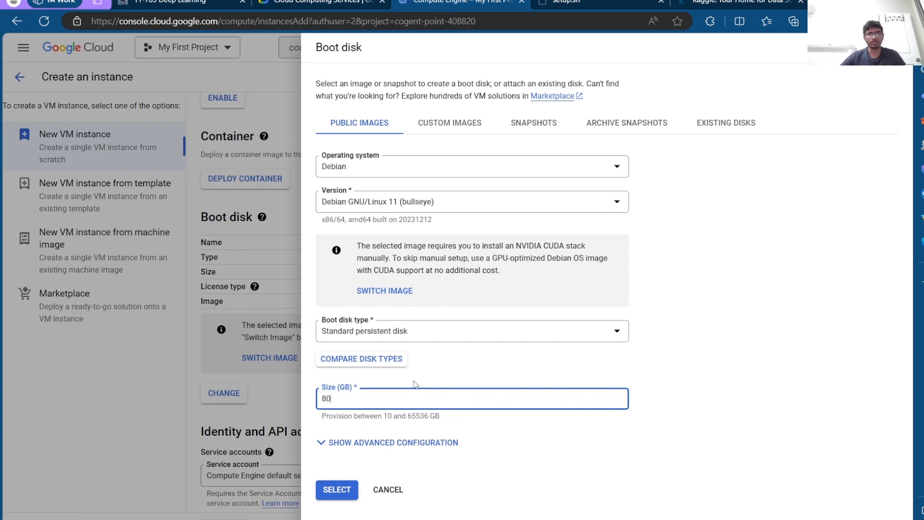
mouse_move(428, 201)
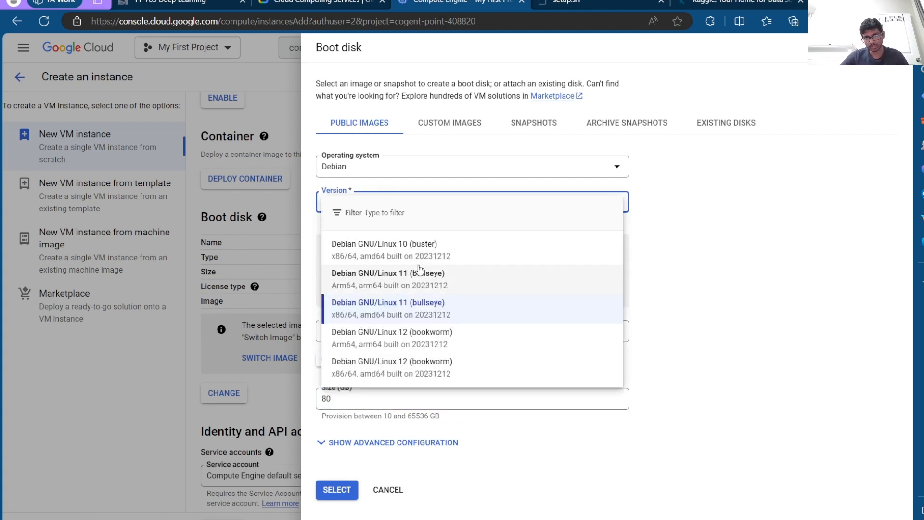
click(384, 243)
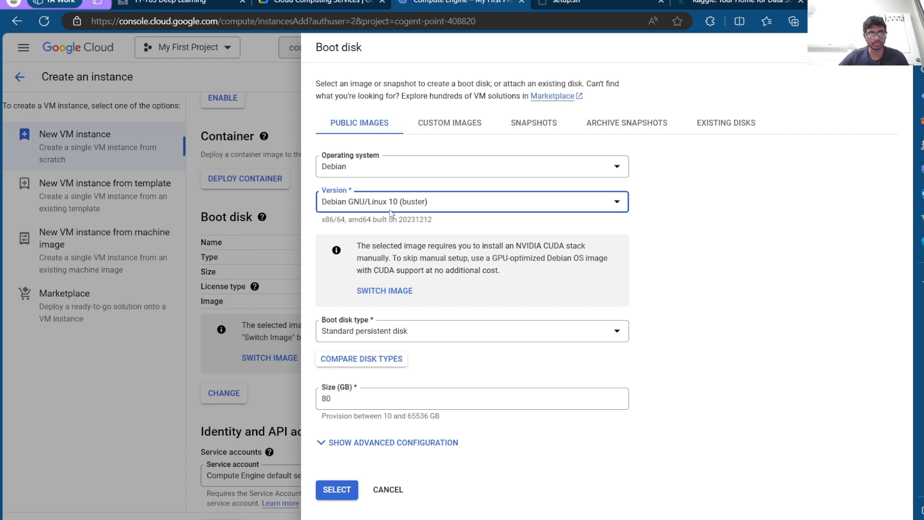
mouse_move(337, 490)
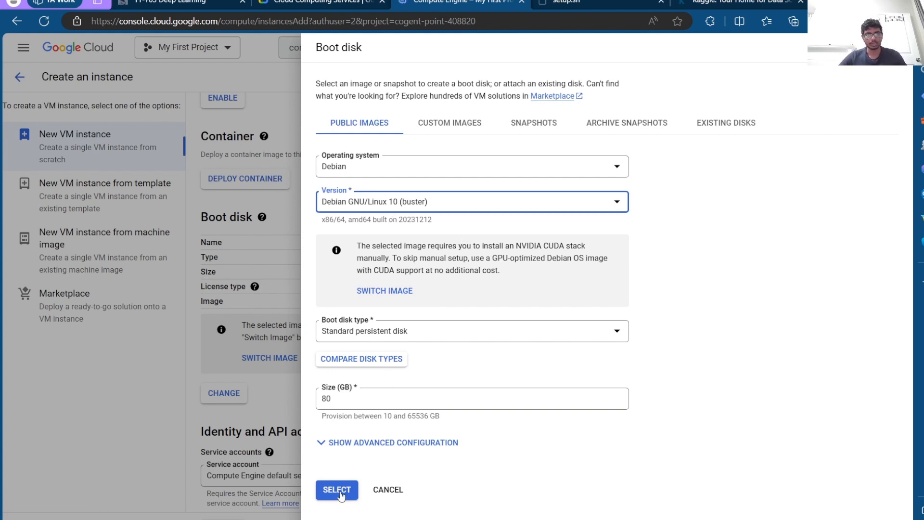
click(336, 490)
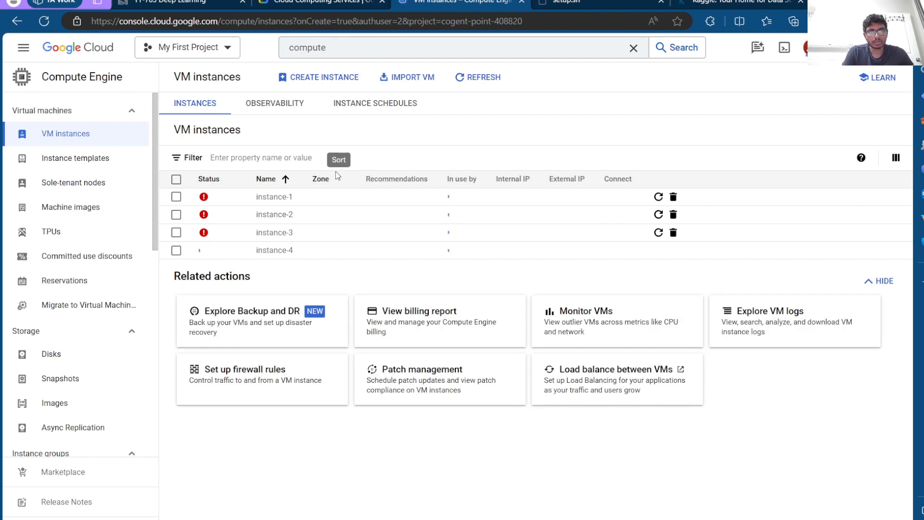
Refresh the VM instances list until instance-4 is running with its IP addresses
click(477, 76)
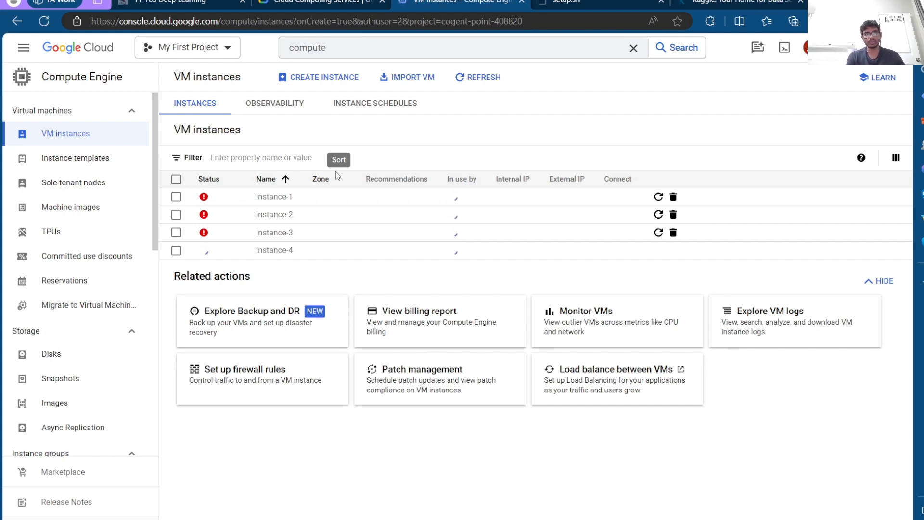
click(477, 77)
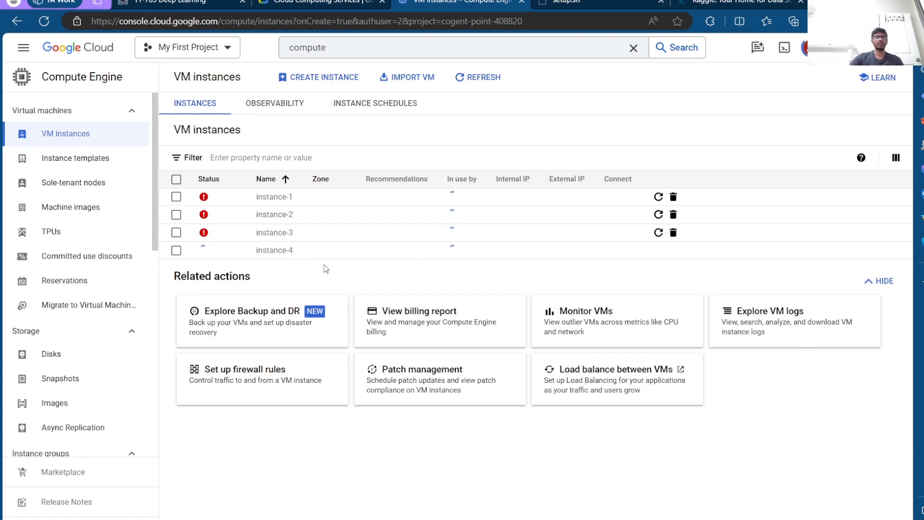
click(478, 77)
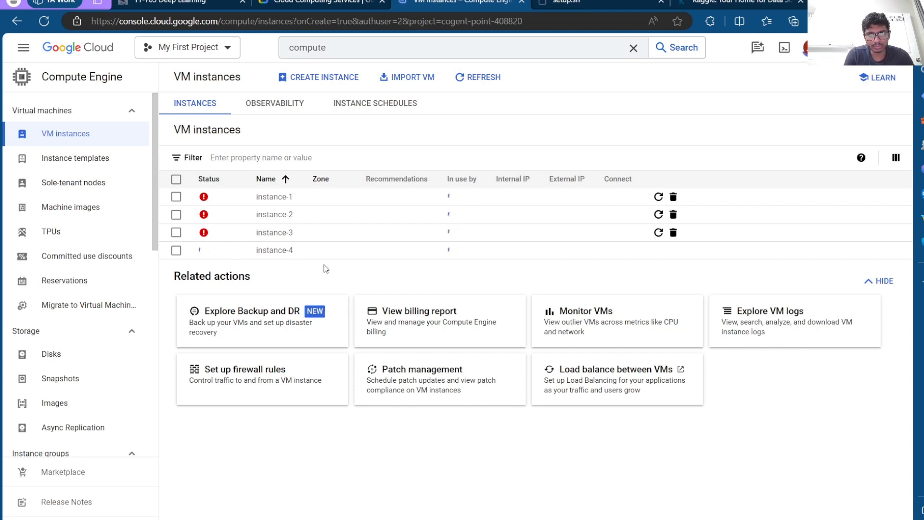
click(477, 77)
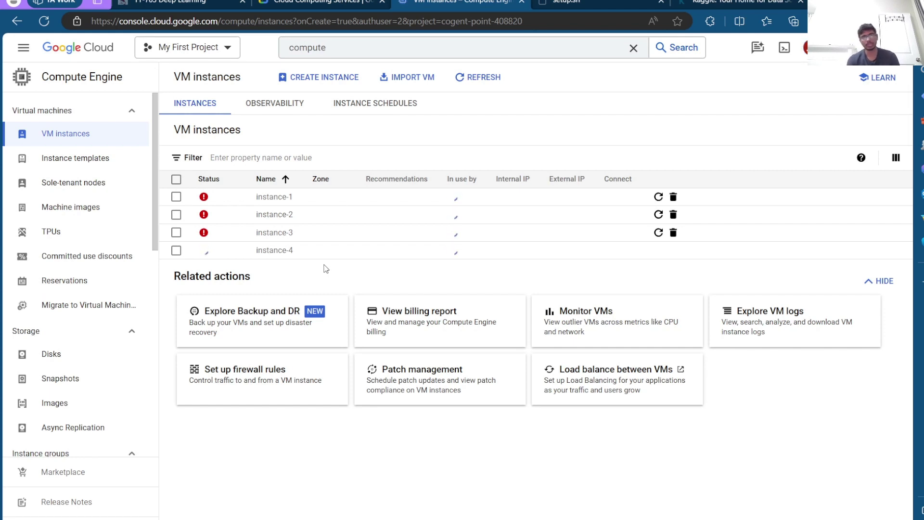
click(477, 77)
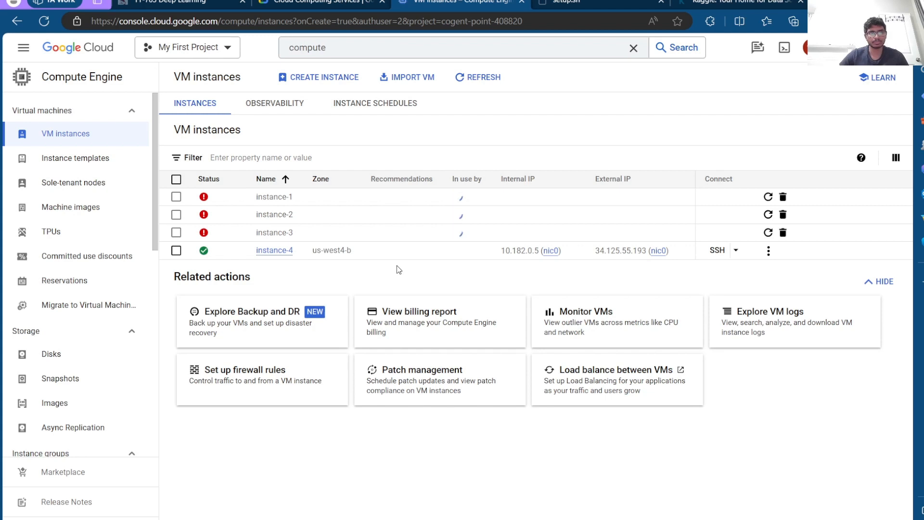
click(477, 77)
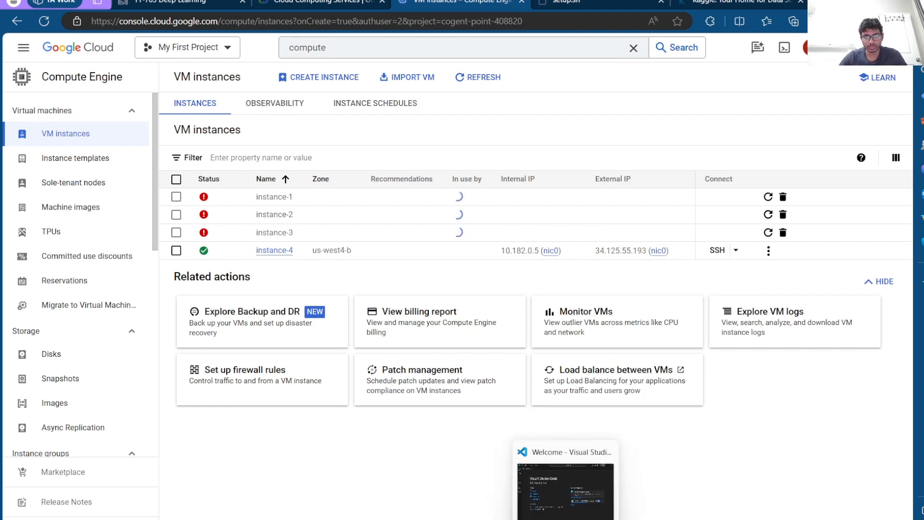
Search installed extensions for SSH and check the Remote - SSH extension in VS Code
click(563, 481)
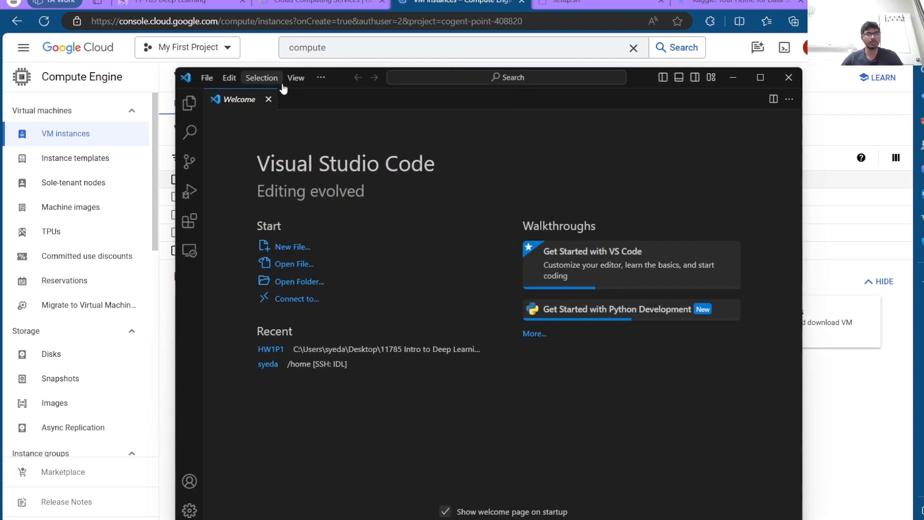
mouse_move(540, 411)
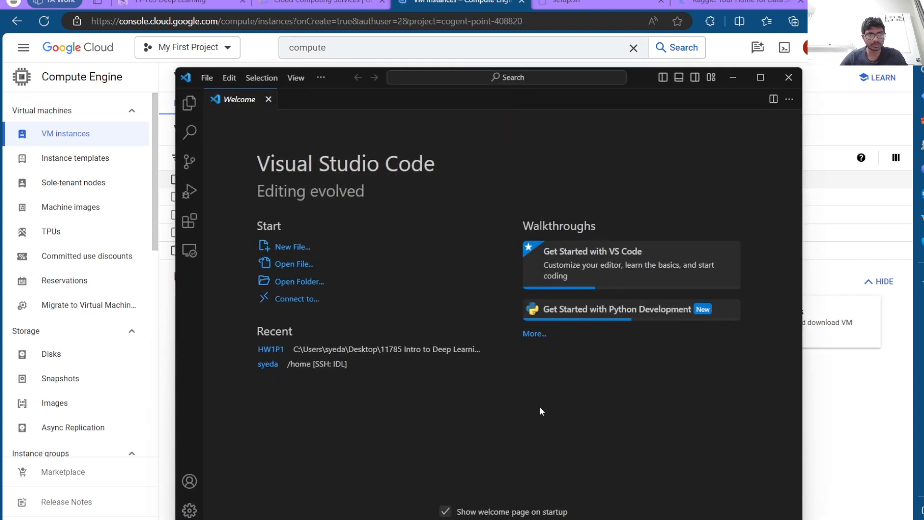
mouse_move(223, 246)
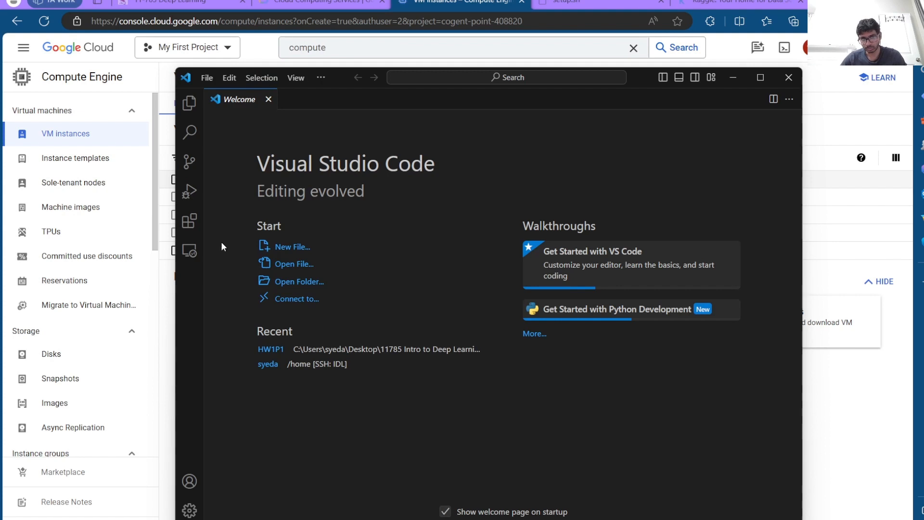
mouse_move(189, 249)
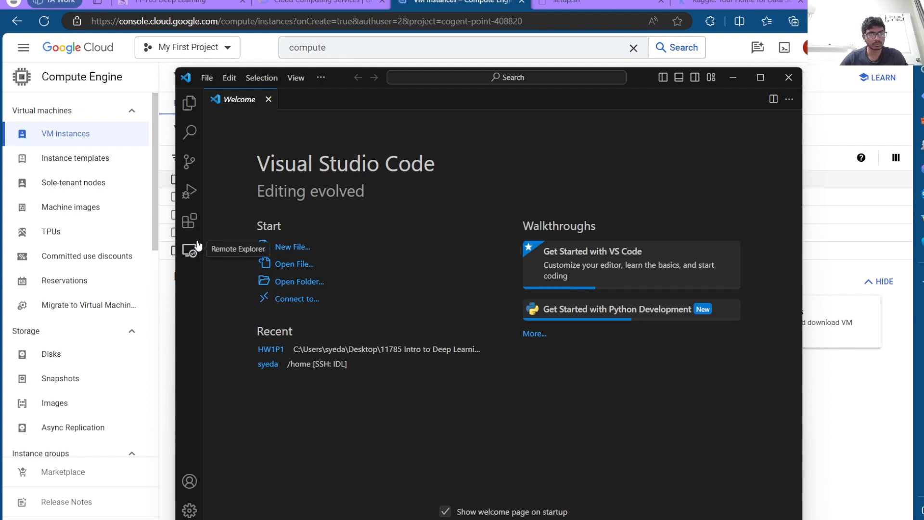
click(189, 221)
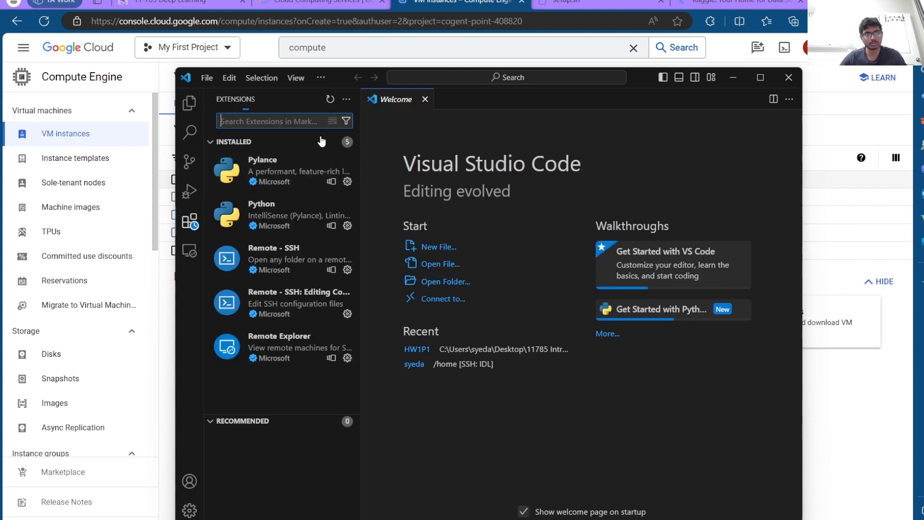
text(SSH)
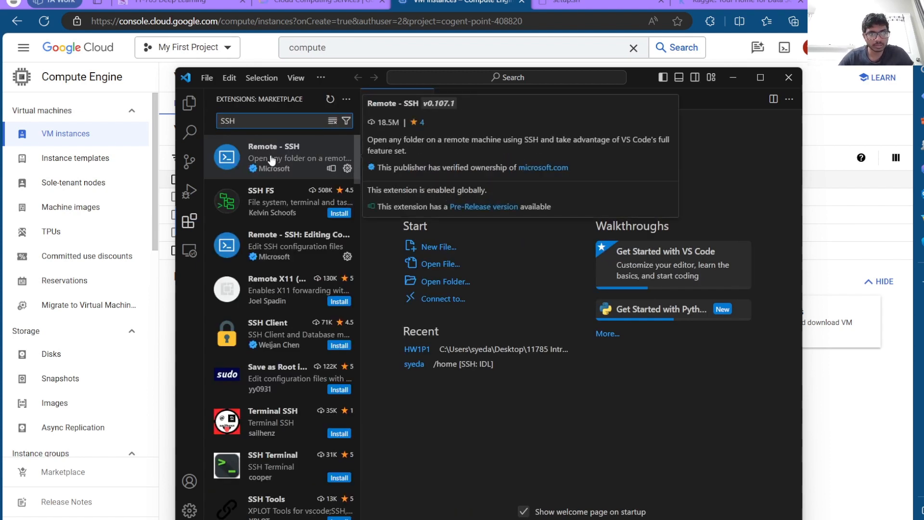
click(273, 157)
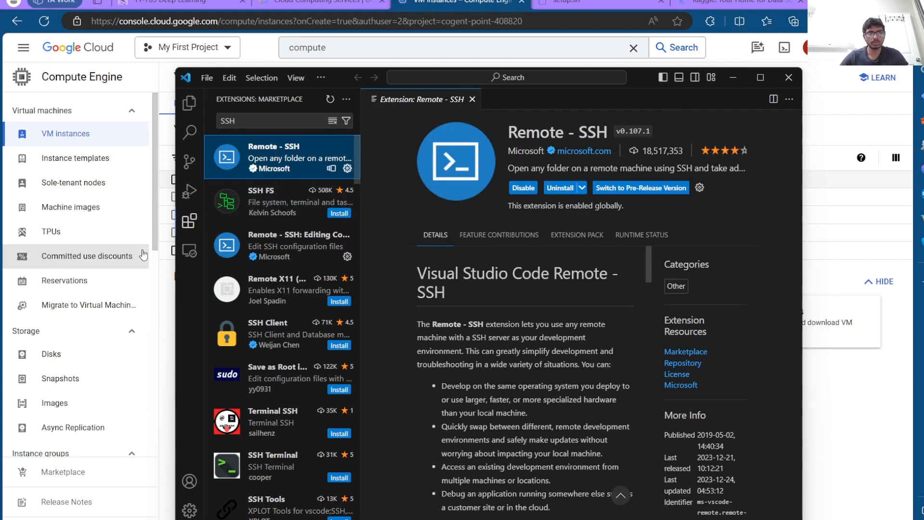
mouse_move(190, 250)
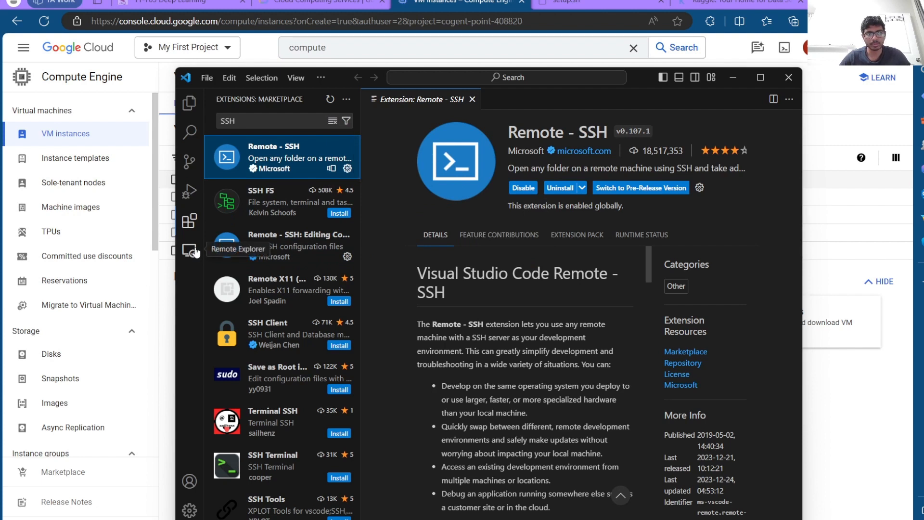
Add a new SSH host in Remote Explorer, saving it to the user's .ssh config
click(189, 250)
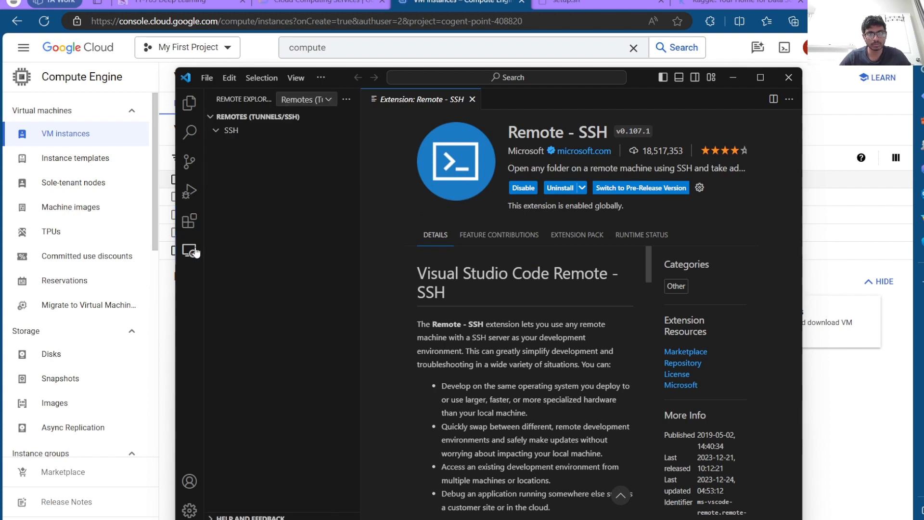
mouse_move(271, 130)
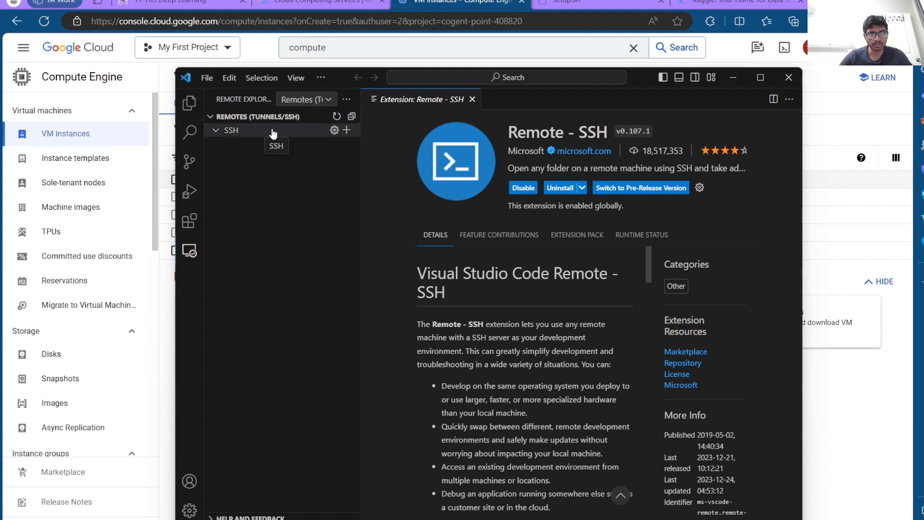
click(346, 130)
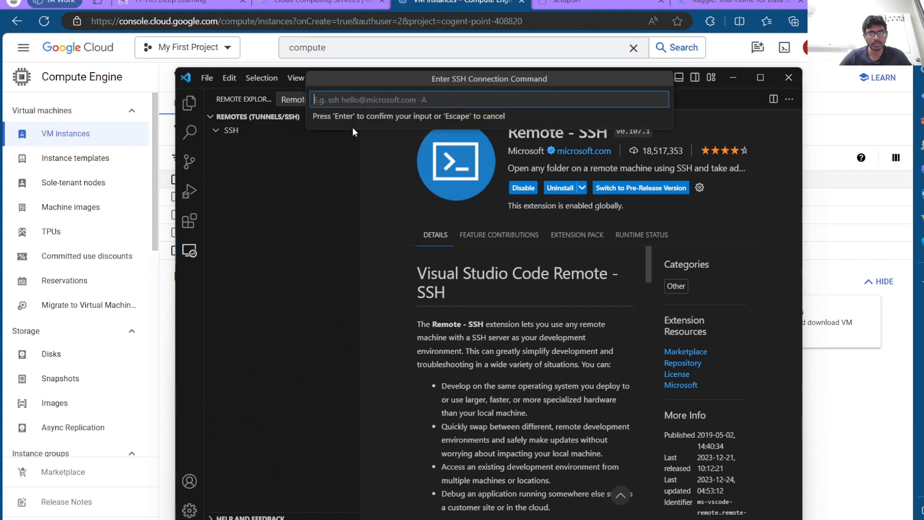
mouse_move(362, 114)
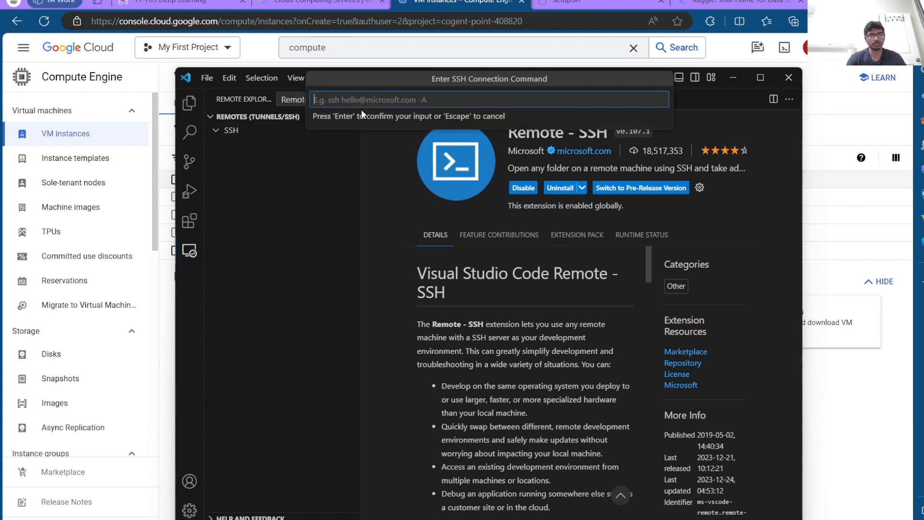
text(ID)
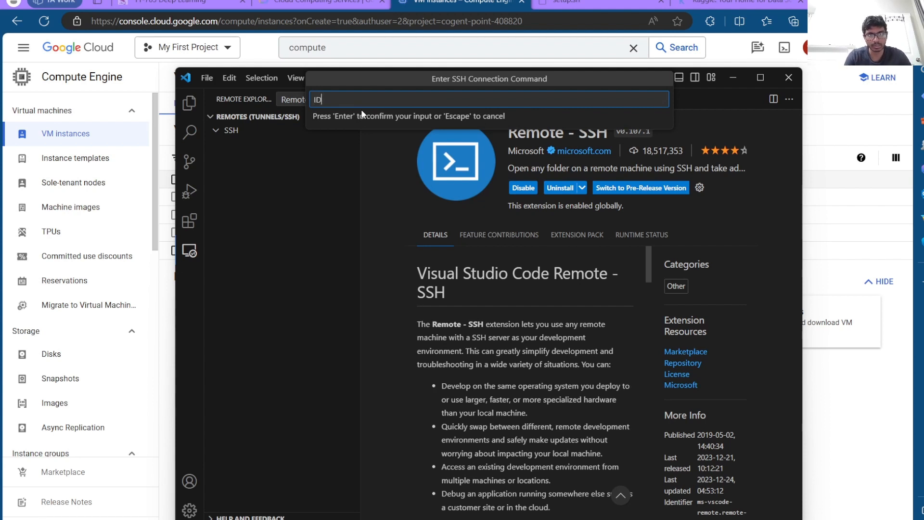
key(Return)
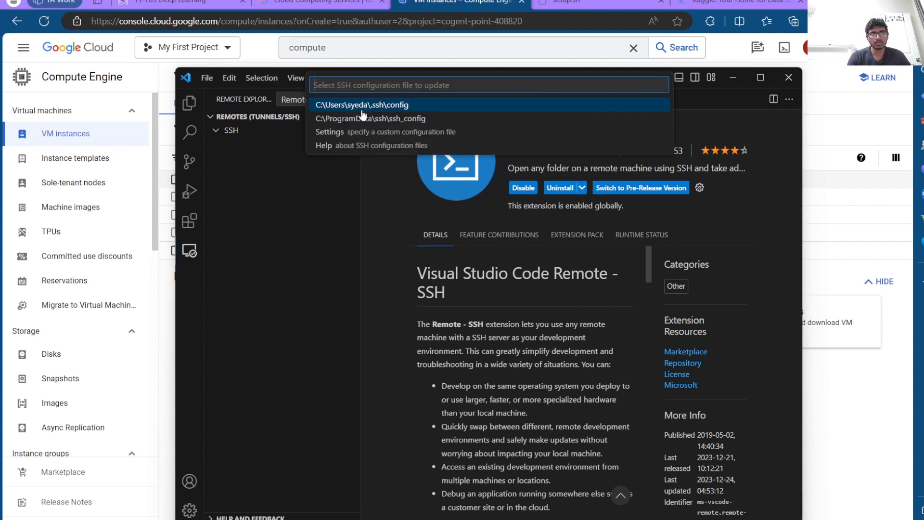
click(362, 105)
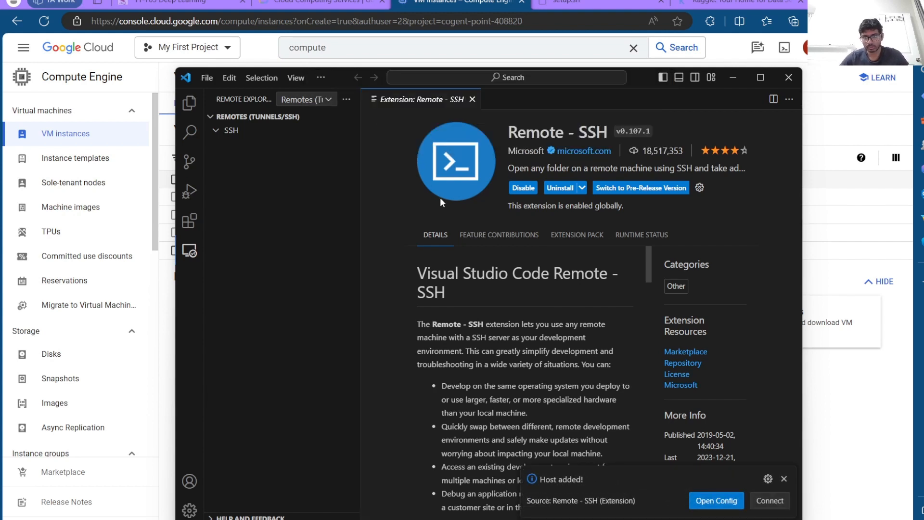
In the SSH config, add IdentityFile and User lines and set HostName to 34.125.55.193
click(715, 500)
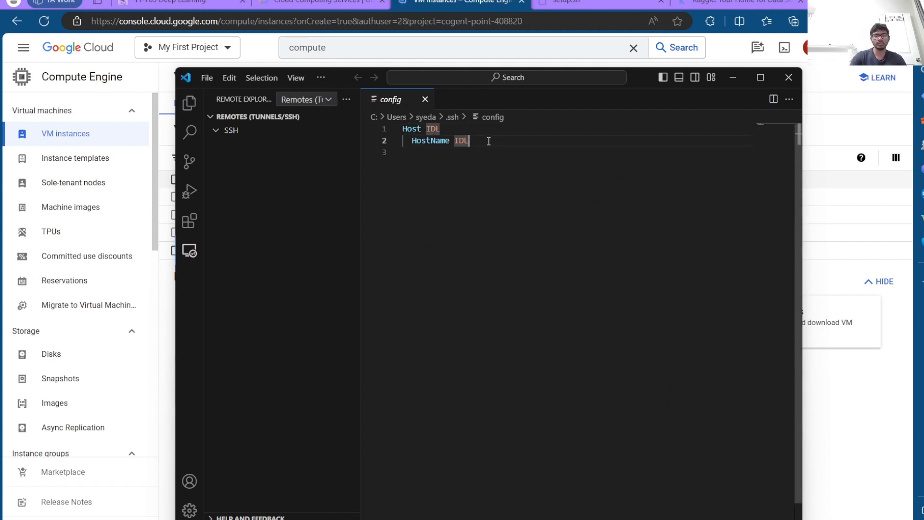
text(IdentityFile)
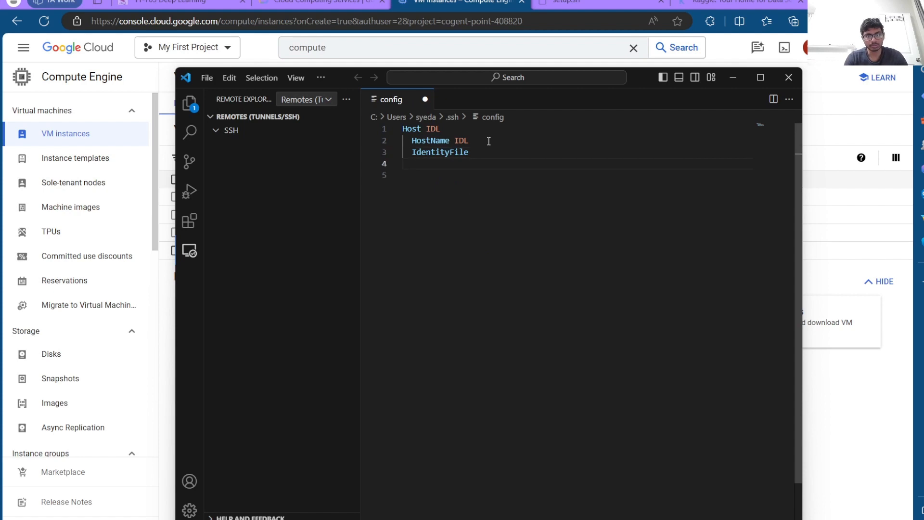
text(User)
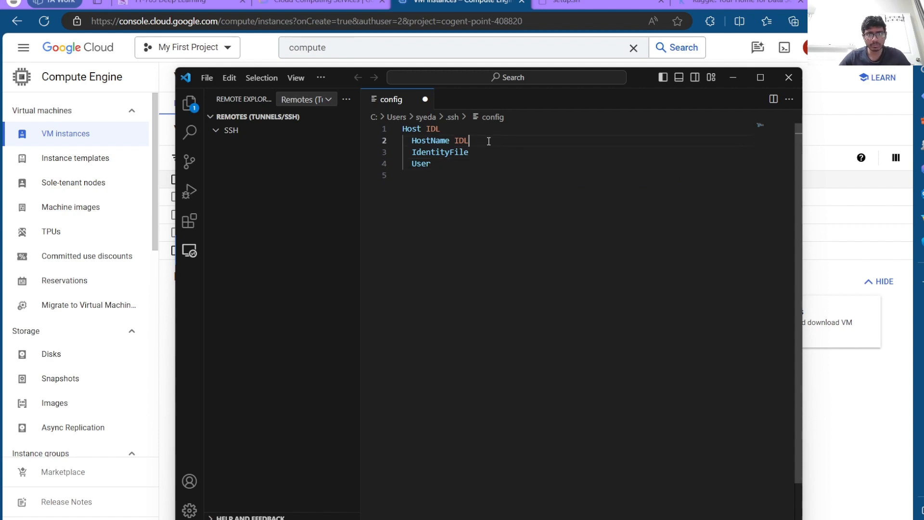
click(787, 77)
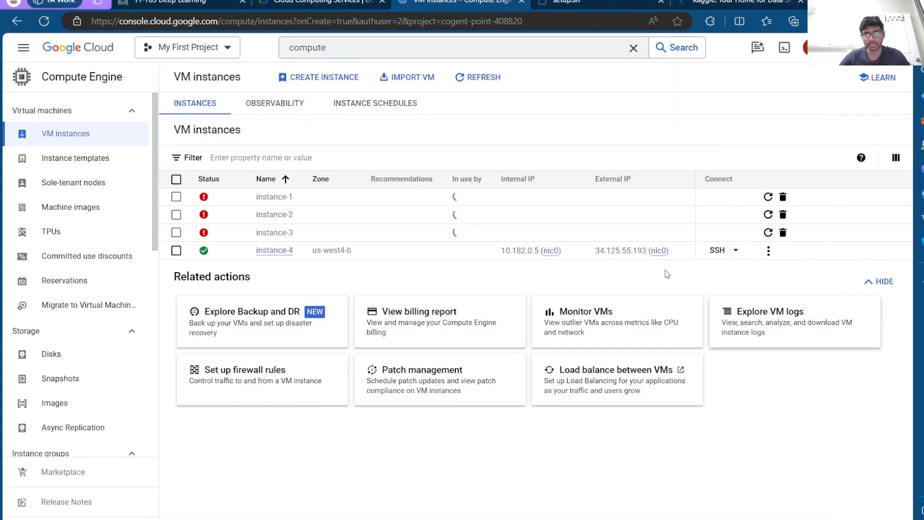
mouse_move(621, 258)
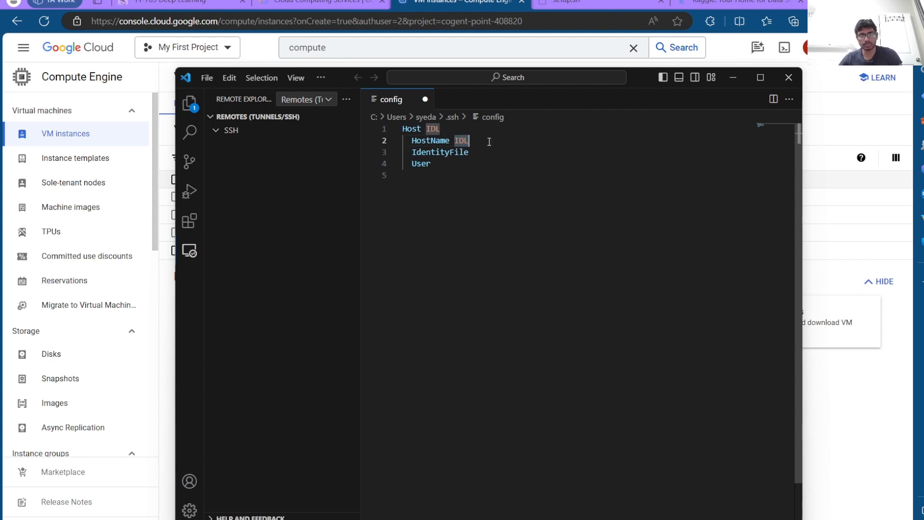
text(34.125.55.193)
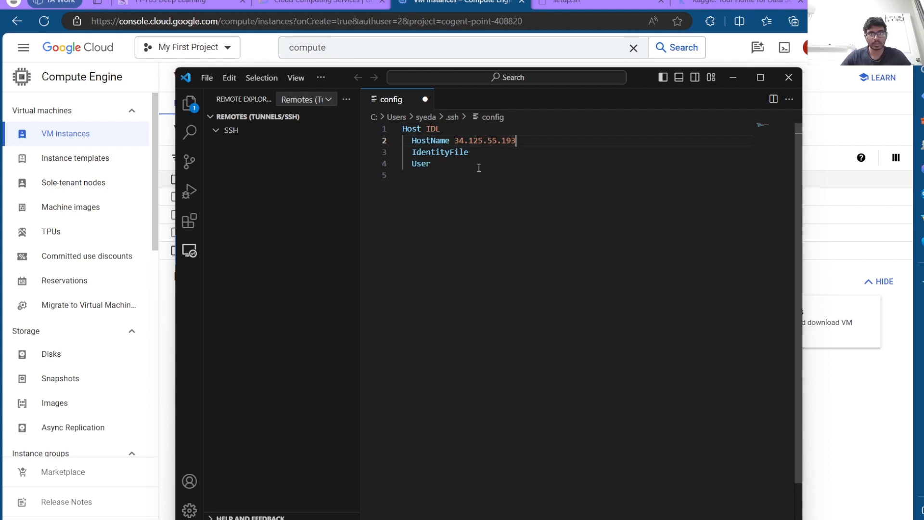
mouse_move(644, 435)
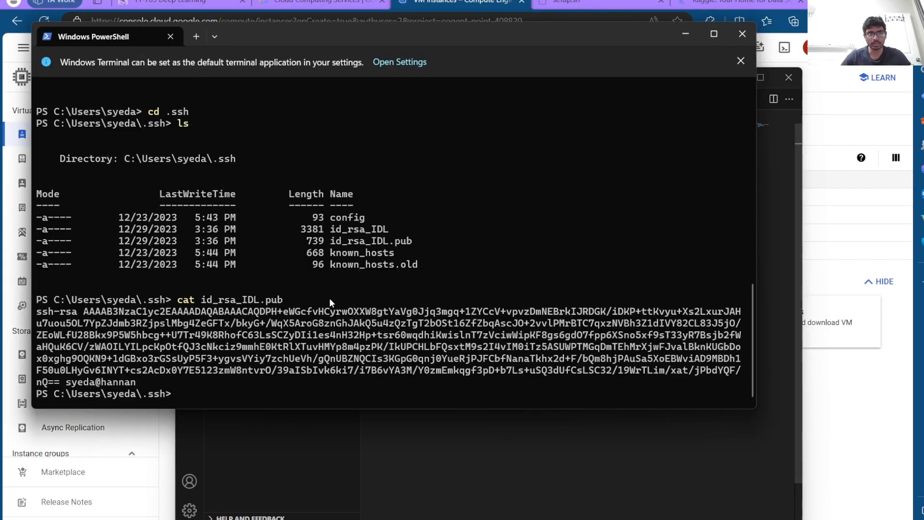
Set IdentityFile to C:\Users\syeda/.ssh/id_rsa_IDL in the SSH config
scroll(up, 3)
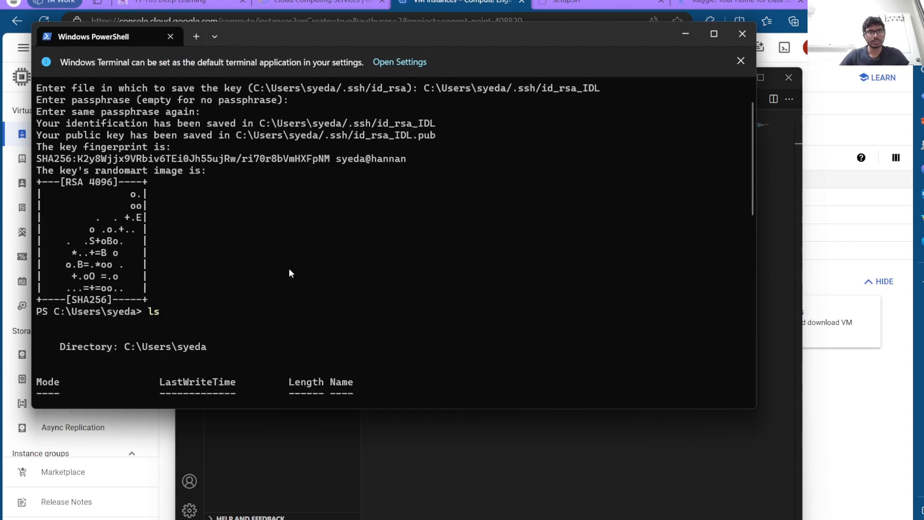
scroll(up, 3)
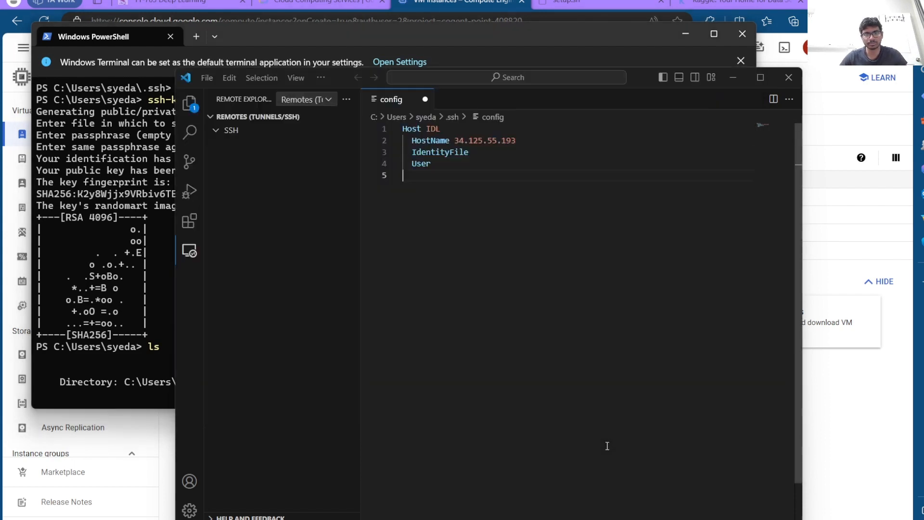
click(473, 152)
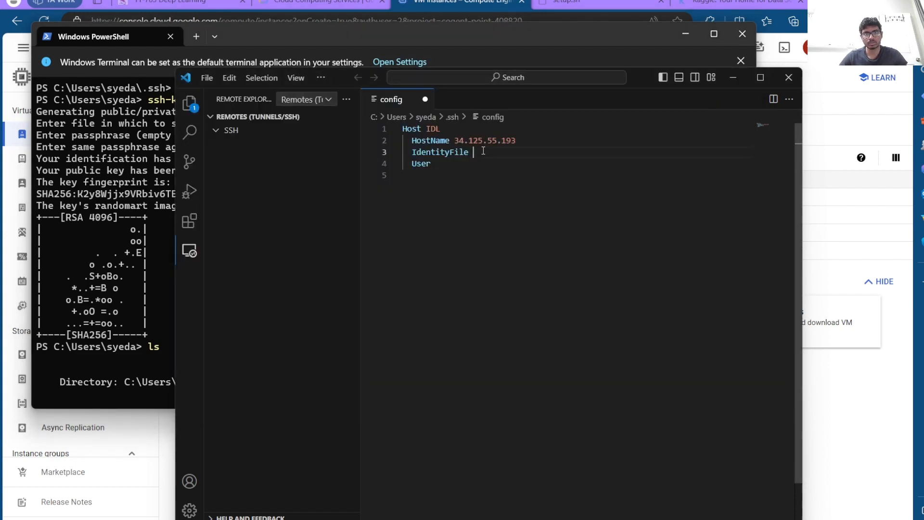
text(C:\Users\syeda/.ssh/id_rsa_IDL)
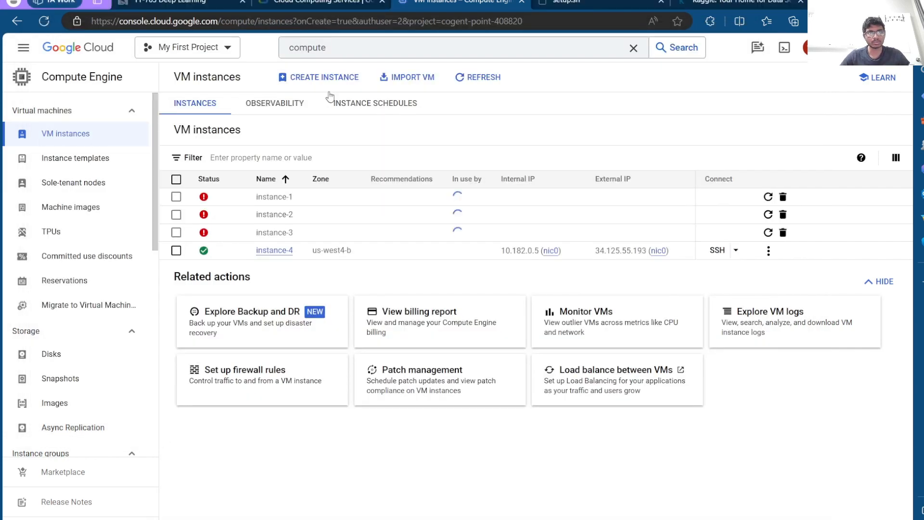
Search 'ssh' to reach the SSH Keys metadata page and select the key's username
click(413, 47)
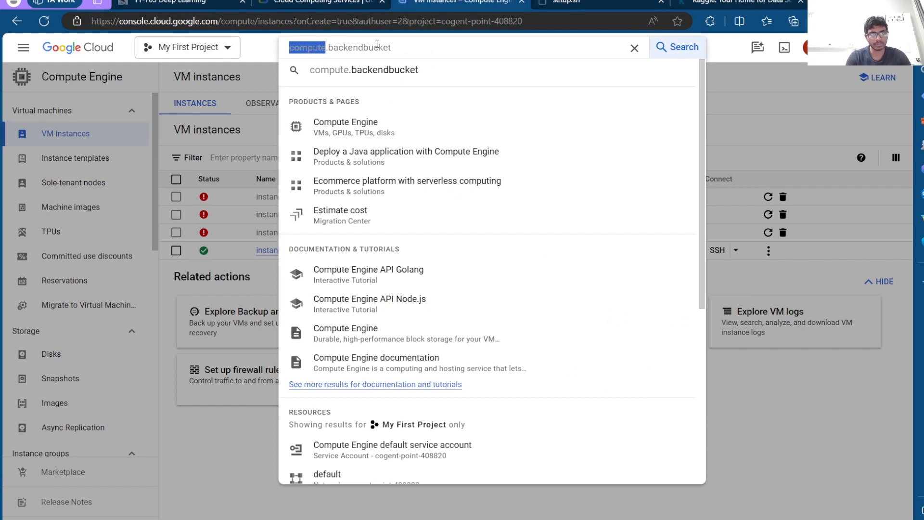
text(ssh)
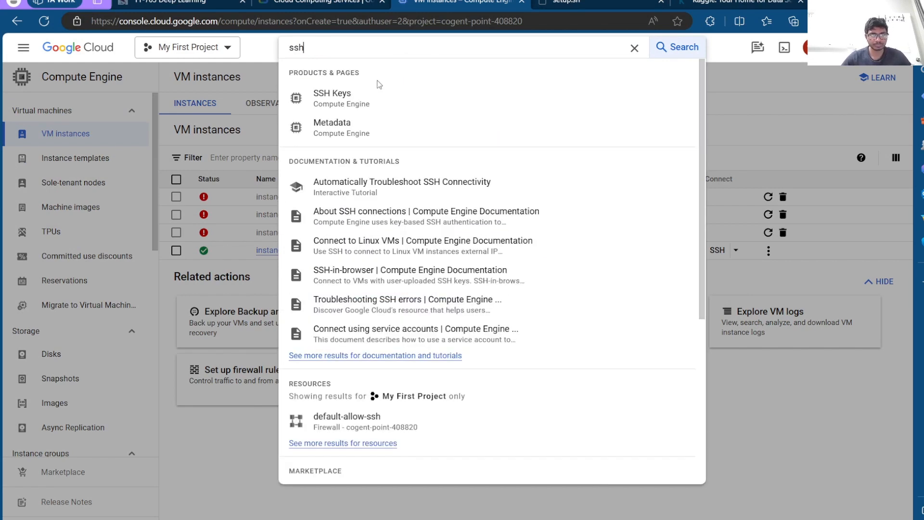
click(332, 97)
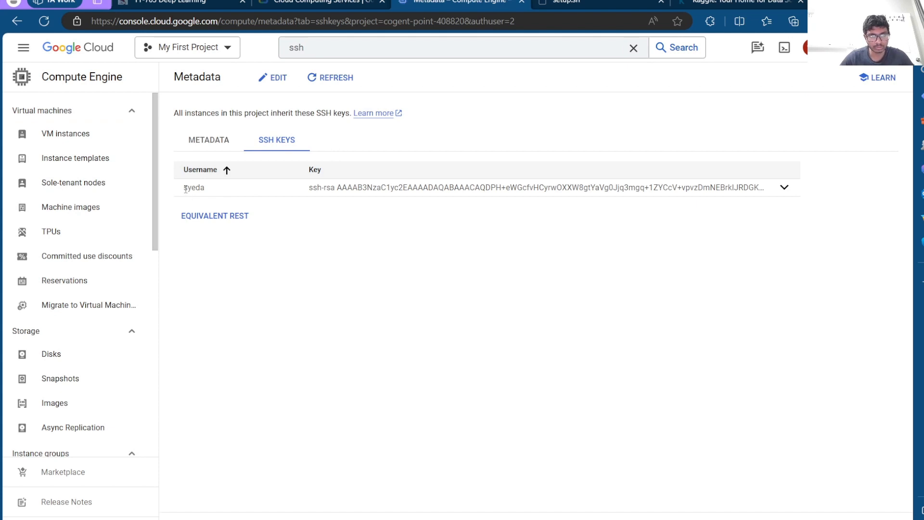
double_click(193, 188)
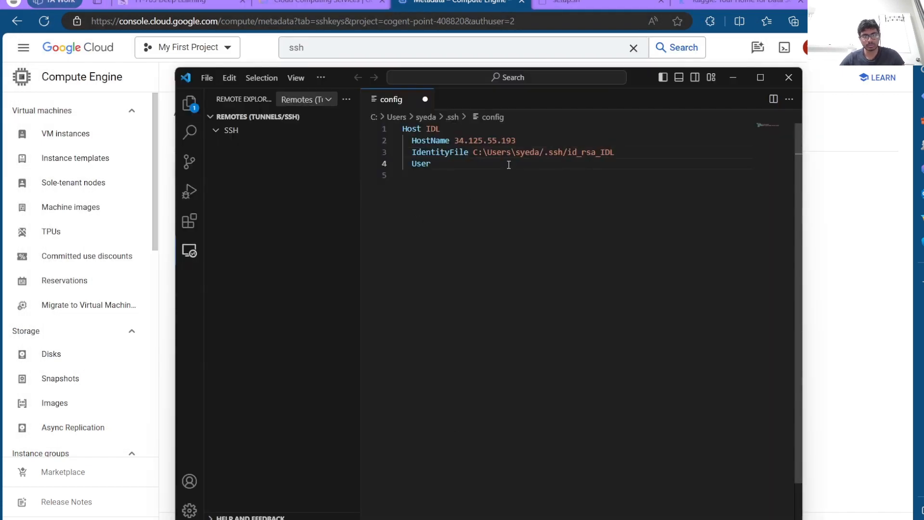
Set User to syeda and refresh the SSH remotes so IDL is listed
text(syeda)
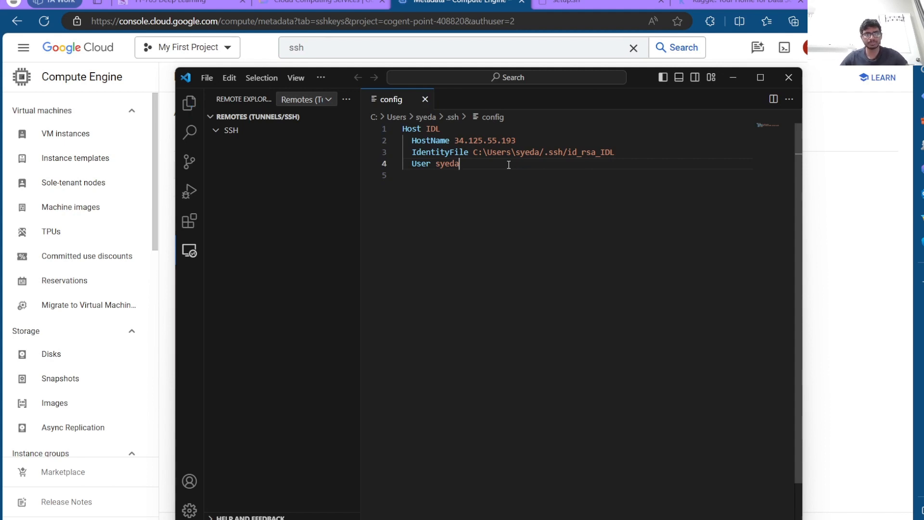
mouse_move(336, 116)
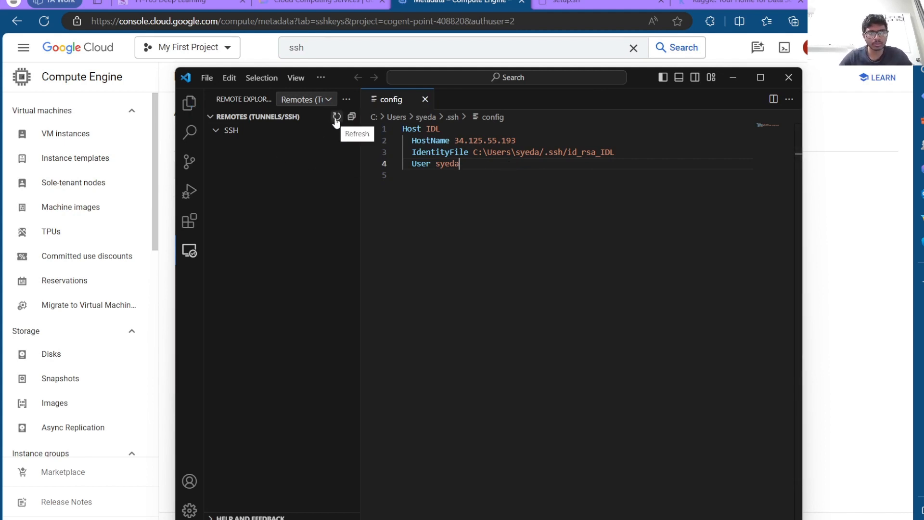
click(336, 116)
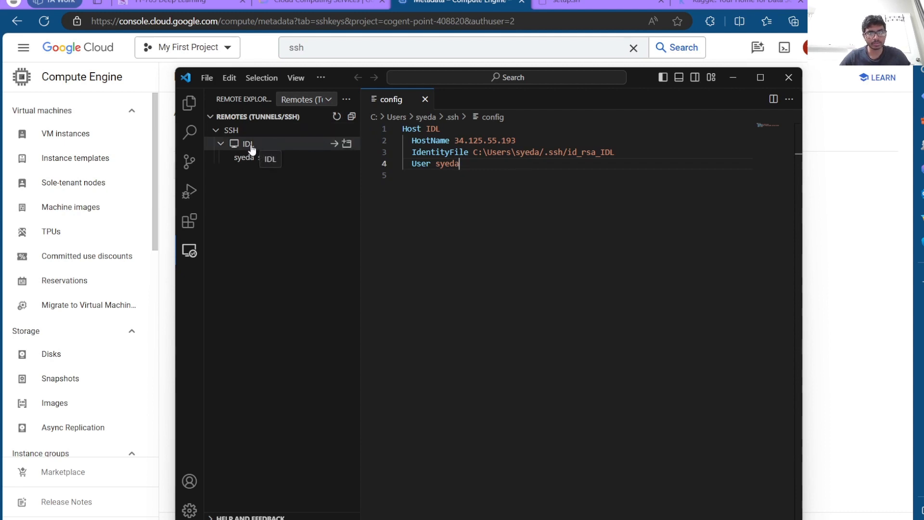
mouse_move(305, 149)
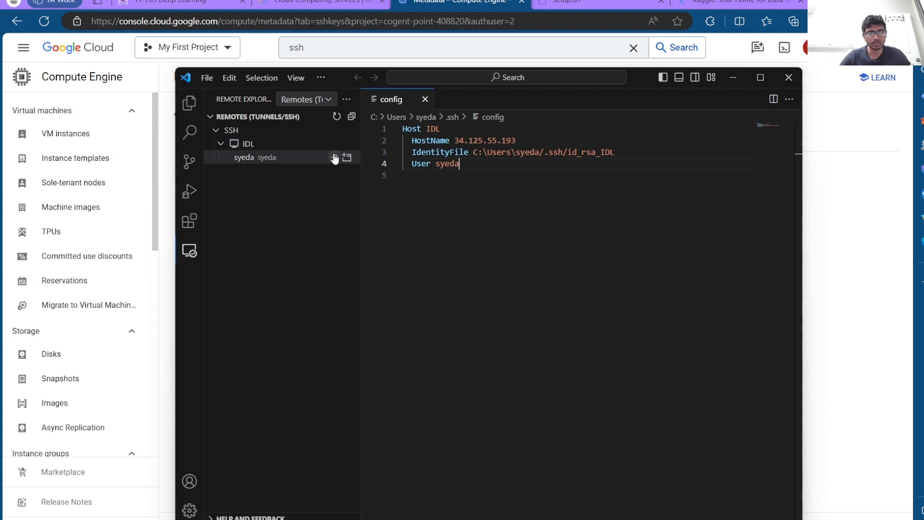
mouse_move(334, 144)
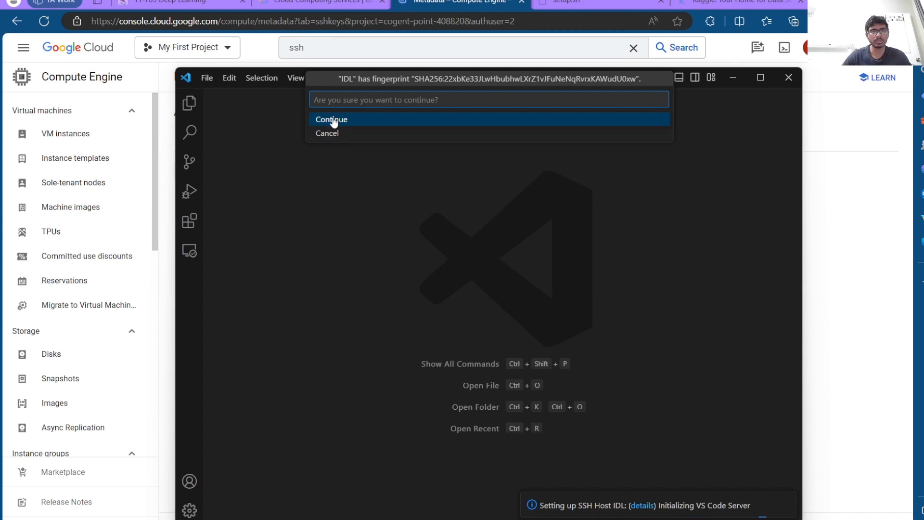
Accept the IDL host fingerprint and maximize the window
click(332, 119)
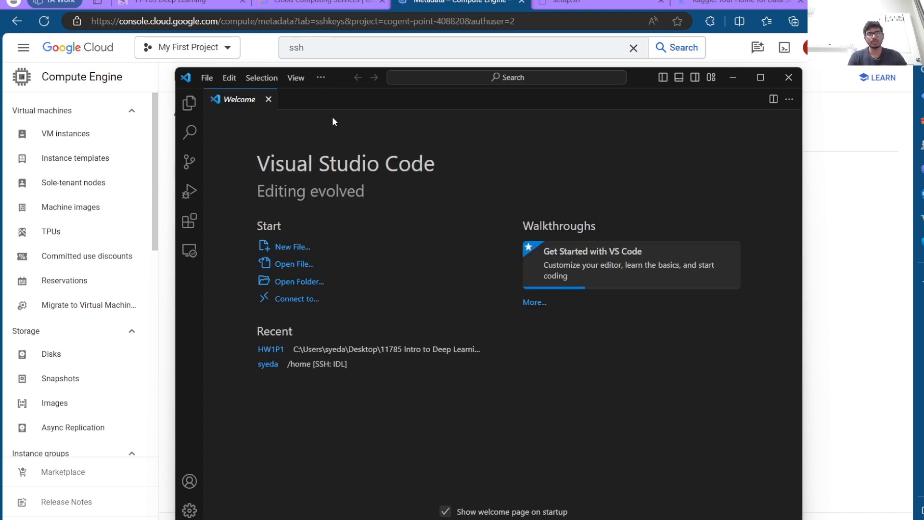
mouse_move(336, 148)
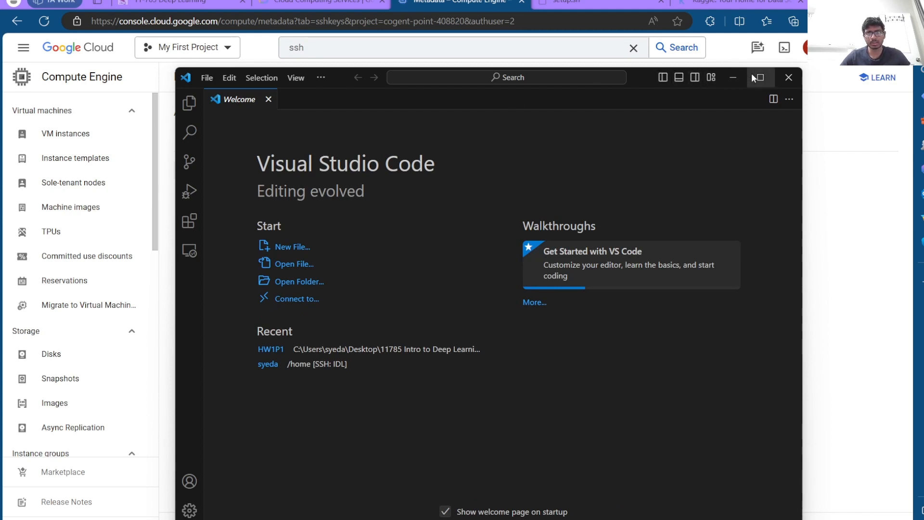
click(759, 77)
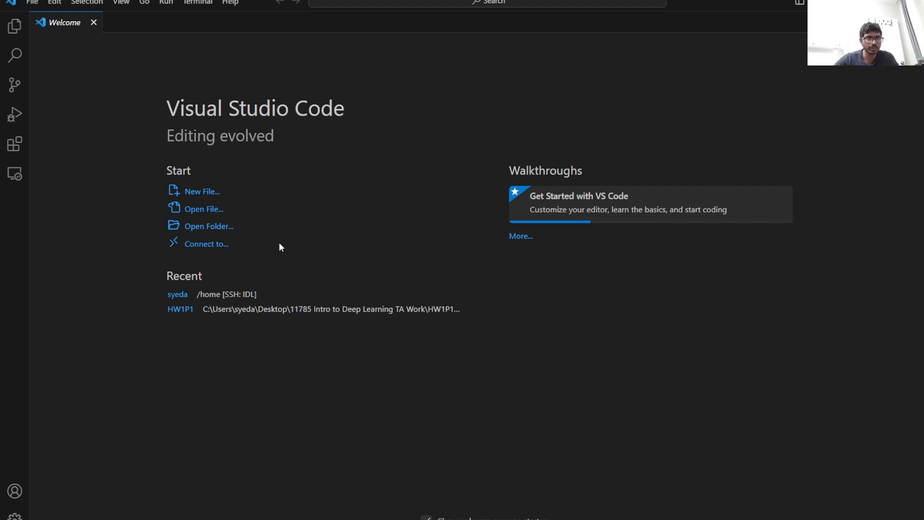
mouse_move(231, 230)
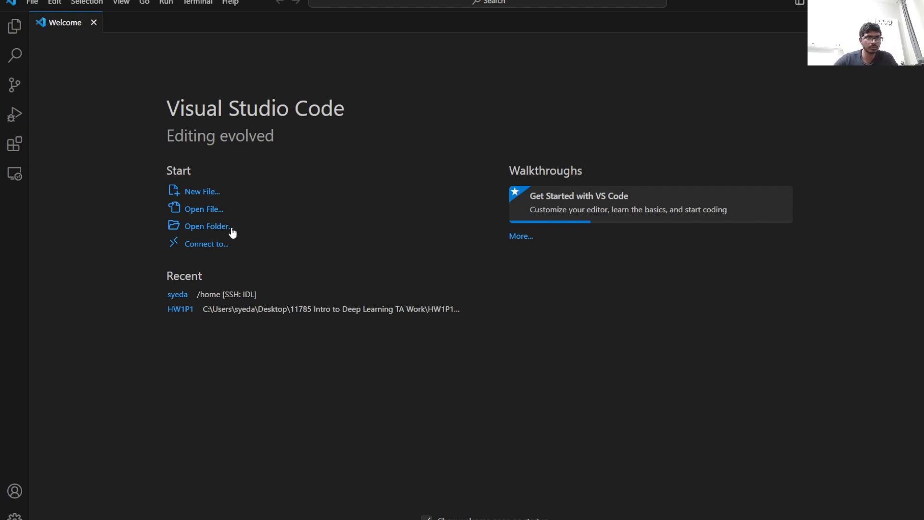
Open the remote home folder /home/syeda on host IDL
click(206, 226)
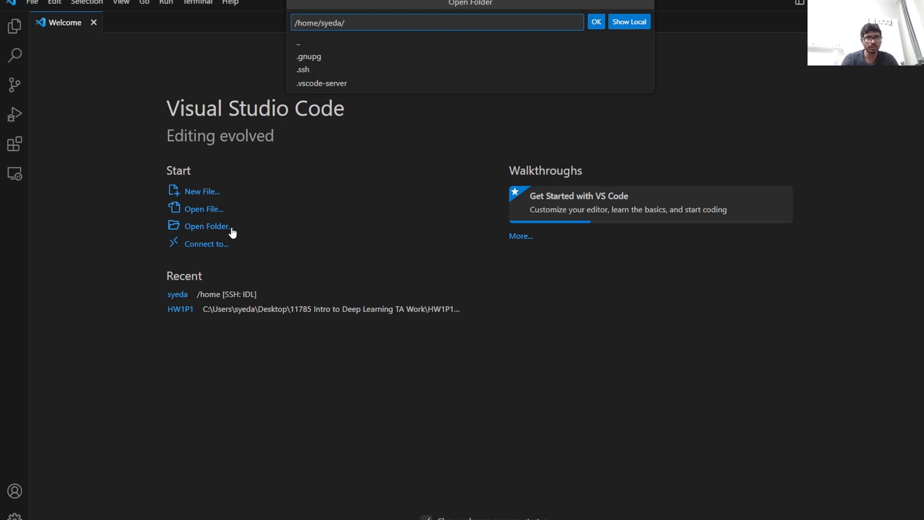
click(595, 22)
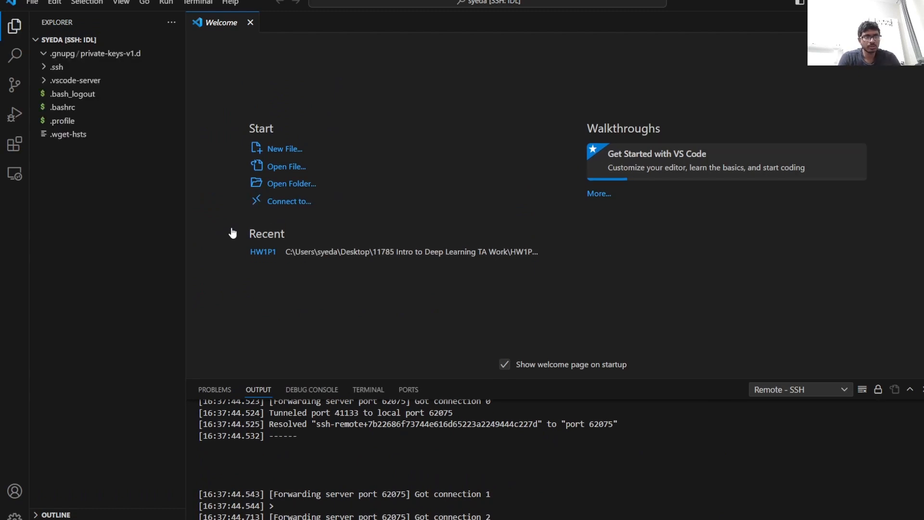
mouse_move(113, 230)
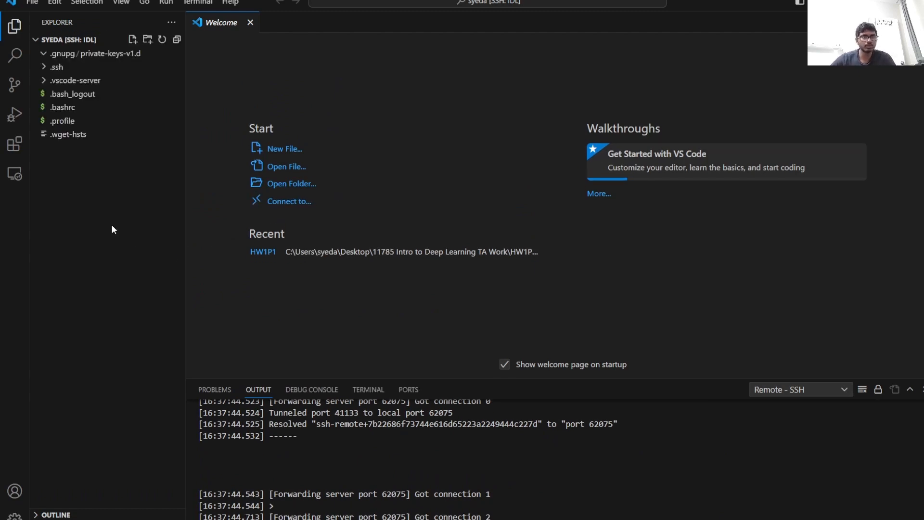
mouse_move(100, 221)
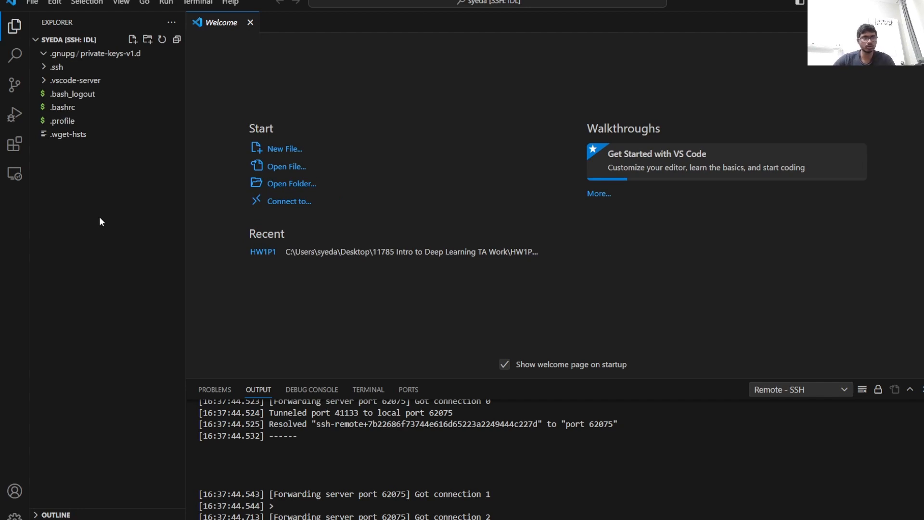
Create an empty setup.sh in the remote home folder, then view the downloaded setup.sh script
right_click(99, 207)
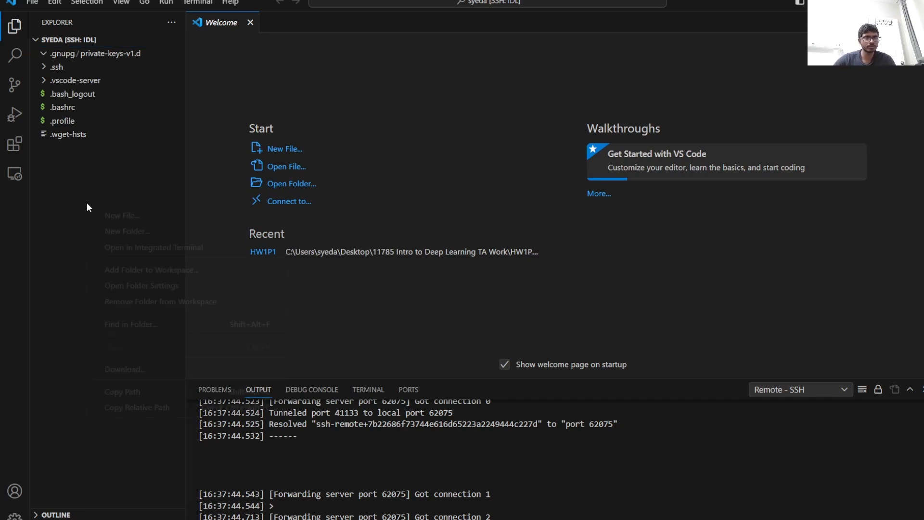
right_click(86, 207)
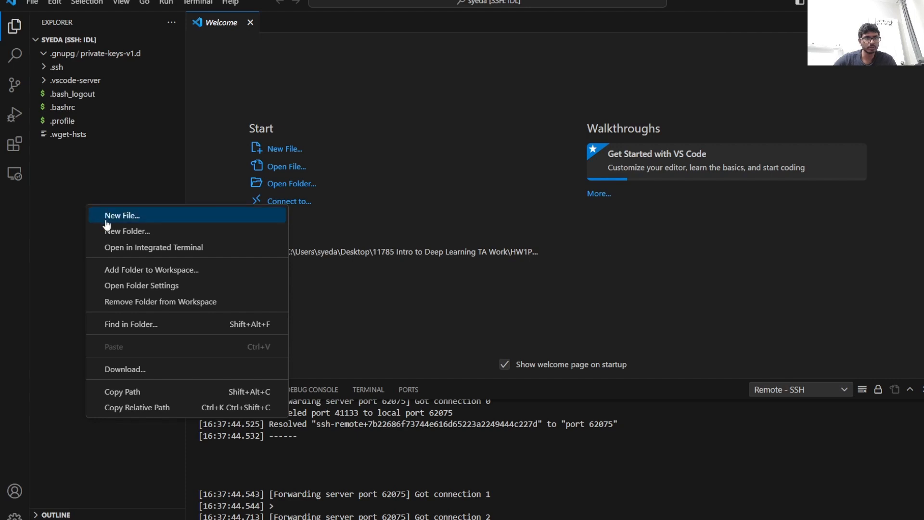
click(122, 215)
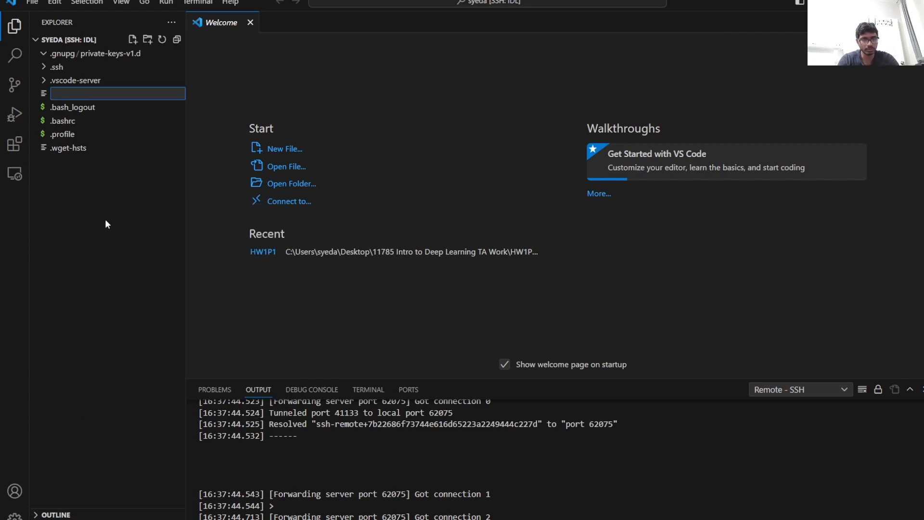
text(setup.)
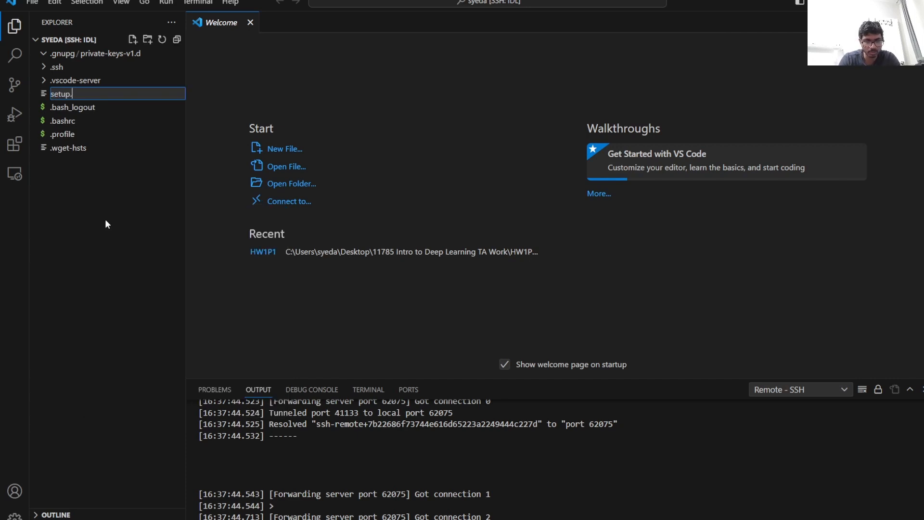
key(Escape)
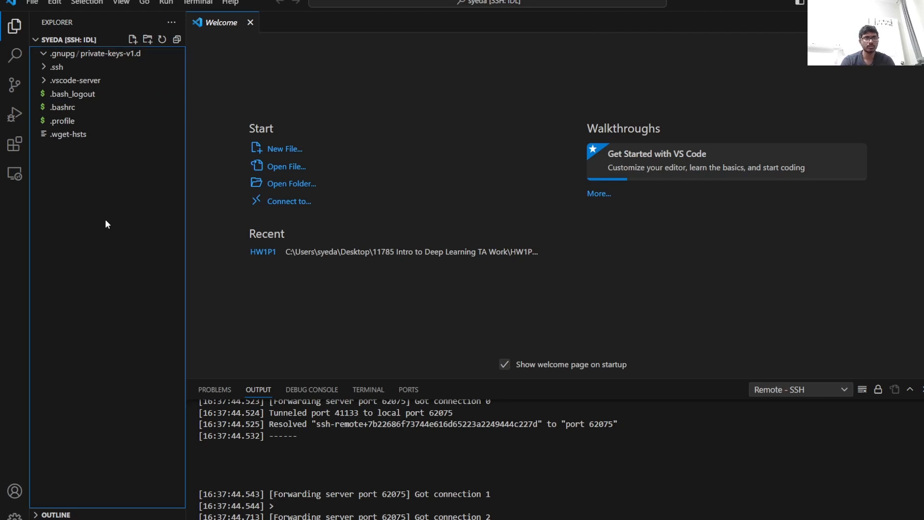
click(133, 39)
text(setup.sh)
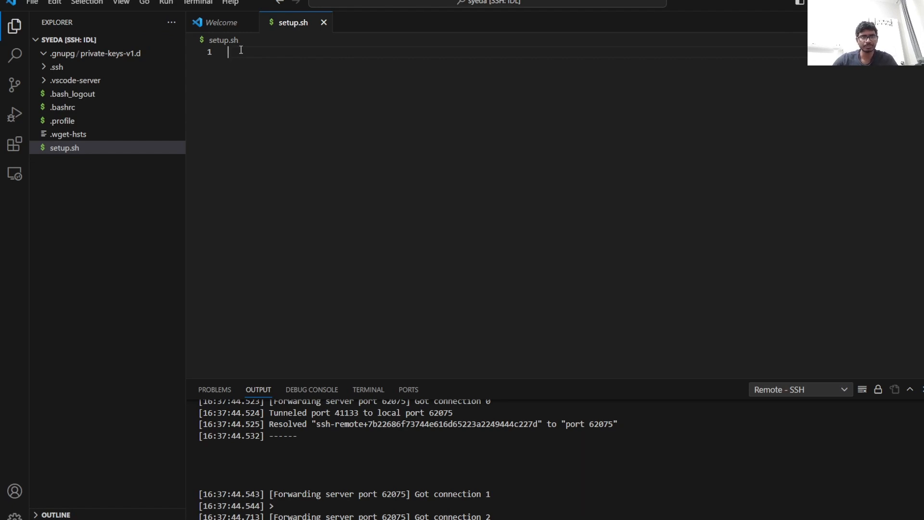
mouse_move(263, 68)
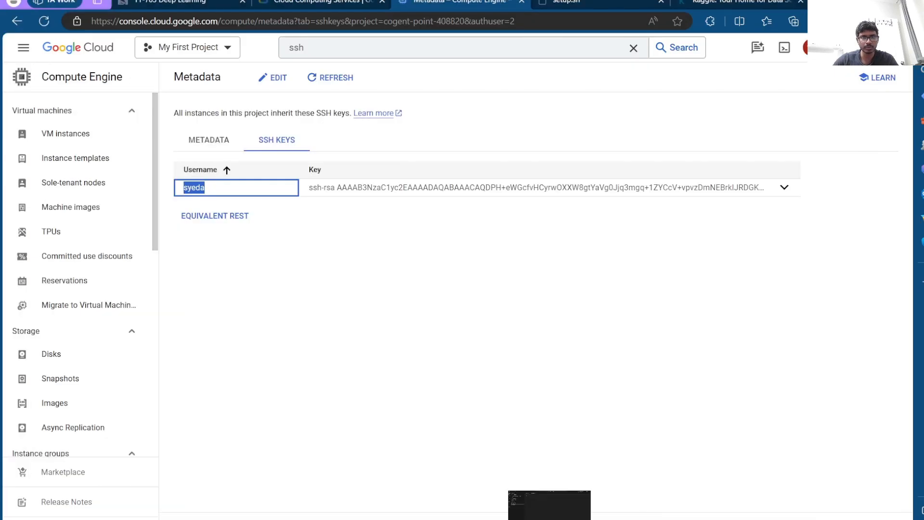
click(562, 2)
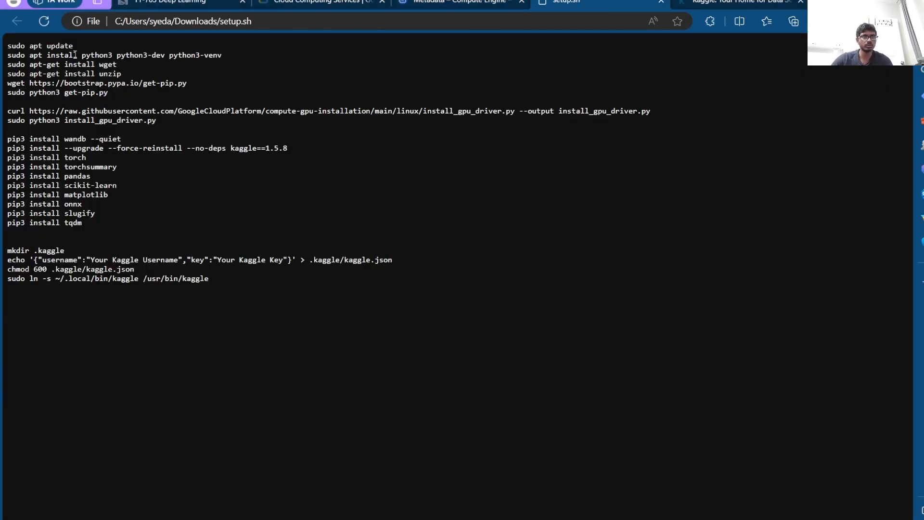
mouse_move(169, 356)
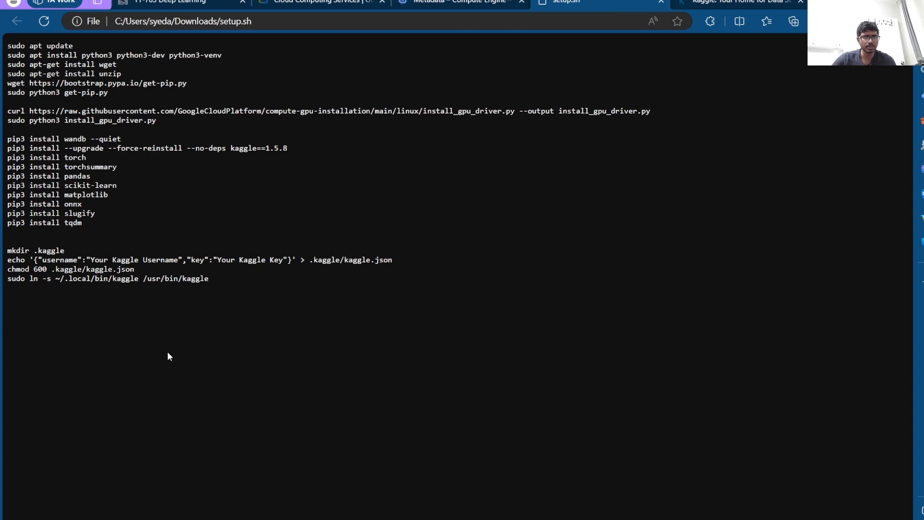
mouse_move(89, 278)
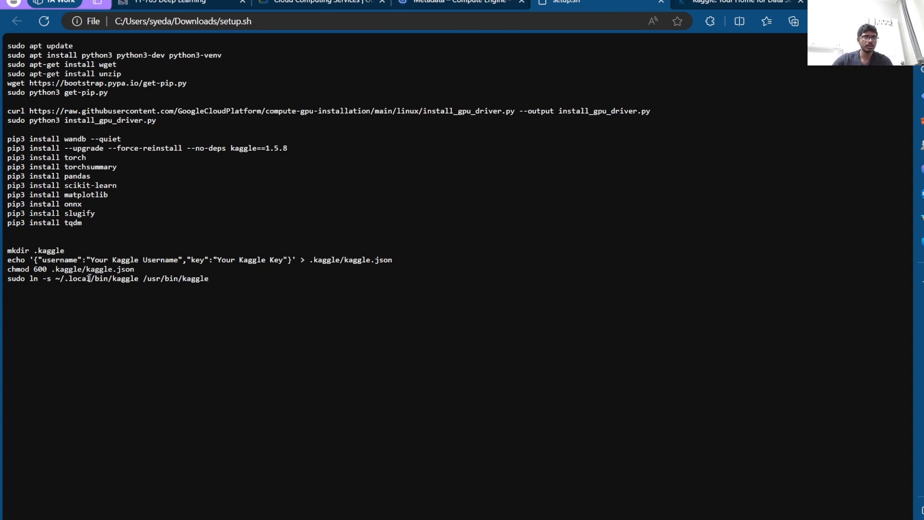
mouse_move(103, 260)
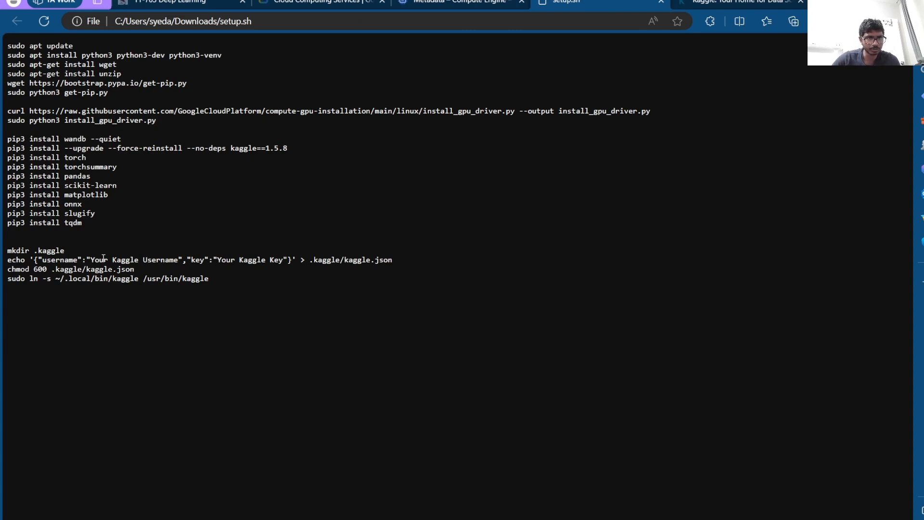
double_click(103, 260)
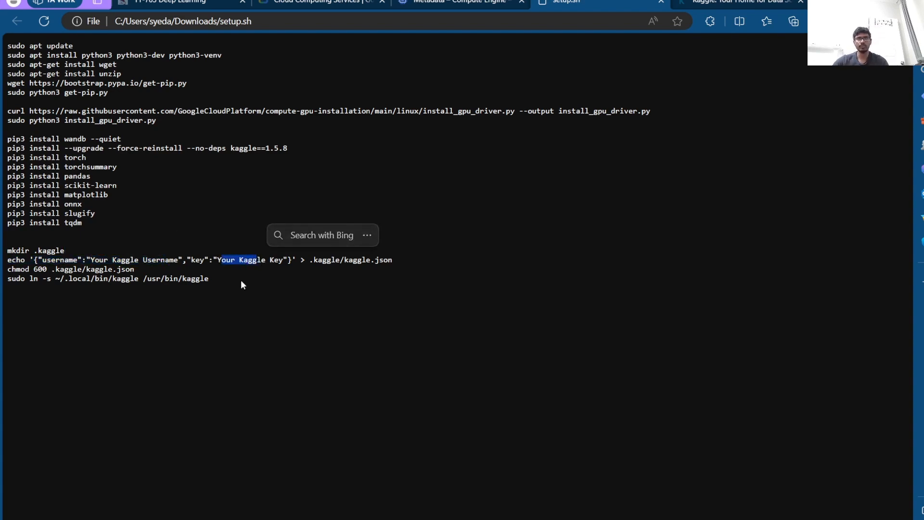
click(217, 283)
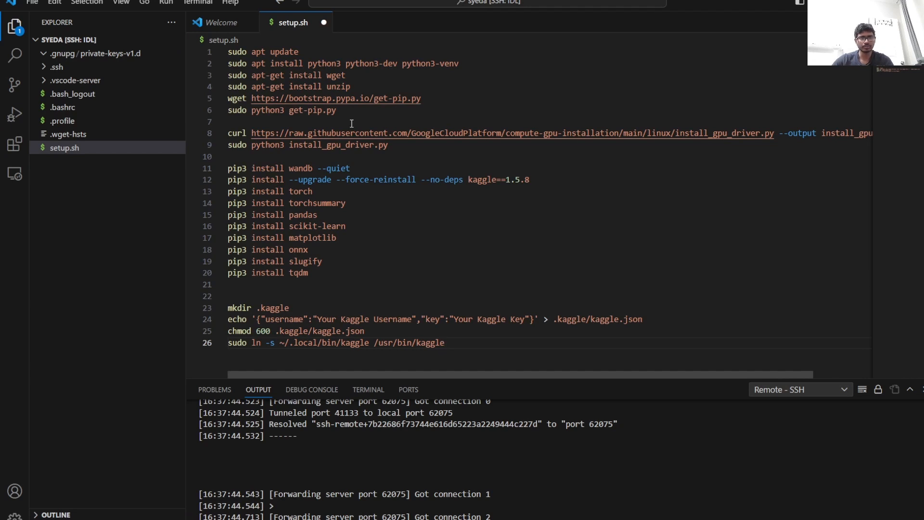
mouse_move(381, 171)
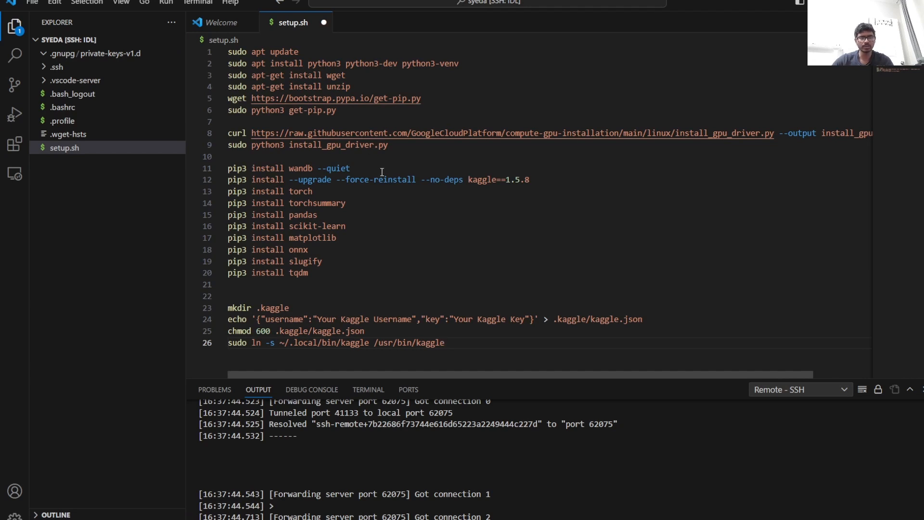
mouse_move(402, 236)
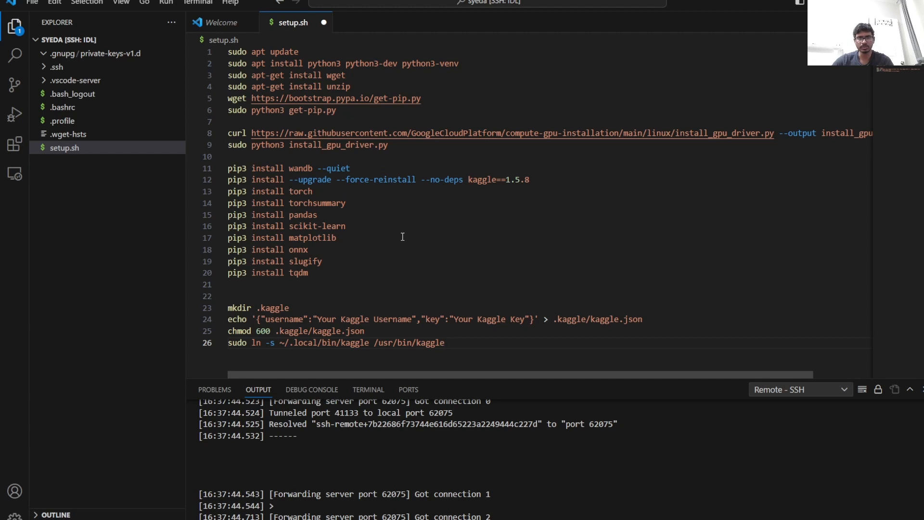
Switch back to the VS Code window connected to the instance via Remote-SSH
click(322, 22)
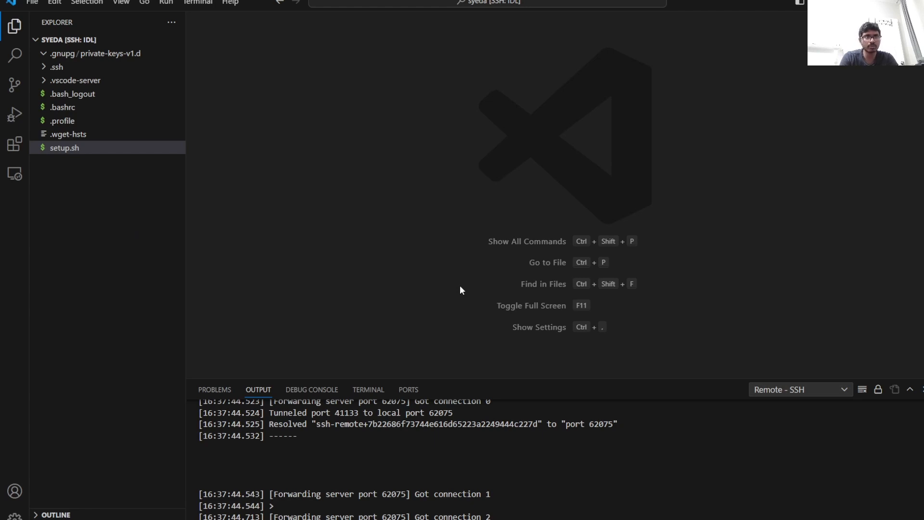
mouse_move(196, 18)
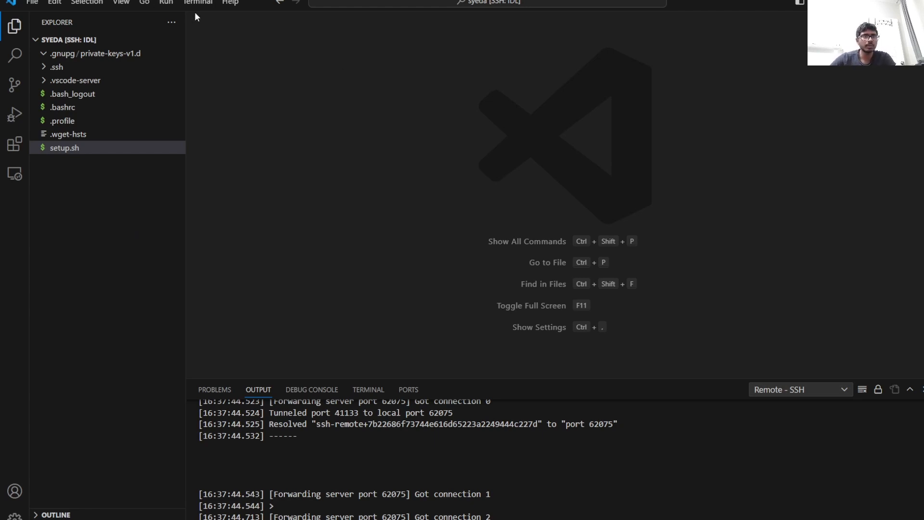
Run 'sh setup.sh' in the remote instance's terminal
click(368, 389)
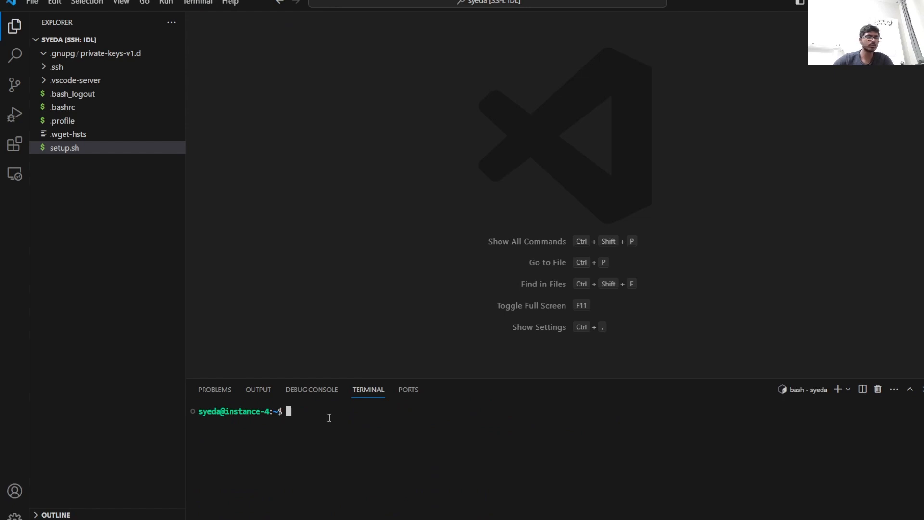
text(sh)
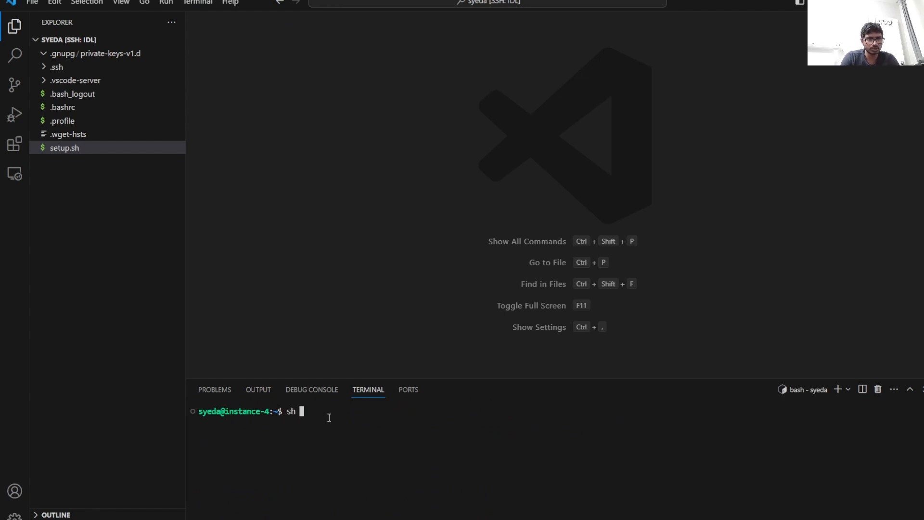
text(setup.)
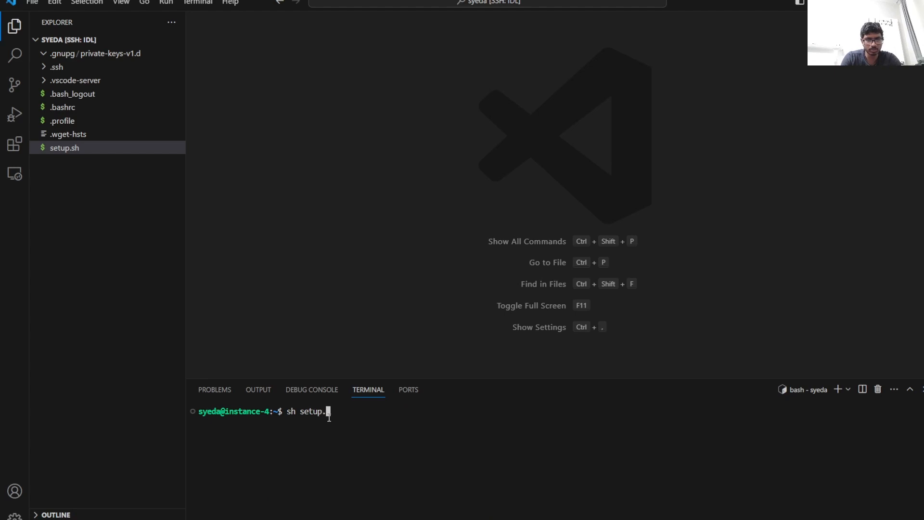
key(Return)
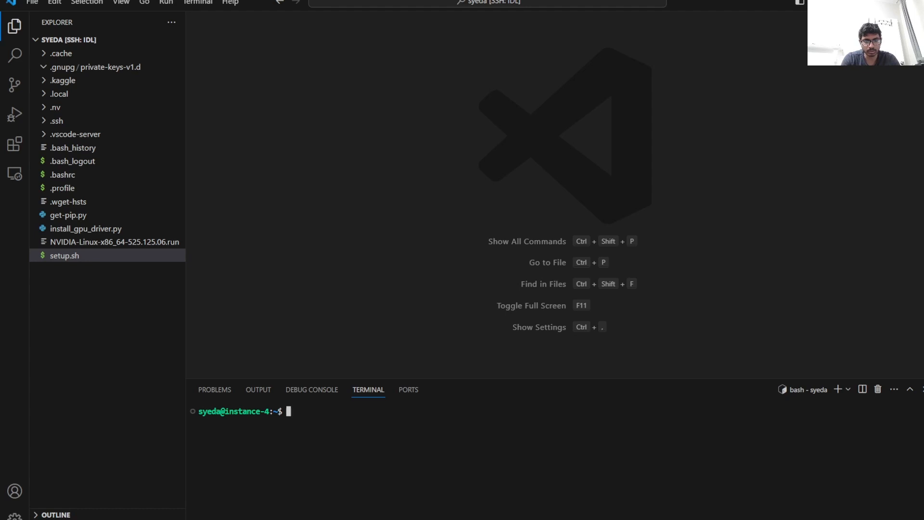
Run nvidia-smi in the instance's terminal to confirm the GPU is detected
text(nvidia)
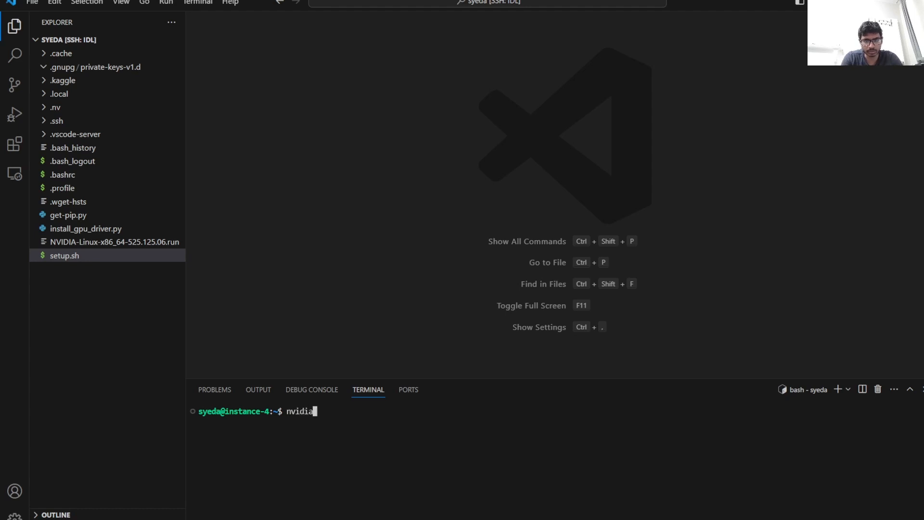
text(-smi)
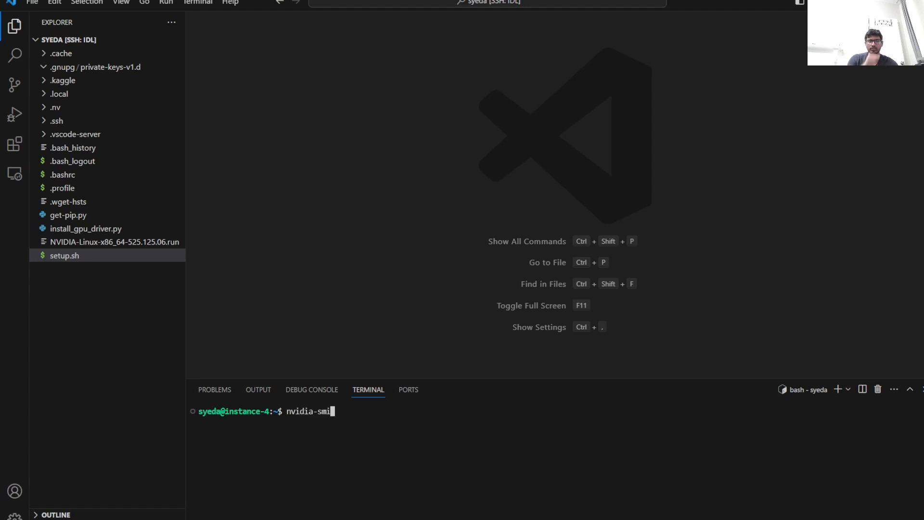
key(Return)
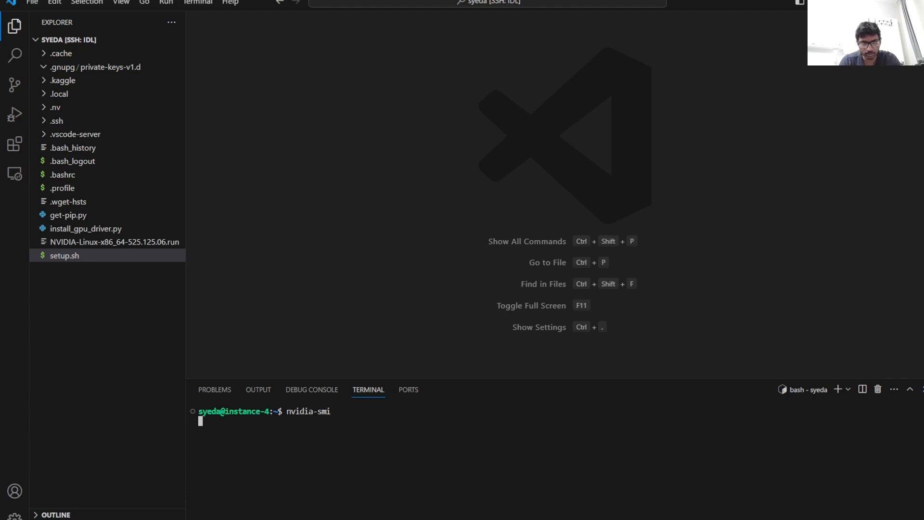
key(Return)
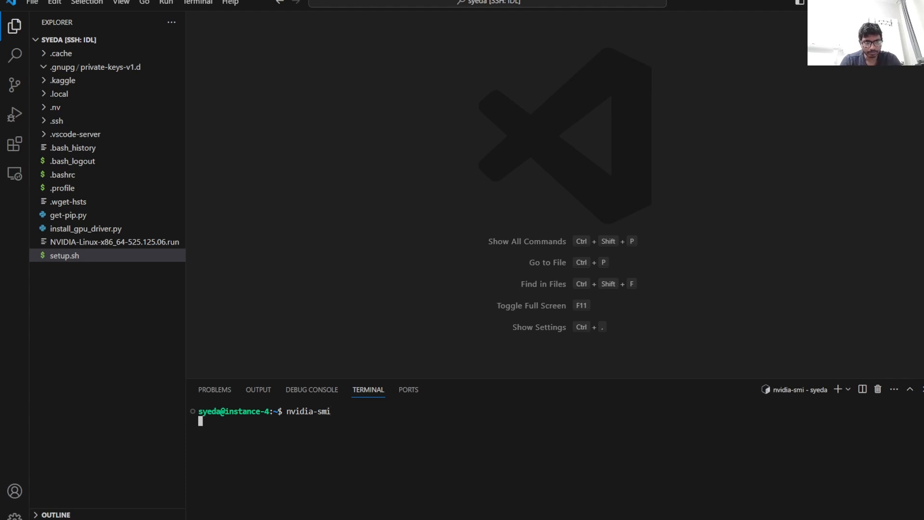
key(Return)
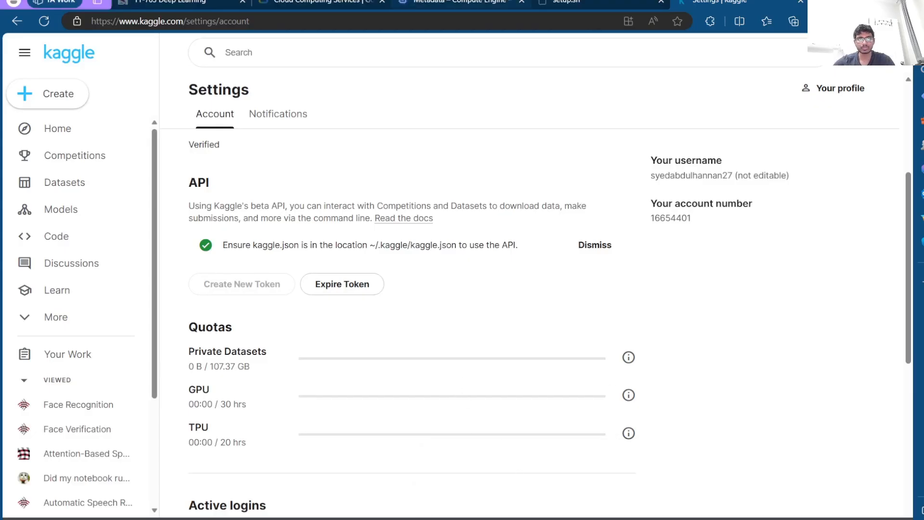
Go to the Compute Engine VM instances page through console search and stop instance-4
click(460, 2)
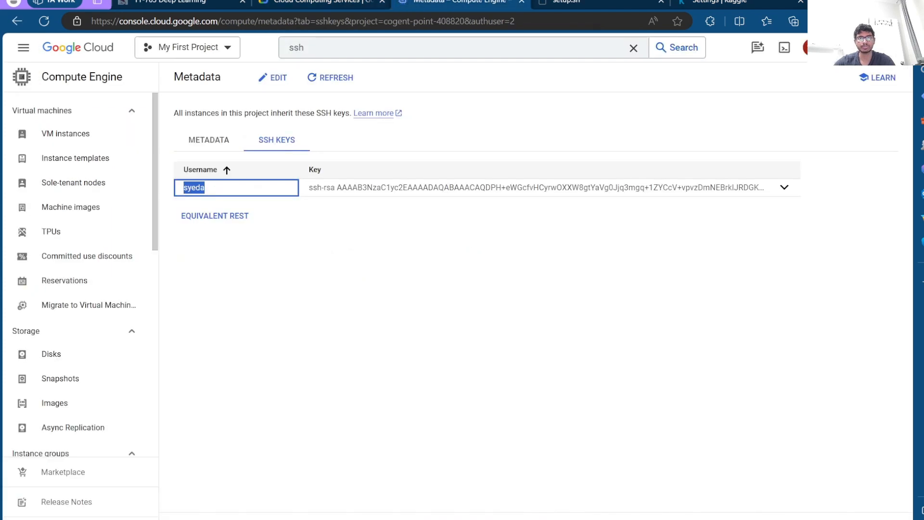
click(412, 47)
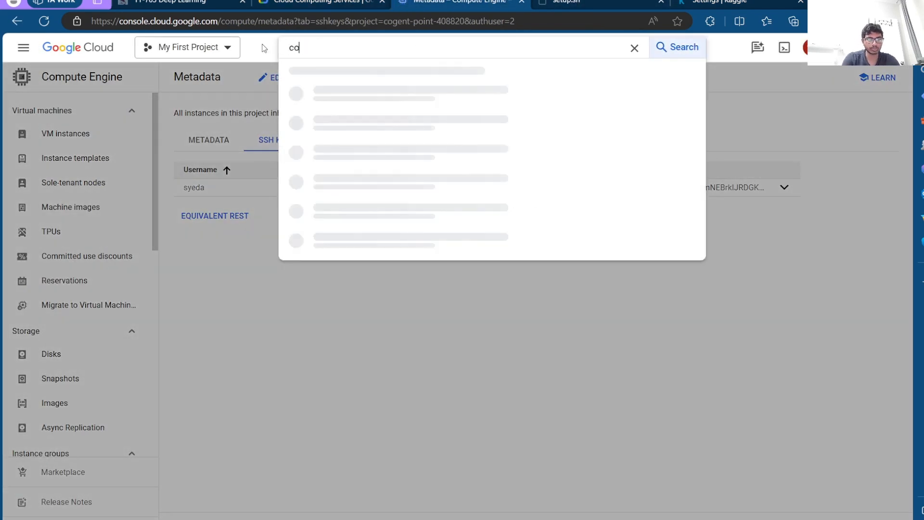
text(mpute.backendbucket)
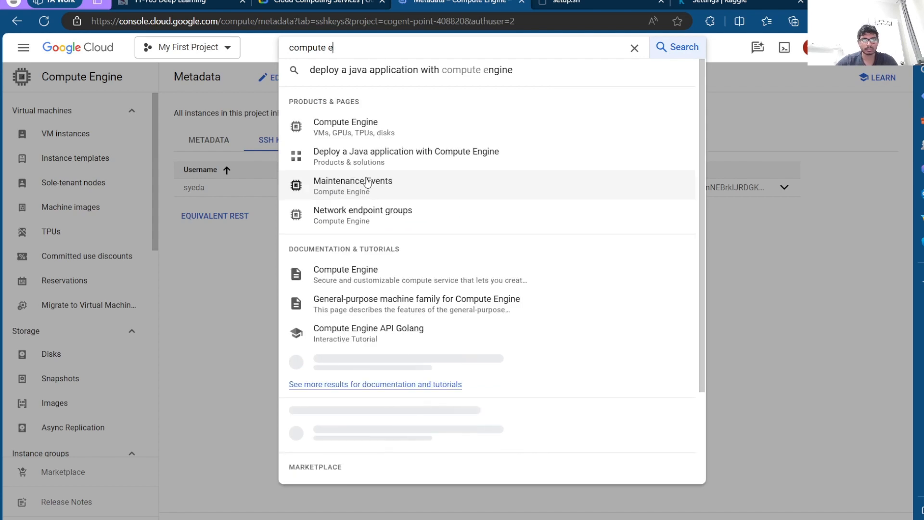
click(345, 126)
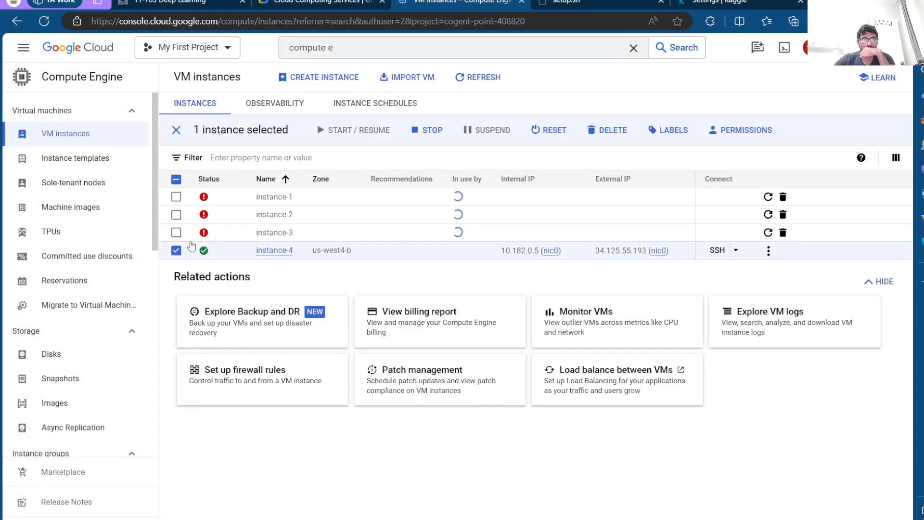
click(426, 129)
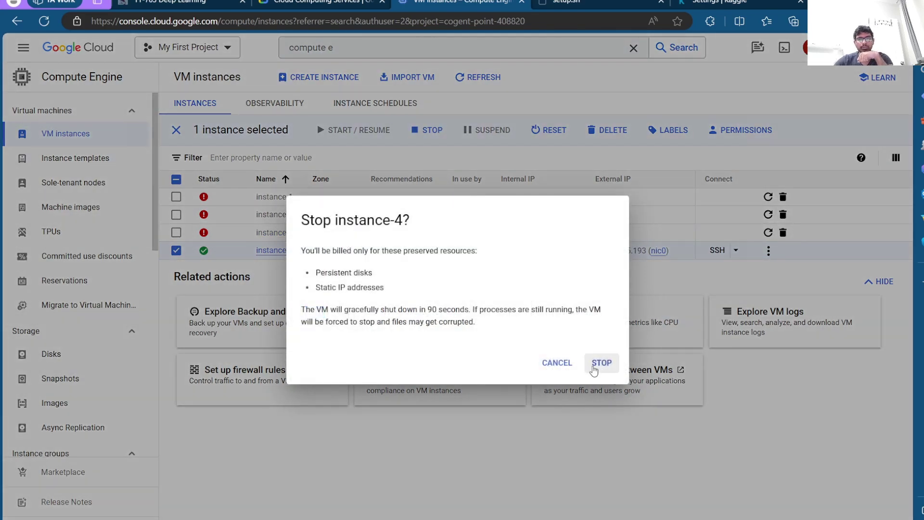
click(601, 362)
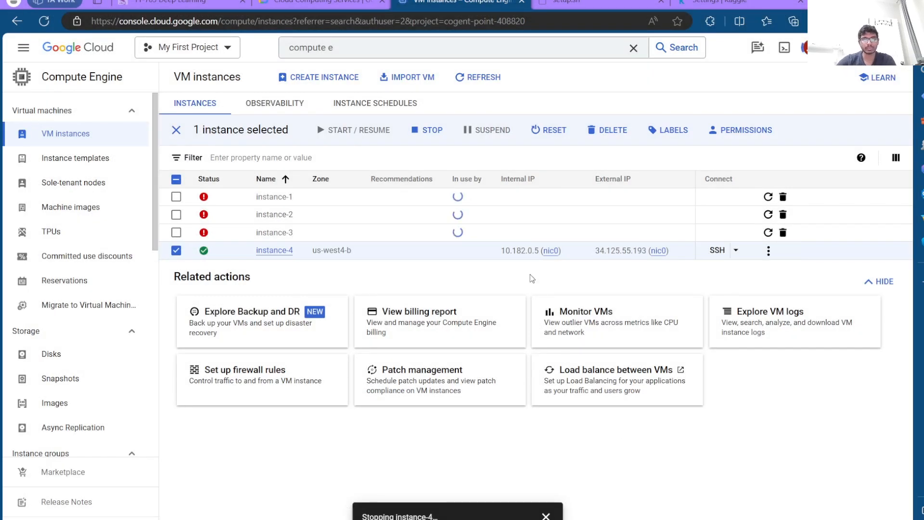
mouse_move(468, 415)
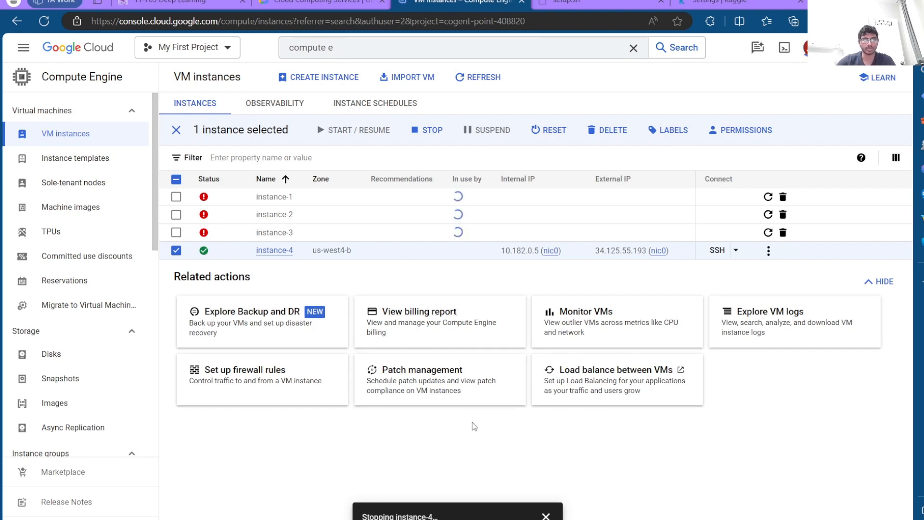
mouse_move(465, 339)
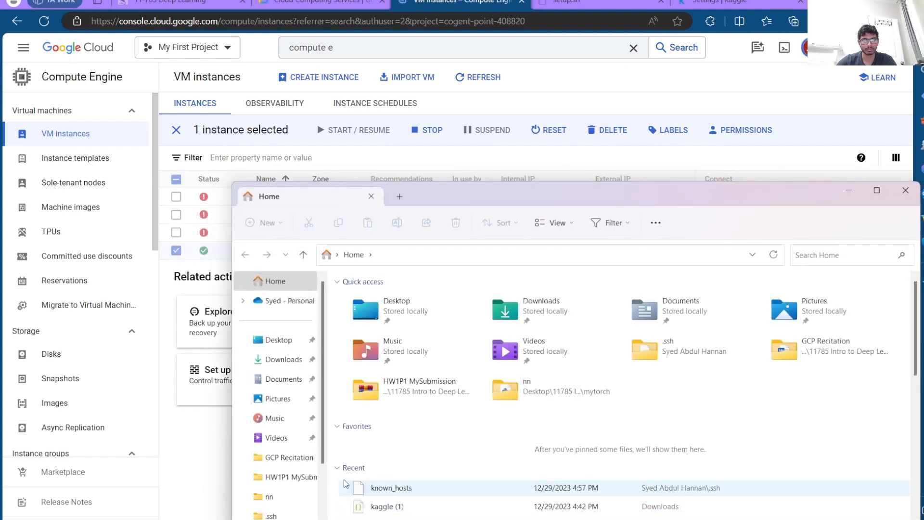
Open the known_hosts file from the .ssh folder in Notepad and close the duplicate document
scroll(down, 3)
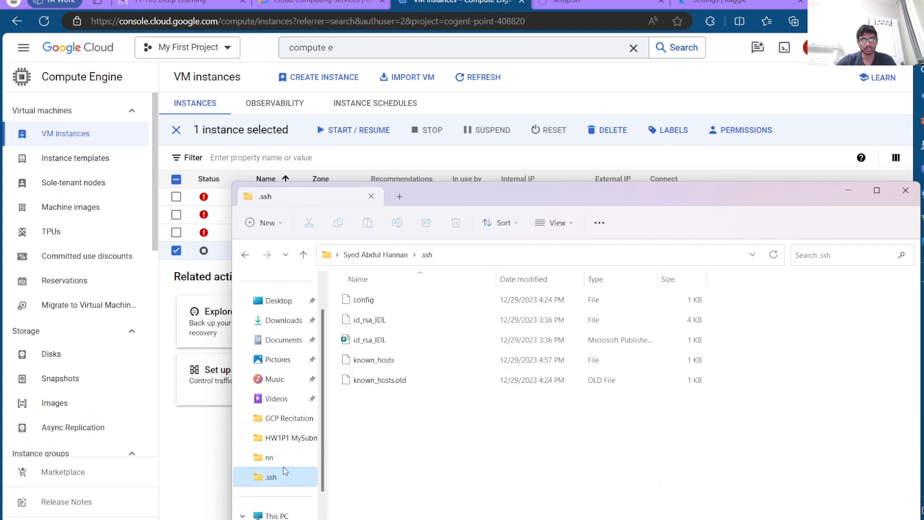
click(373, 360)
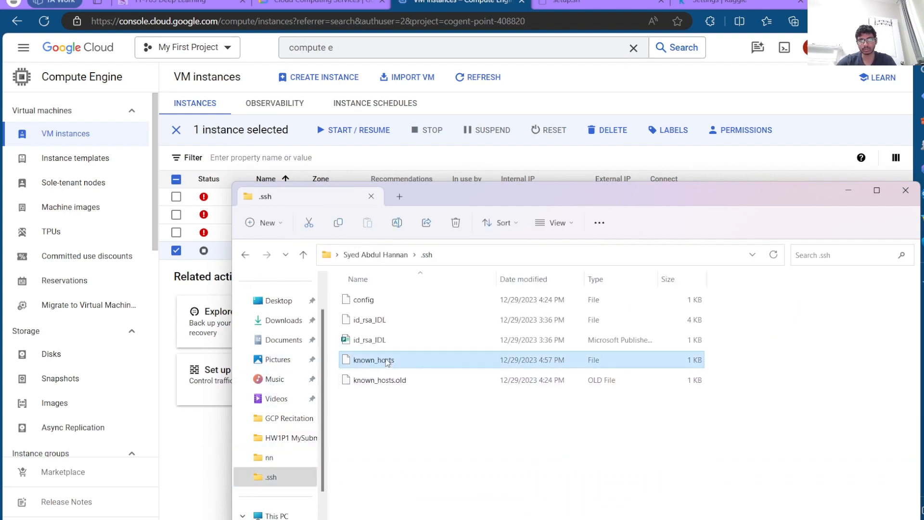
double_click(372, 359)
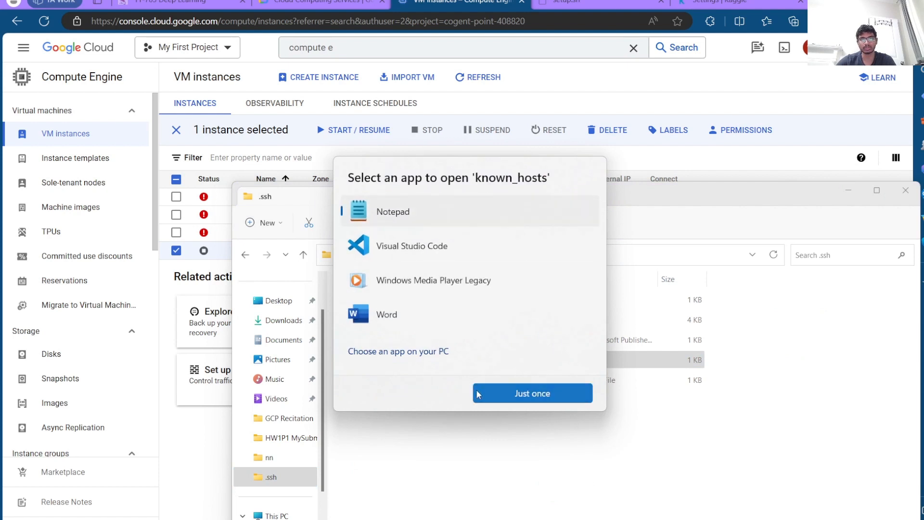
click(530, 393)
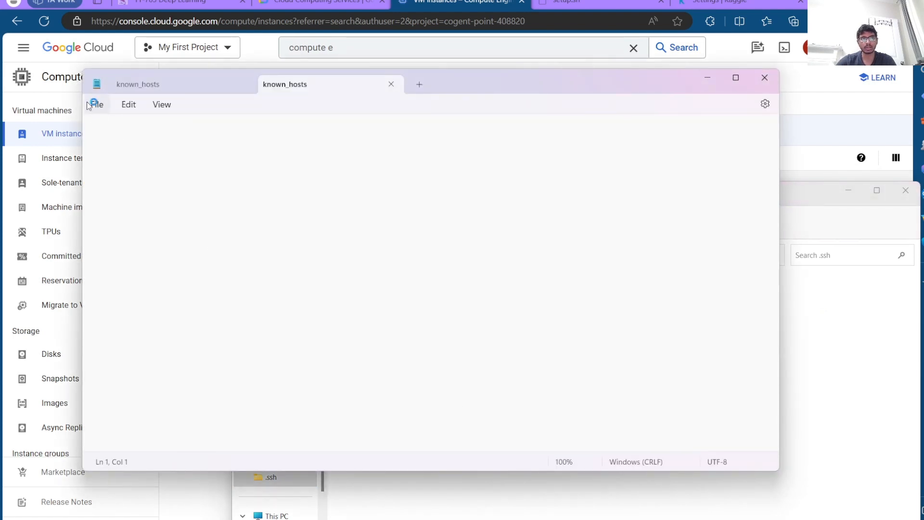
mouse_move(156, 227)
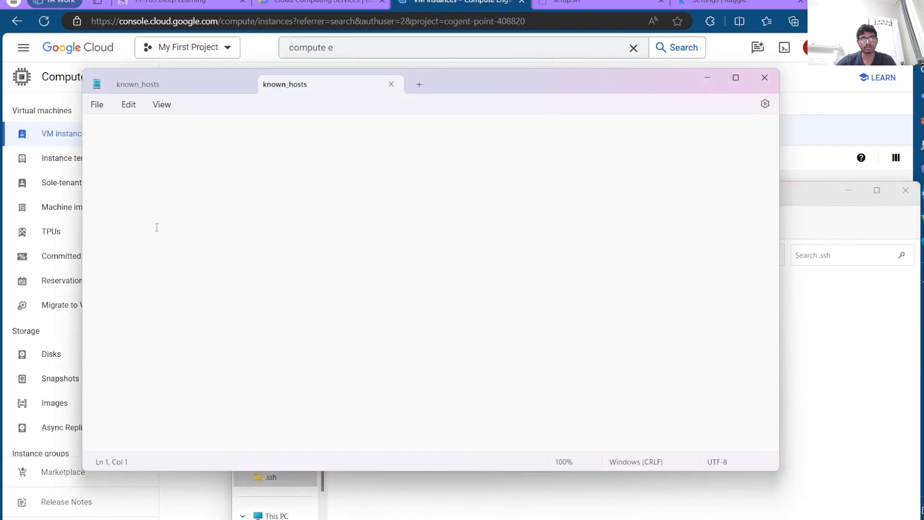
mouse_move(164, 92)
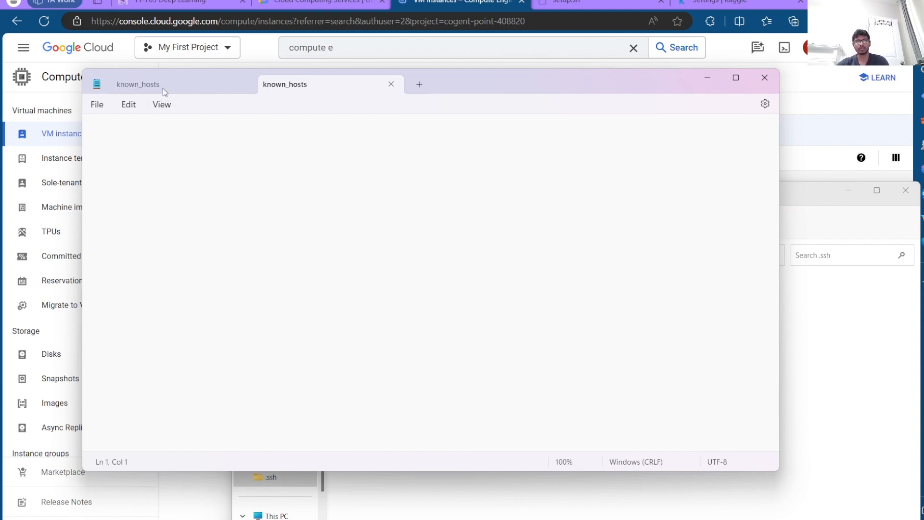
click(390, 84)
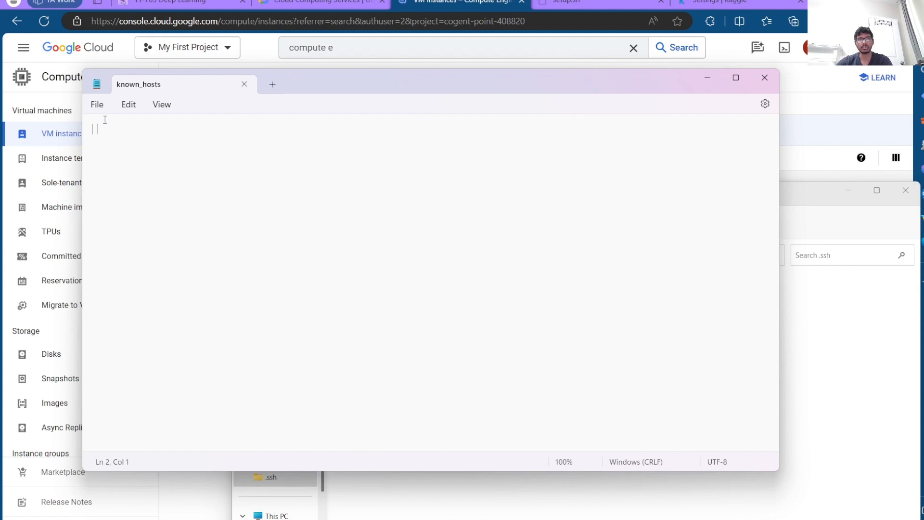
mouse_move(256, 96)
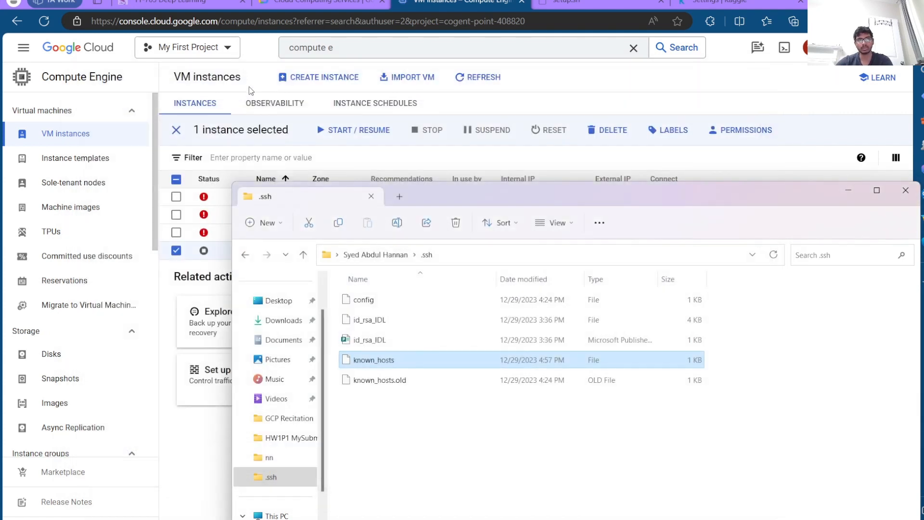
mouse_move(414, 431)
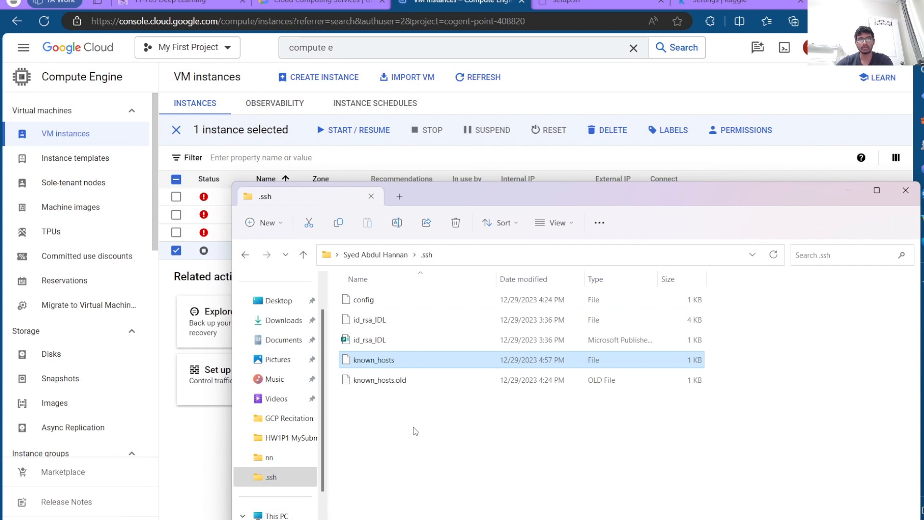
mouse_move(432, 398)
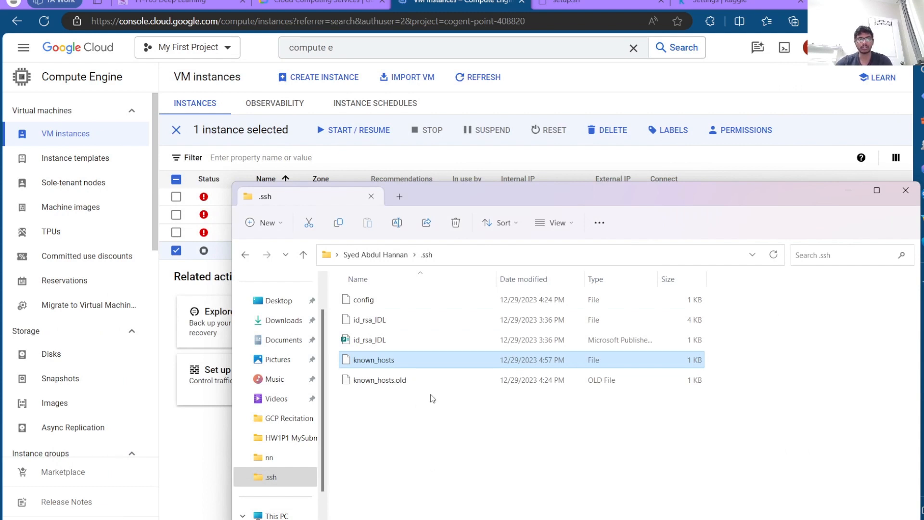